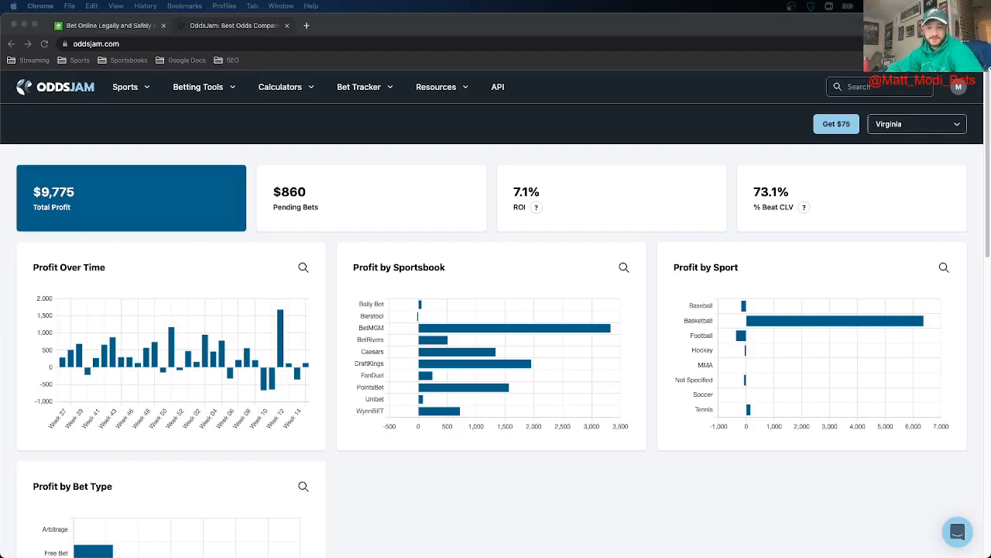
{"action": "mouse_move", "coordinate": [90, 181]}
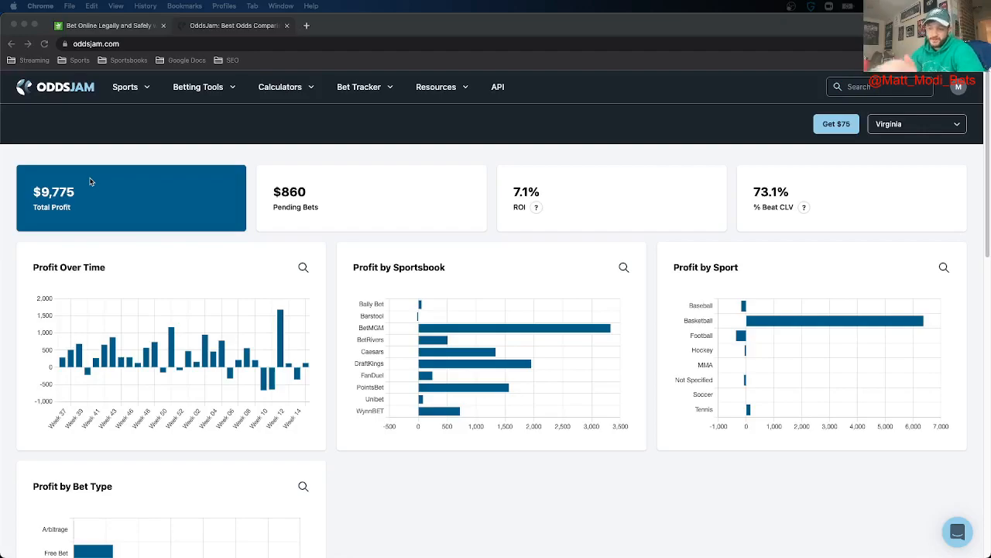
{"action": "mouse_move", "coordinate": [512, 363]}
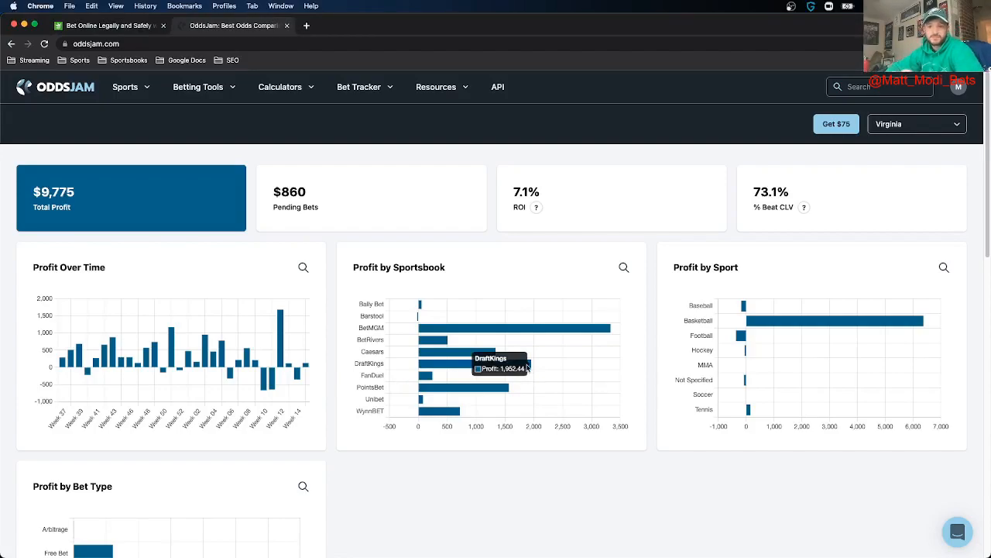
{"action": "mouse_move", "coordinate": [550, 326]}
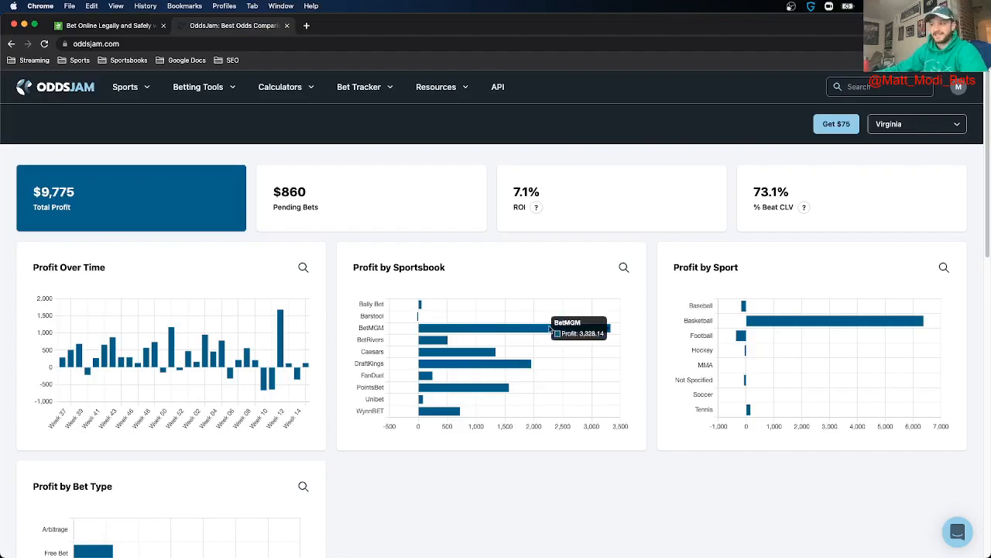
{"action": "mouse_move", "coordinate": [506, 508]}
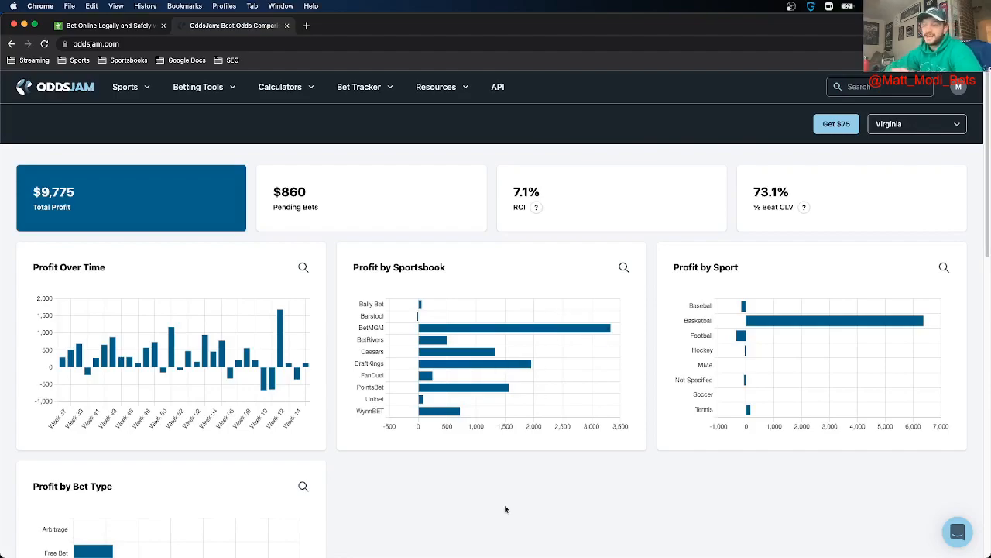
Step: Switch from the OddsJam profit charts to the DraftKings sportsbook tab
{"action": "left_click", "coordinate": [108, 26]}
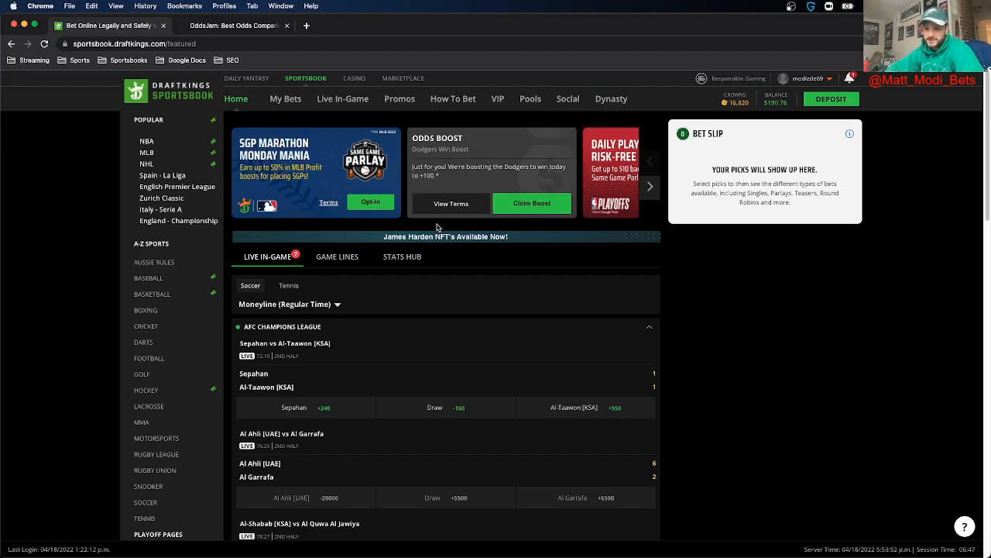
Step: Switch back to the OddsJam bet-tracker profit dashboard tab
{"action": "left_click", "coordinate": [232, 25]}
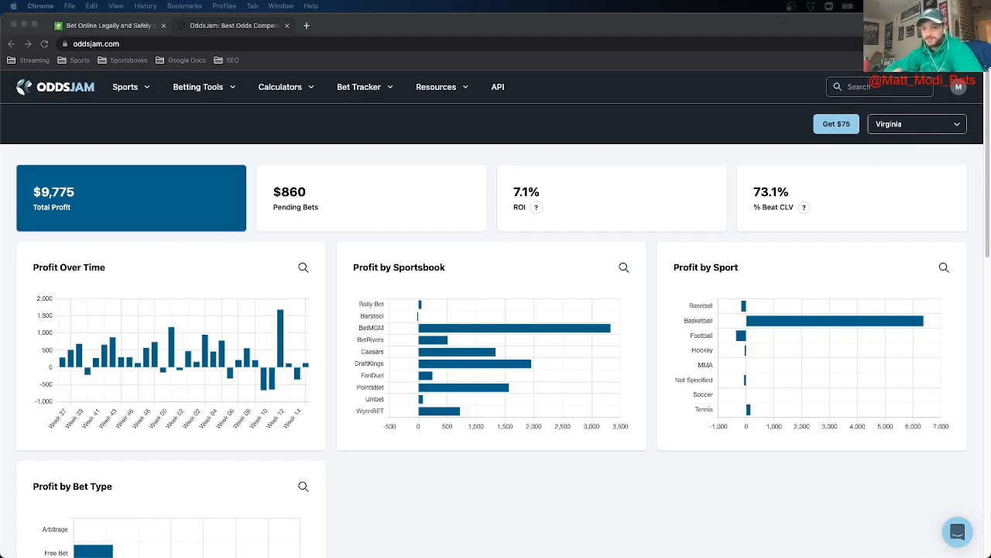
{"action": "mouse_move", "coordinate": [403, 171]}
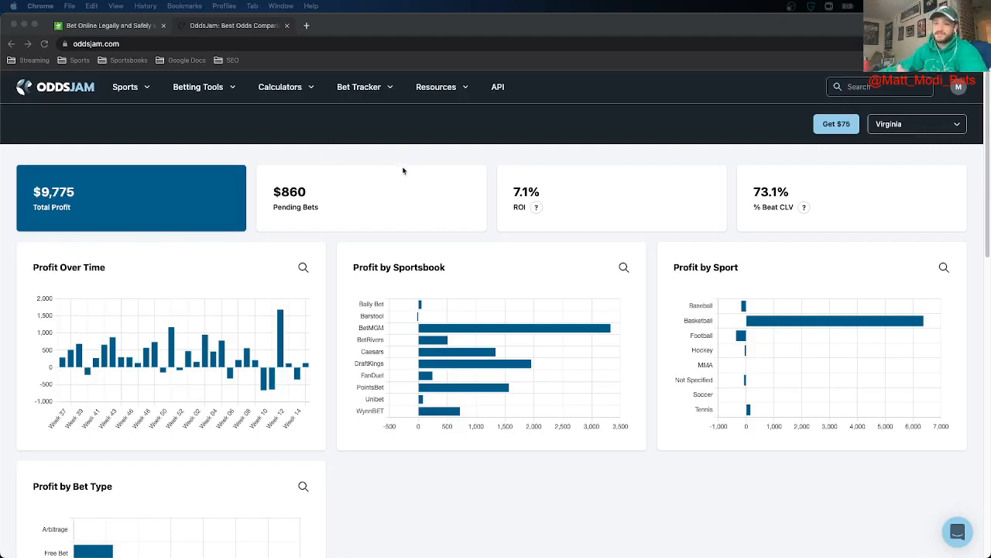
{"action": "mouse_move", "coordinate": [394, 157]}
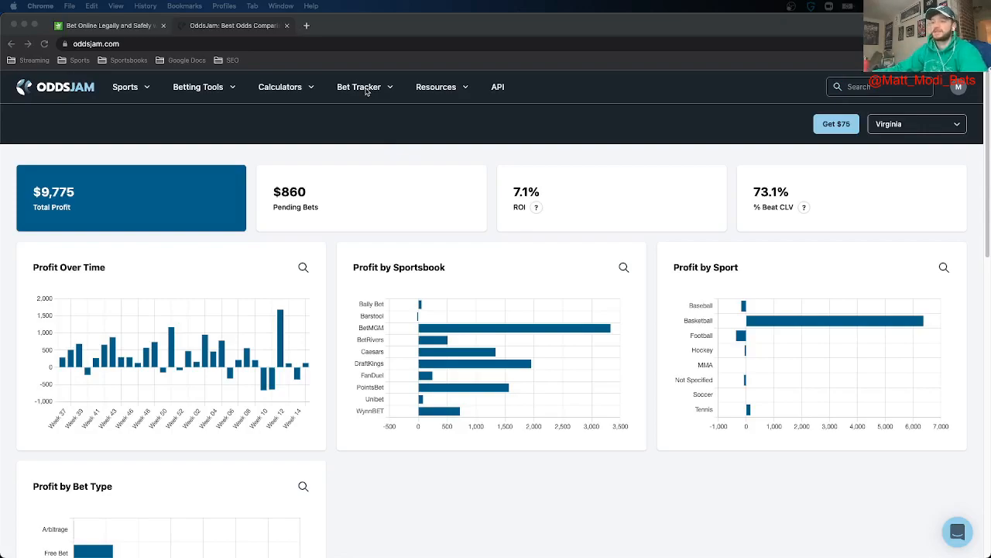
{"action": "mouse_move", "coordinate": [534, 372]}
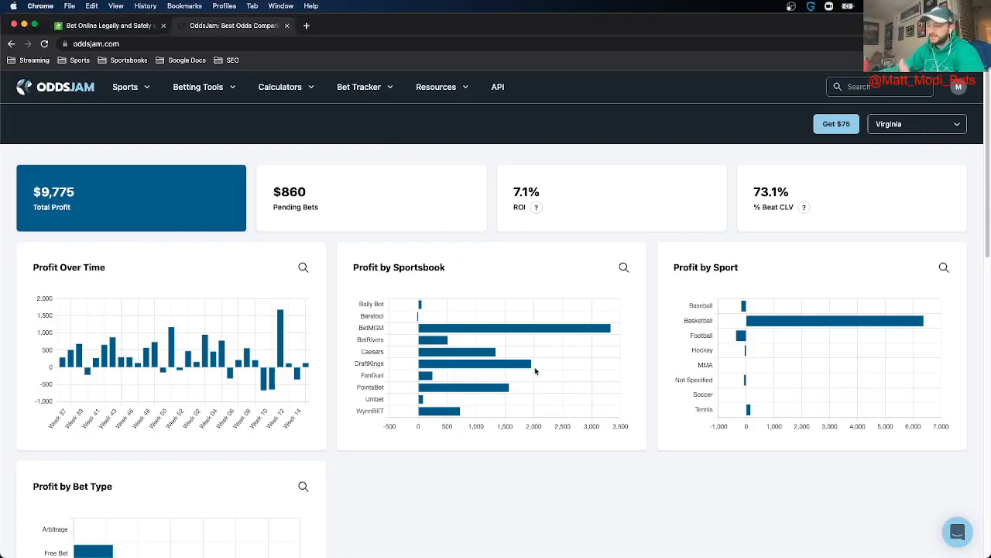
{"action": "mouse_move", "coordinate": [523, 363]}
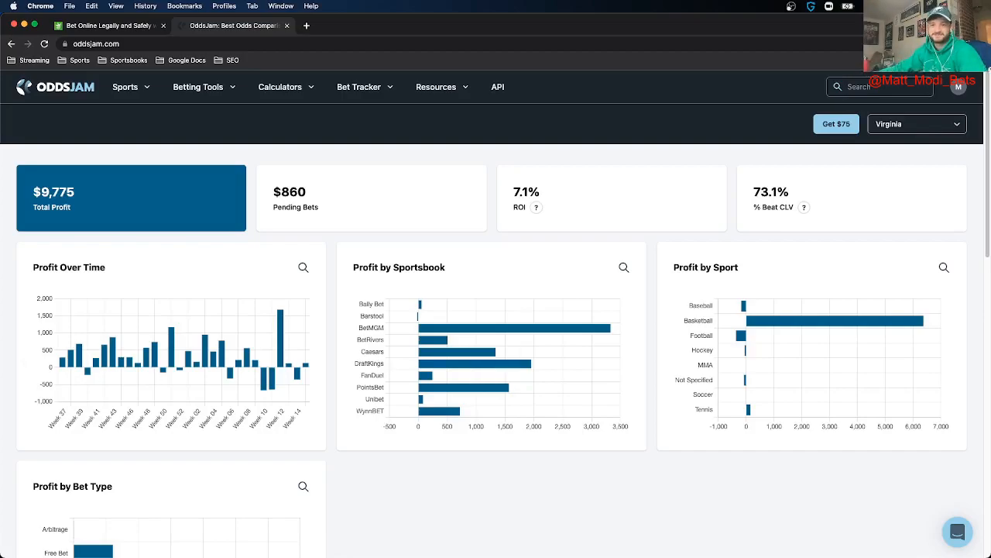
Step: Scroll the OddsJam dashboard down to the Profit by Bet Type chart
{"action": "scroll", "scroll_direction": "down", "scroll_amount": 3}
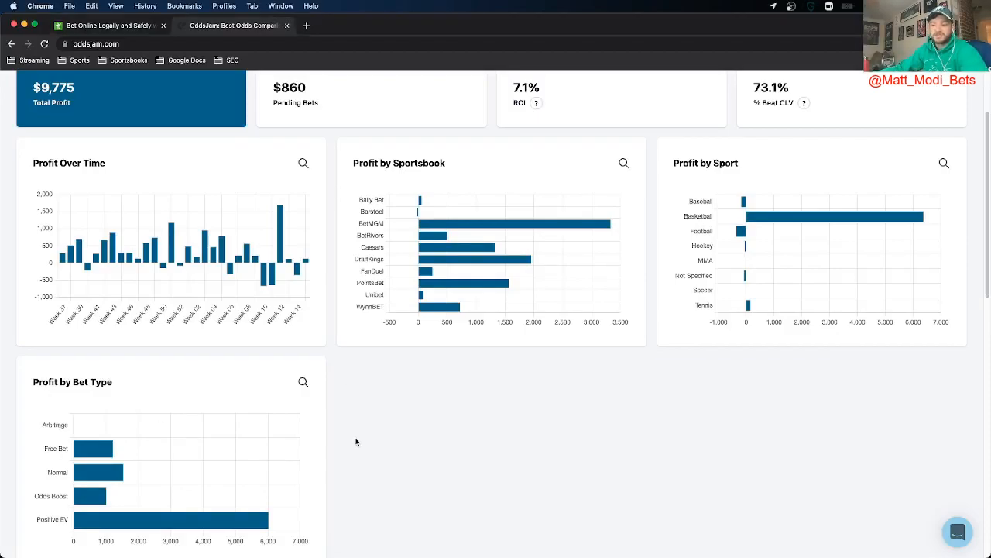
{"action": "mouse_move", "coordinate": [97, 500]}
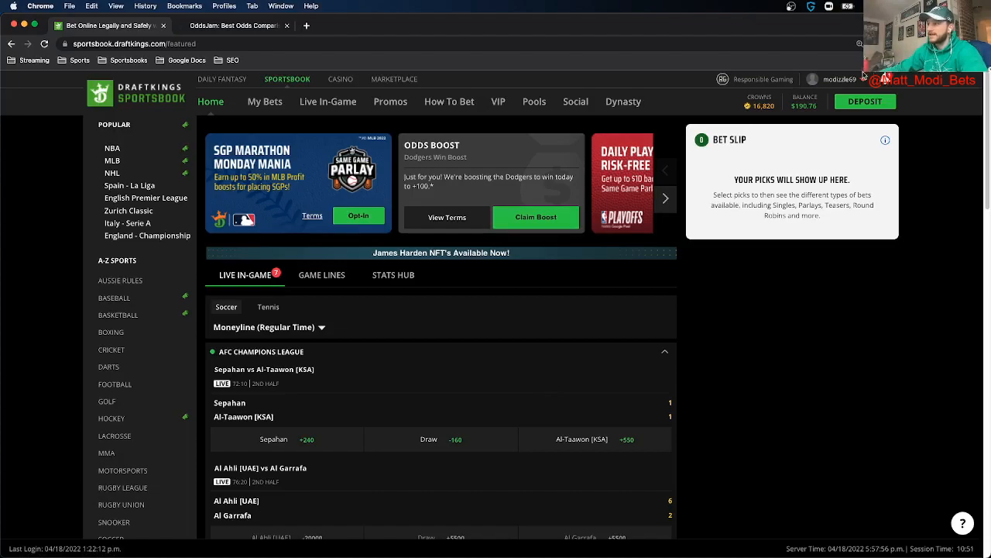
Step: Filter DraftKings promotions to Odds Boosts and select the Dodgers Win Boost offer
{"action": "left_click", "coordinate": [842, 80]}
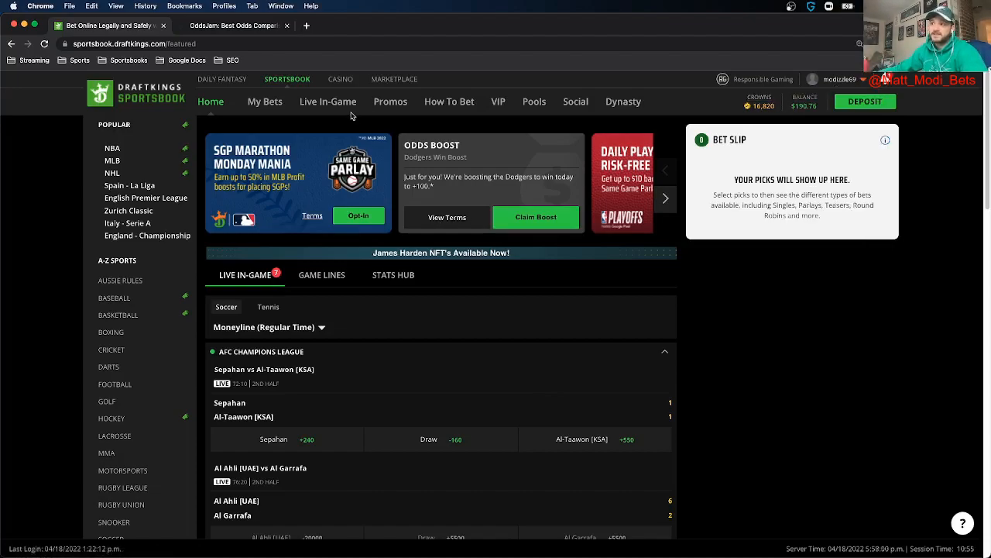
{"action": "left_click", "coordinate": [391, 101]}
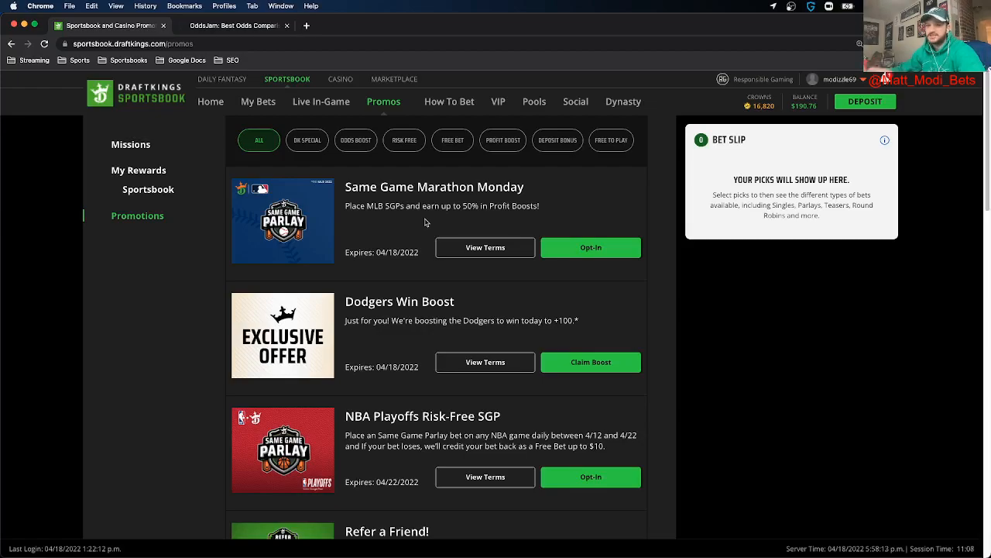
{"action": "left_click", "coordinate": [355, 140]}
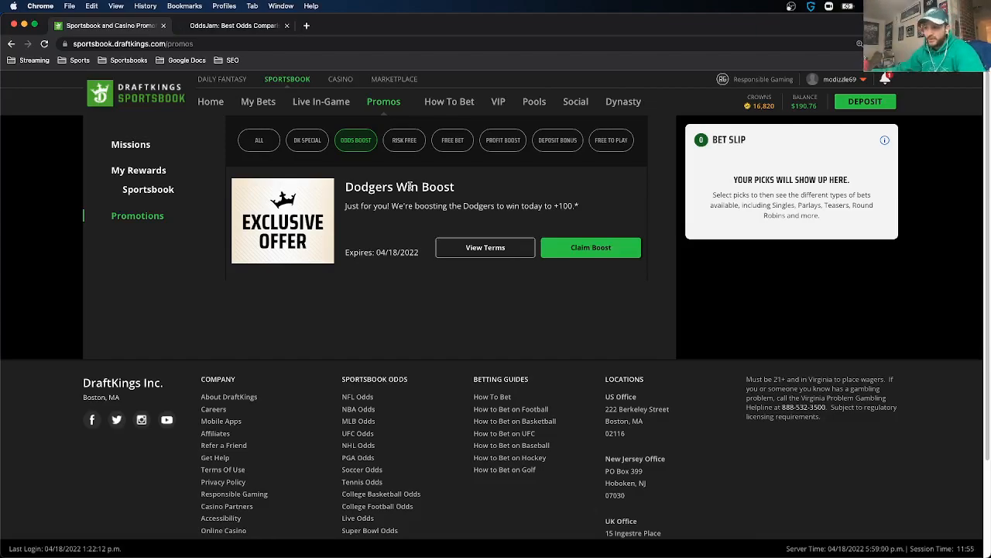
{"action": "double_click", "coordinate": [399, 187]}
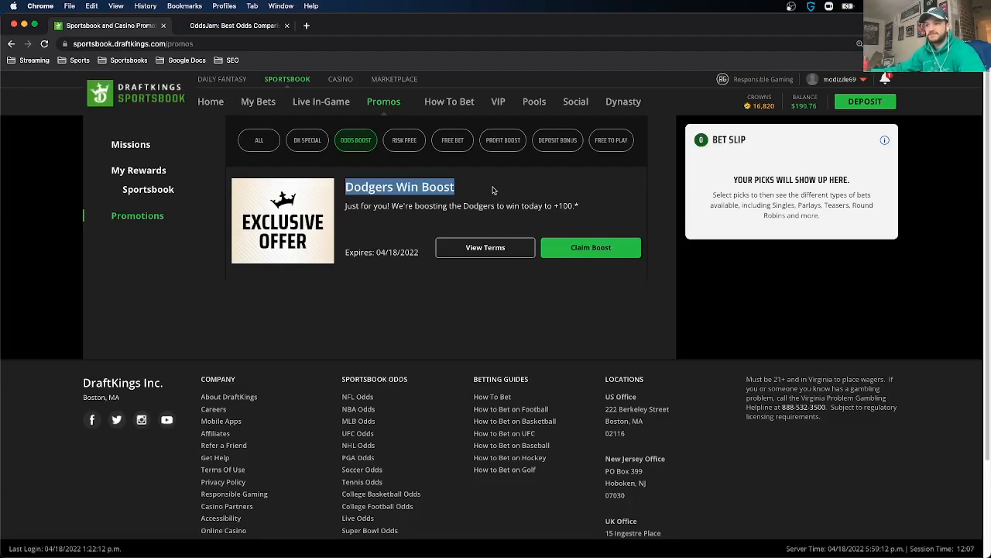
Step: Go to OddsJam's Sports > MLB page and scroll to the Dodgers vs Braves game
{"action": "left_click", "coordinate": [232, 26]}
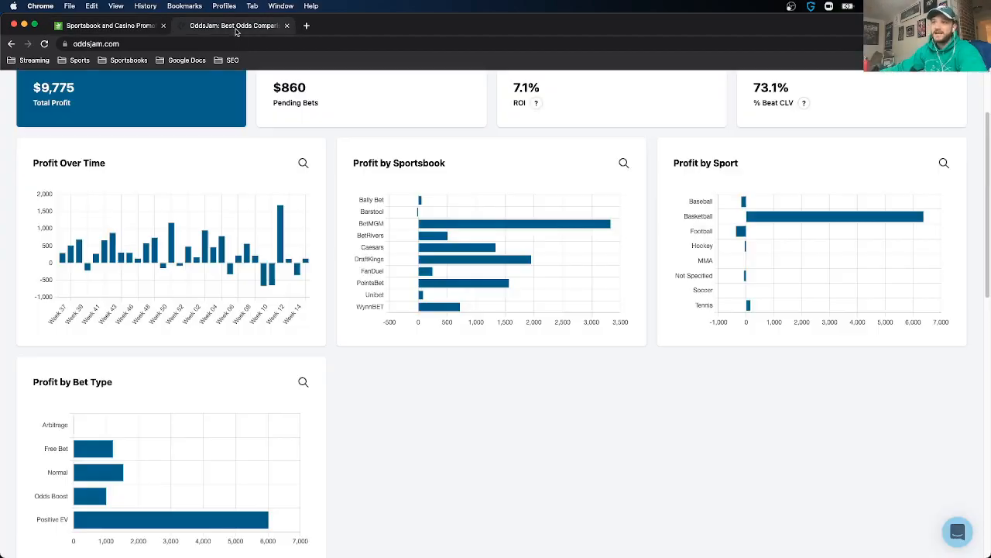
{"action": "left_click", "coordinate": [124, 87]}
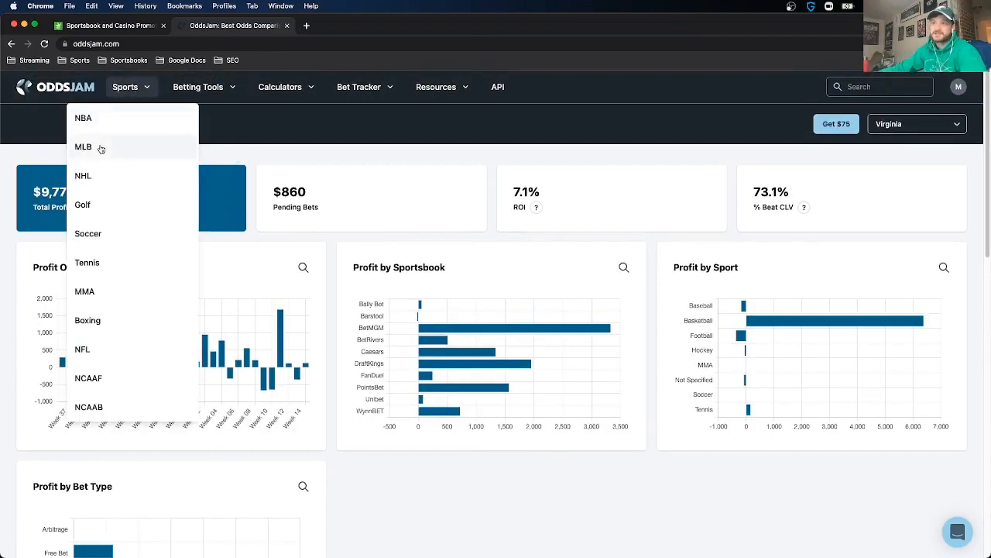
{"action": "left_click", "coordinate": [83, 146]}
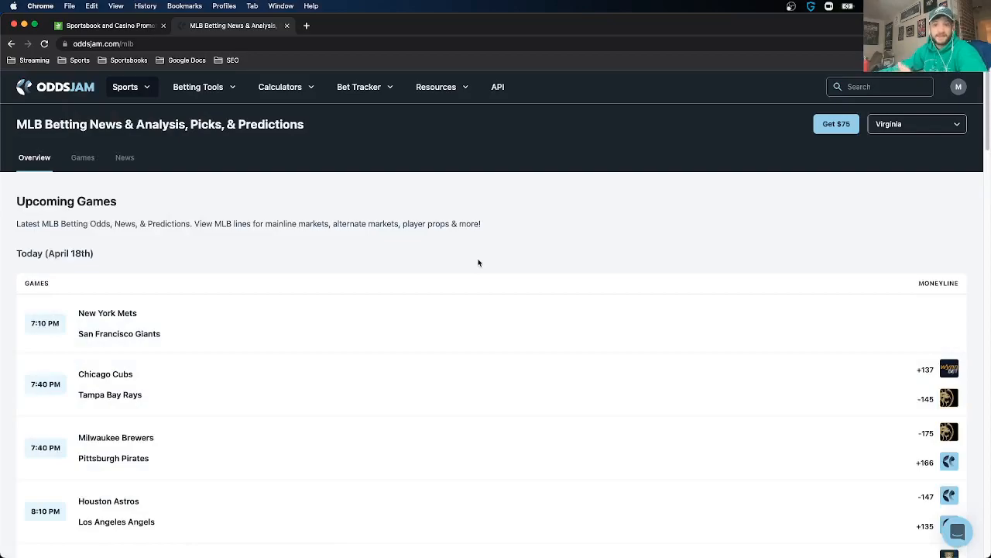
{"action": "scroll", "scroll_direction": "down", "scroll_amount": 3}
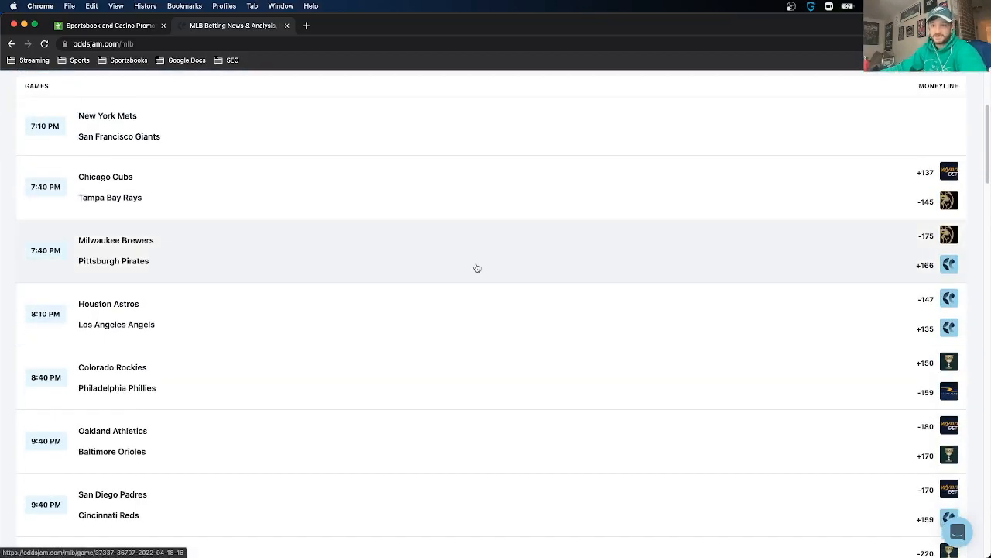
{"action": "scroll", "scroll_direction": "down", "scroll_amount": 3}
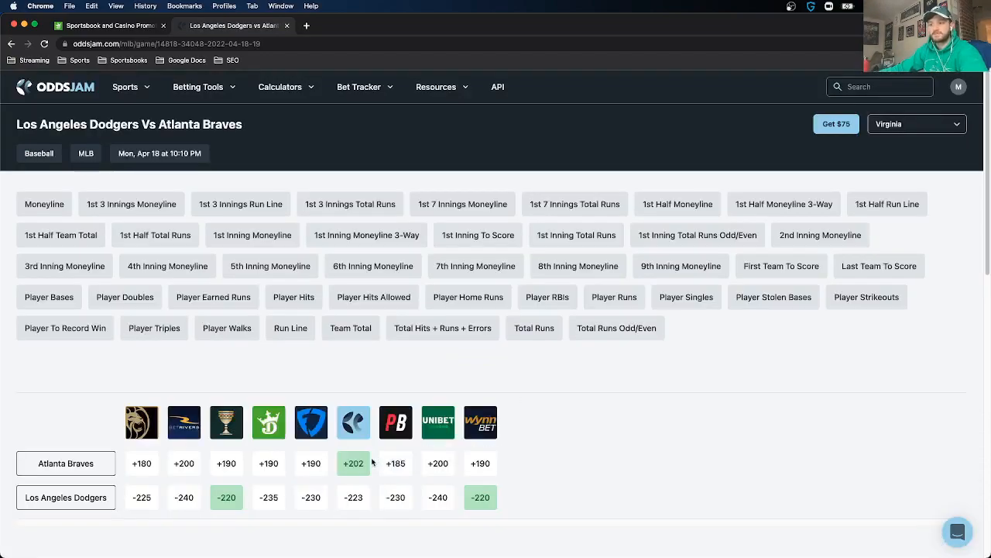
{"action": "mouse_move", "coordinate": [354, 497]}
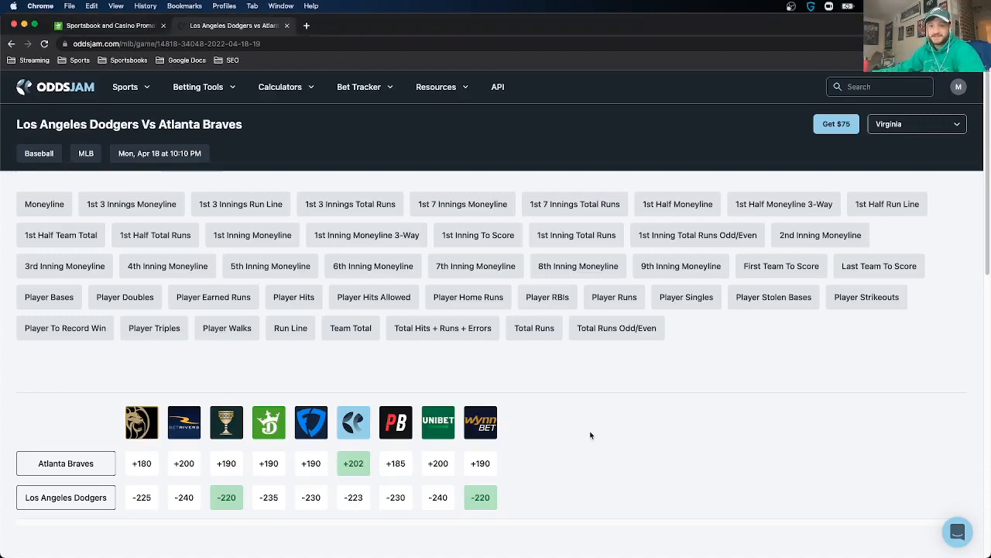
{"action": "mouse_move", "coordinate": [353, 422]}
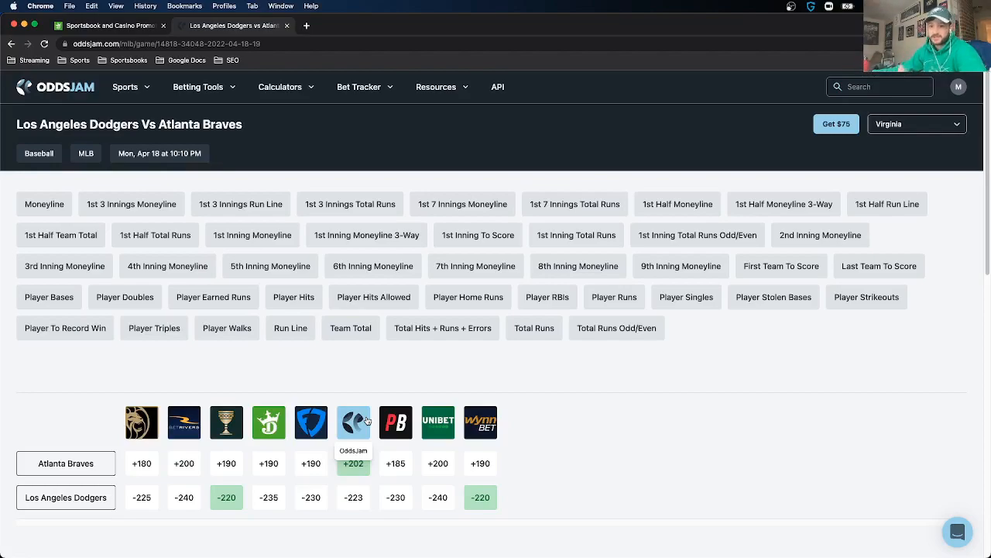
{"action": "mouse_move", "coordinate": [385, 379]}
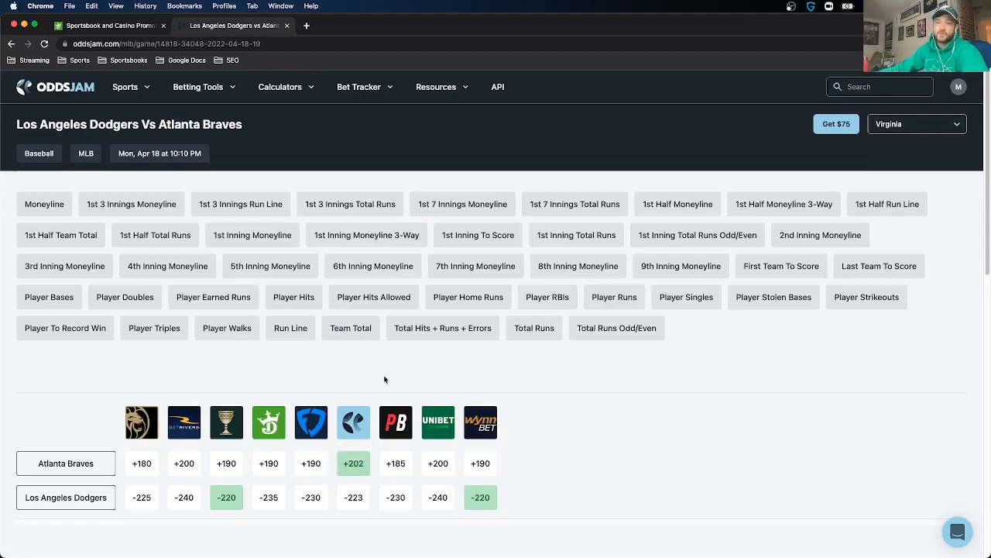
Step: Launch the No-Vig Fair Odds Calculator from OddsJam's Calculators menu in a new tab
{"action": "left_click", "coordinate": [281, 87]}
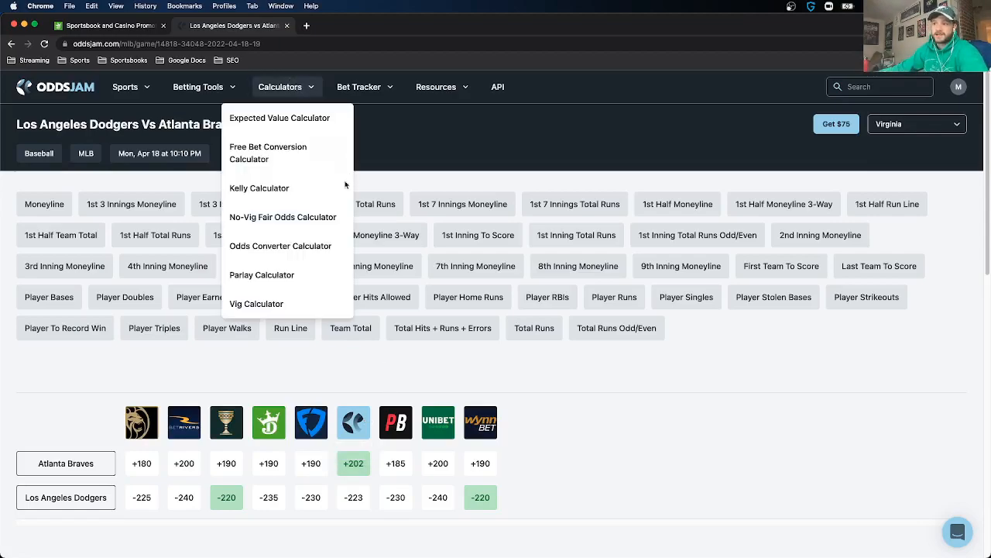
{"action": "mouse_move", "coordinate": [283, 217]}
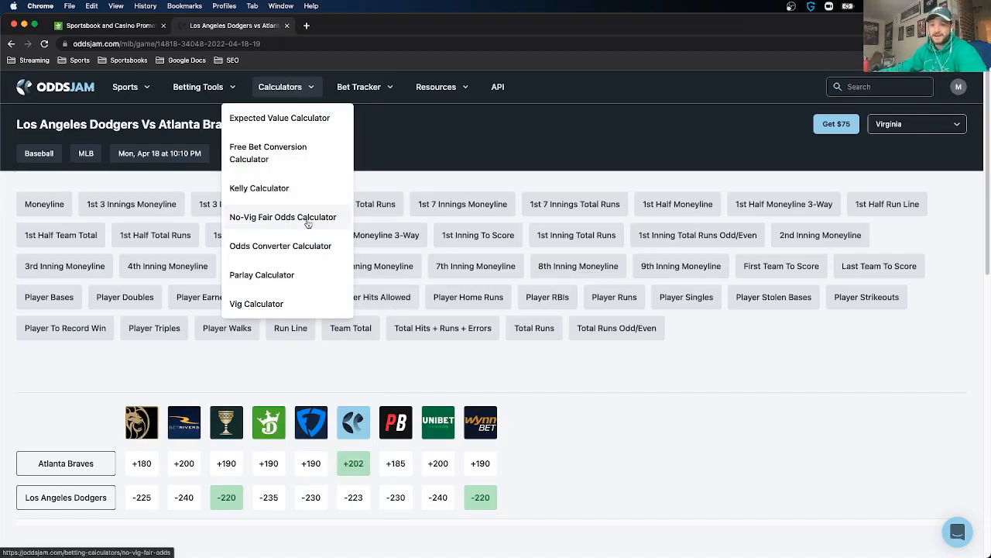
{"action": "left_click", "coordinate": [283, 217]}
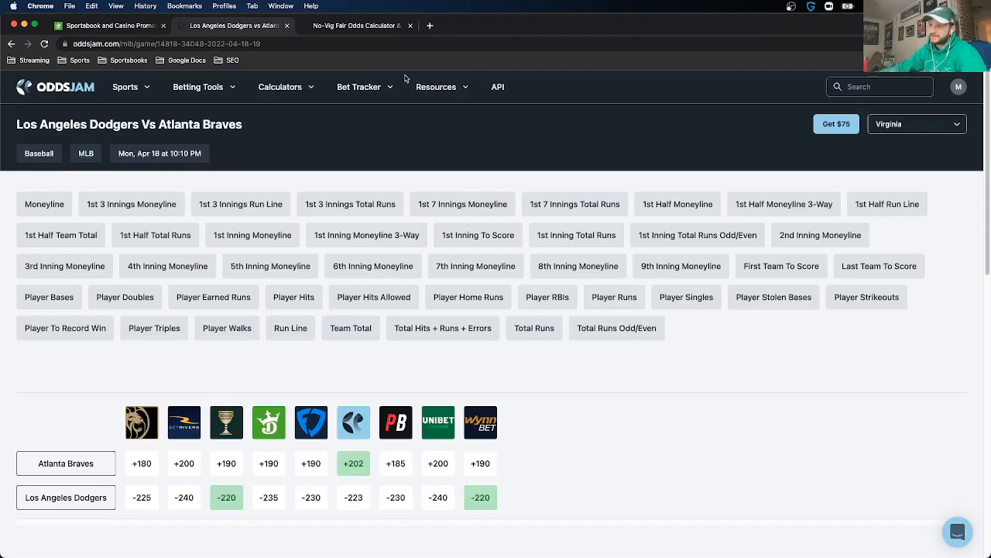
{"action": "mouse_move", "coordinate": [387, 368]}
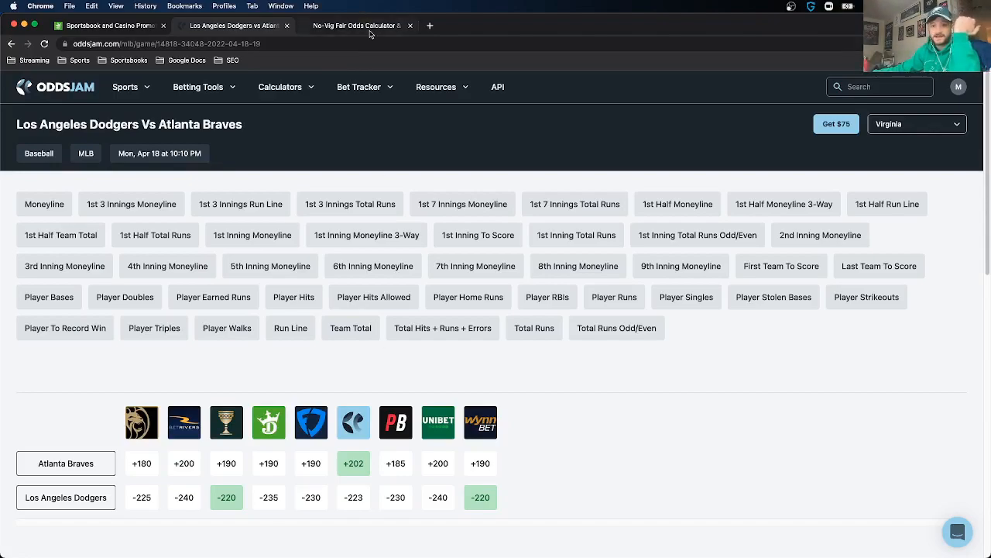
{"action": "mouse_move", "coordinate": [353, 497]}
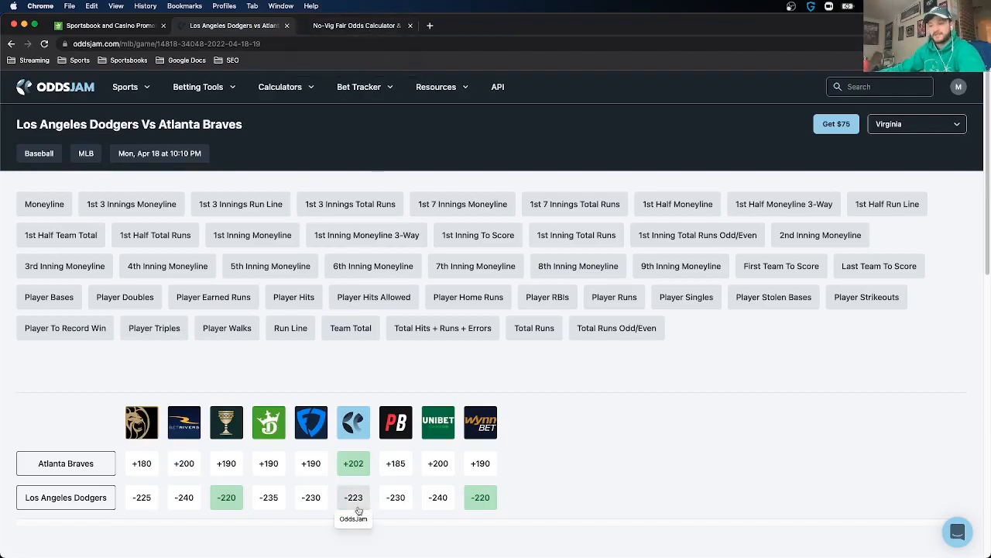
{"action": "mouse_move", "coordinate": [354, 504]}
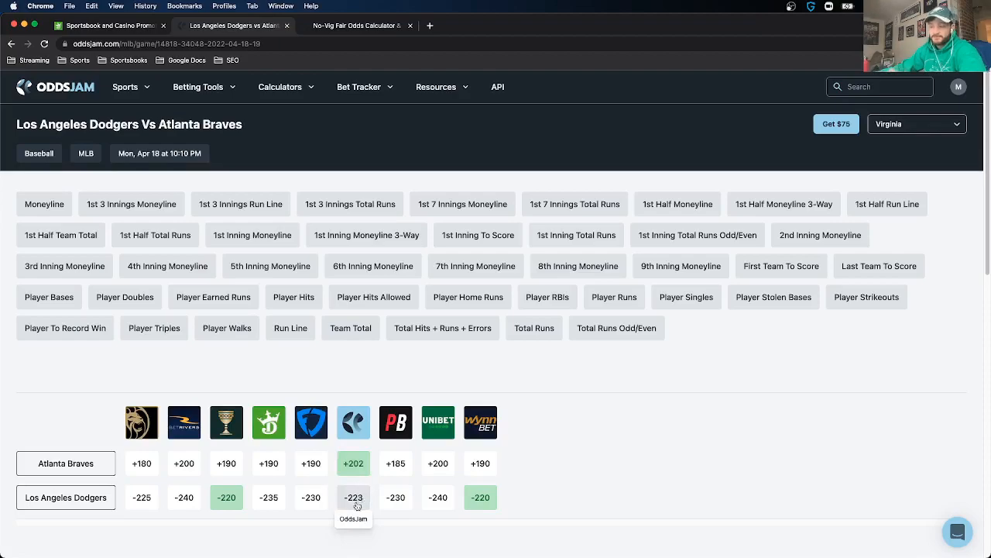
Step: Enter +202 and -223 in the no-vig calculator to get fair odds of +208.50 / -208.50
{"action": "left_click", "coordinate": [356, 26]}
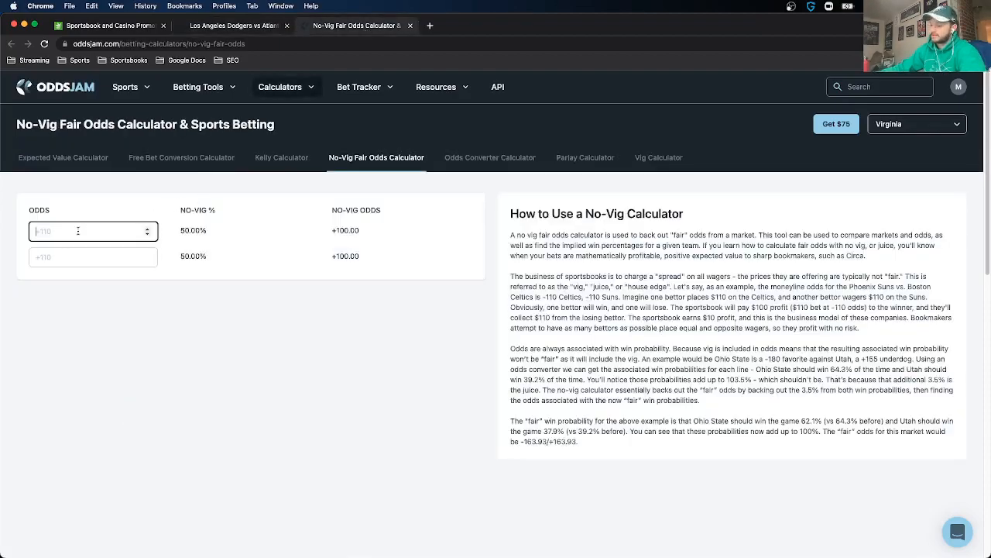
{"action": "type", "text": "+202"}
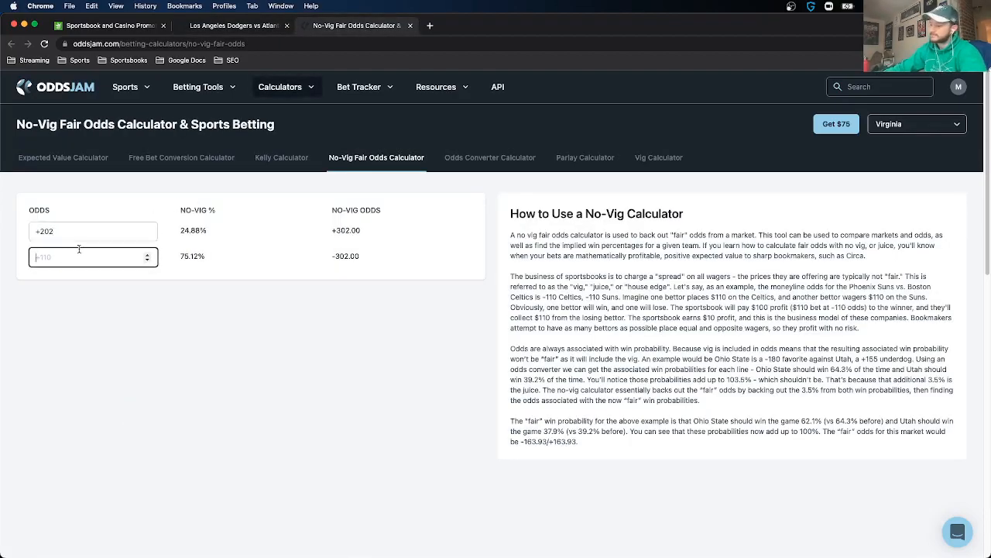
{"action": "type", "text": "-223"}
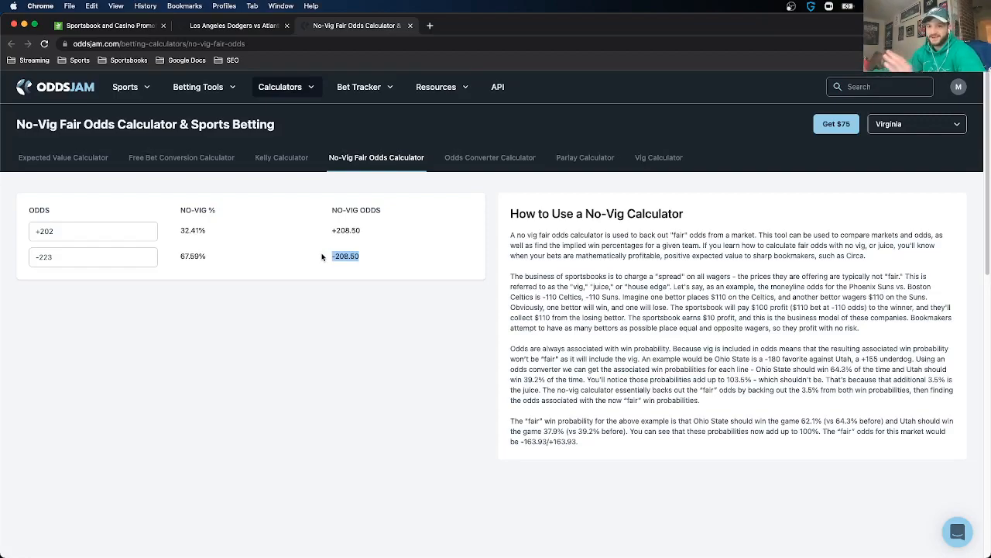
{"action": "mouse_move", "coordinate": [284, 224]}
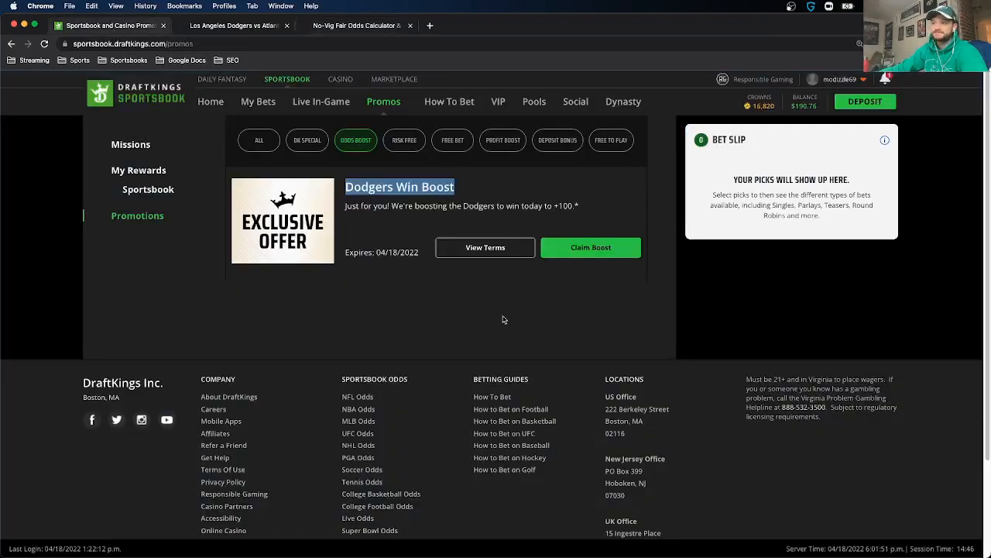
{"action": "mouse_move", "coordinate": [612, 262]}
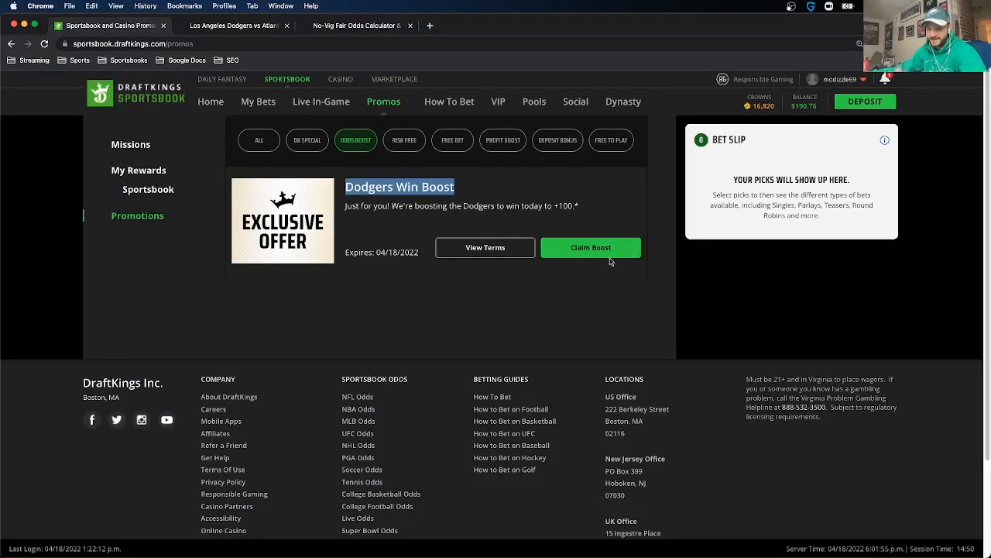
Step: Claim the Dodgers Win Boost and add LA Dodgers moneyline -235 with a $50 wager
{"action": "left_click", "coordinate": [591, 247]}
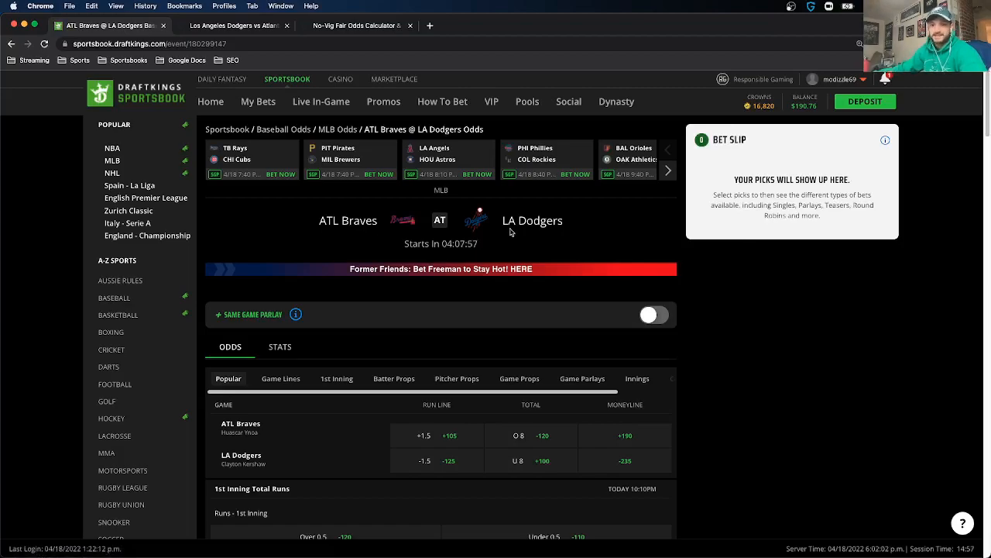
{"action": "scroll", "scroll_direction": "up", "scroll_amount": 3}
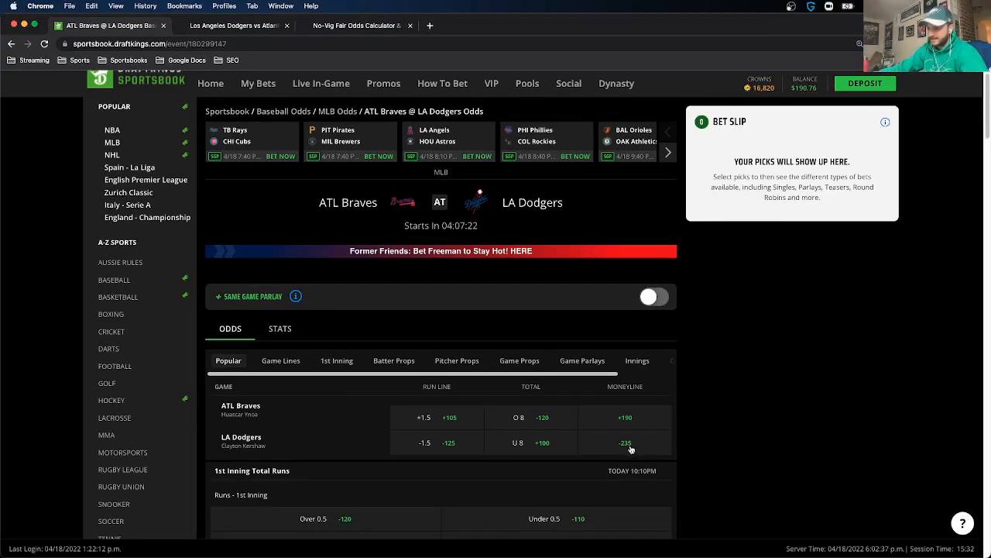
{"action": "left_click", "coordinate": [625, 442]}
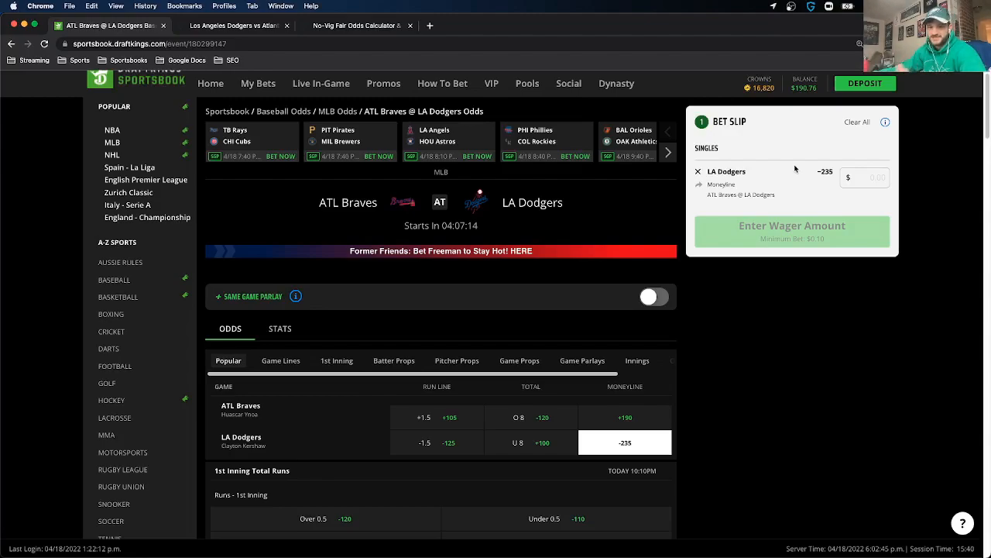
{"action": "left_click", "coordinate": [866, 176]}
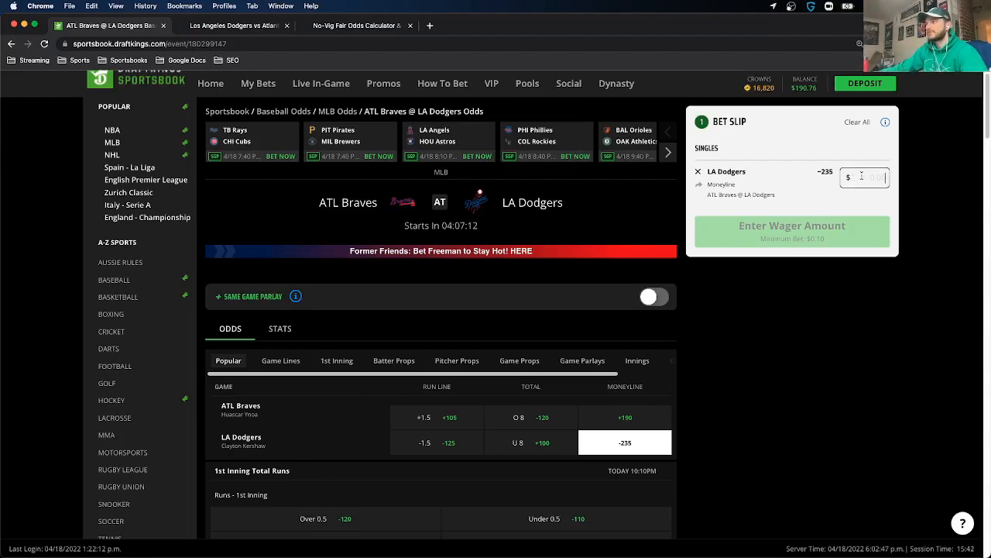
{"action": "type", "text": "50"}
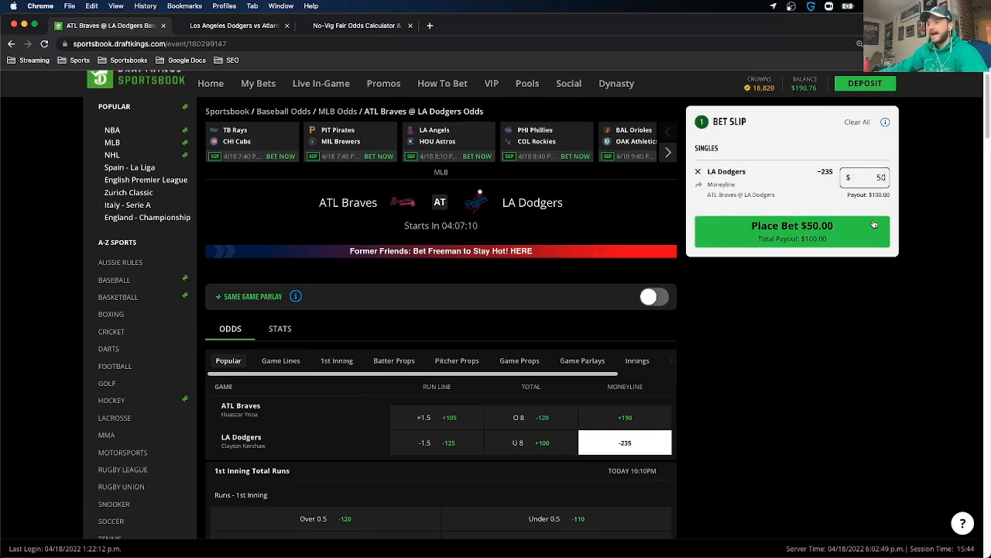
{"action": "mouse_move", "coordinate": [812, 199]}
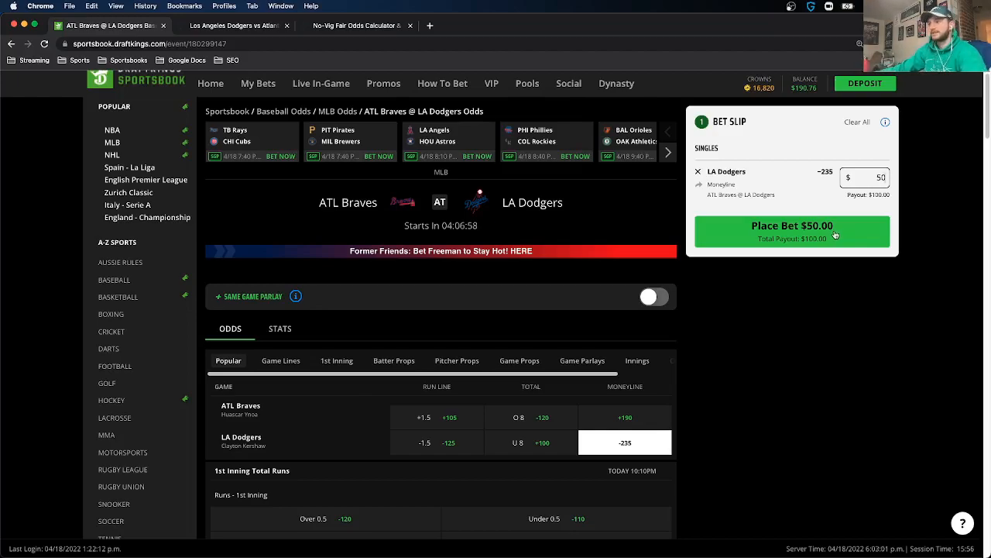
Step: Place the $50 Dodgers bet, confirm it in My Bets paying $100, and return home
{"action": "left_click", "coordinate": [792, 230]}
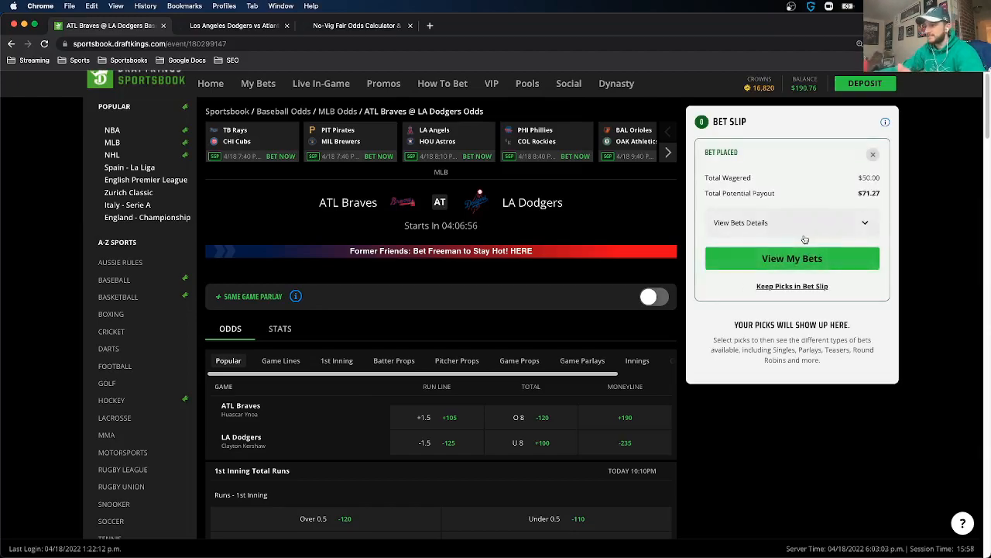
{"action": "left_click", "coordinate": [790, 222]}
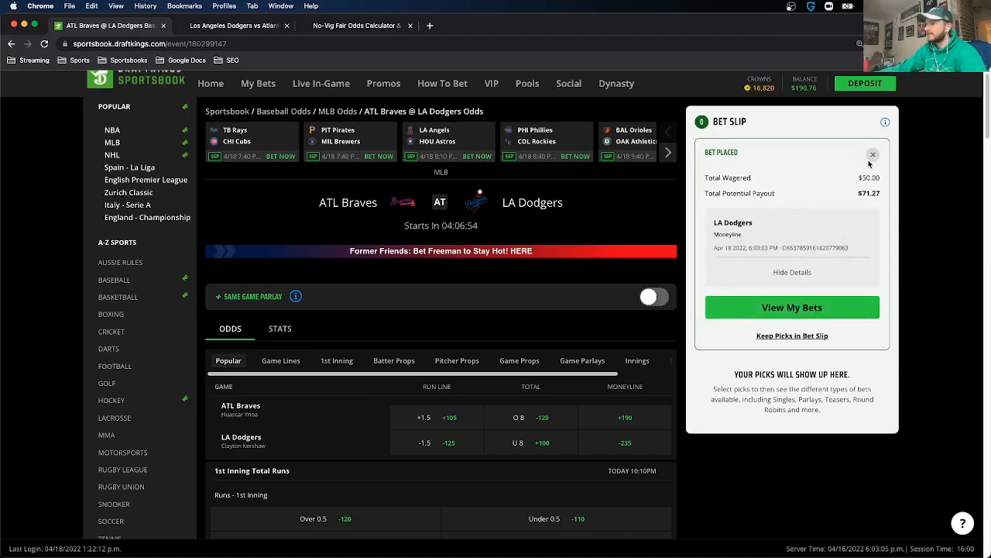
{"action": "left_click", "coordinate": [791, 308]}
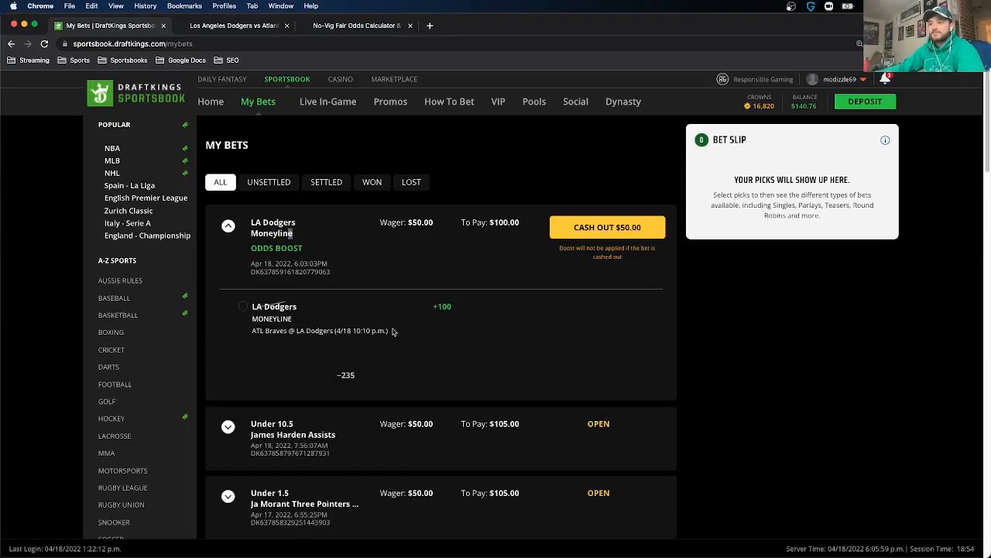
{"action": "mouse_move", "coordinate": [501, 228]}
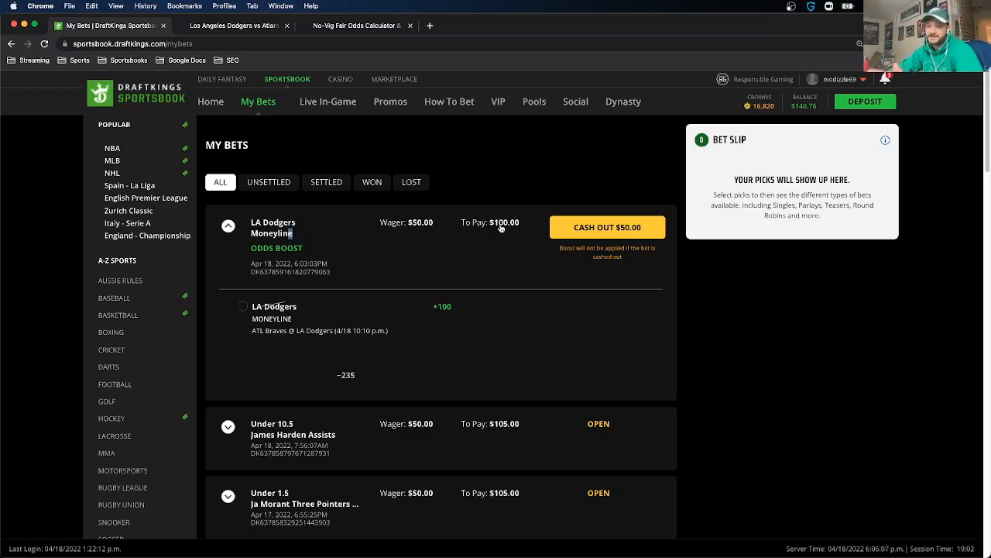
{"action": "left_click", "coordinate": [210, 101]}
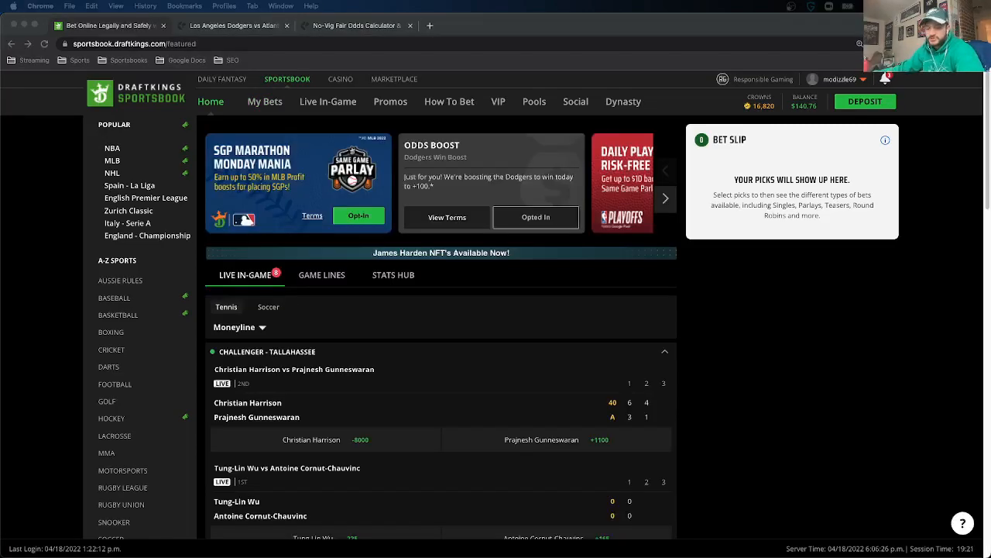
{"action": "mouse_move", "coordinate": [410, 104]}
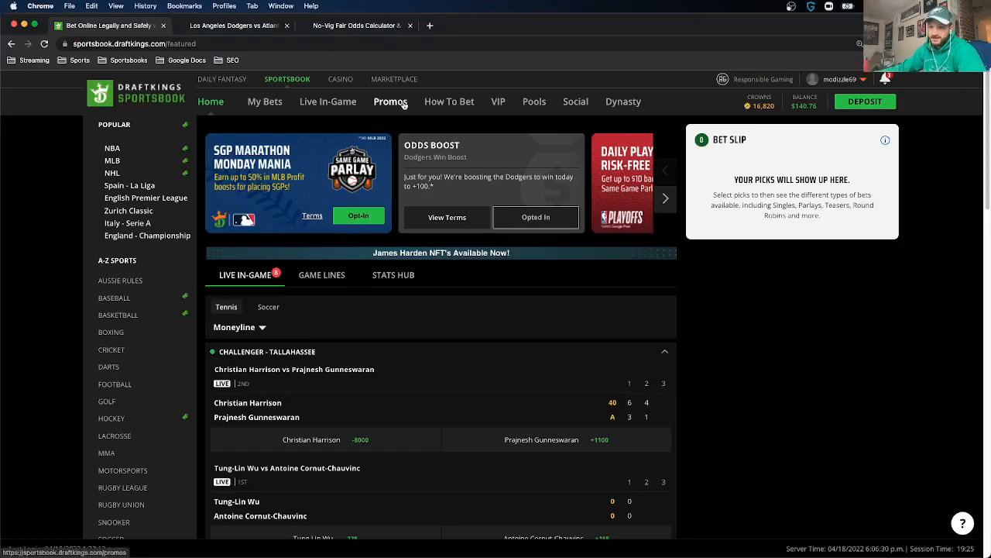
Step: Opt in to the NBA Playoffs Risk-Free SGP promo, landing on the NBA game lines
{"action": "left_click", "coordinate": [390, 101]}
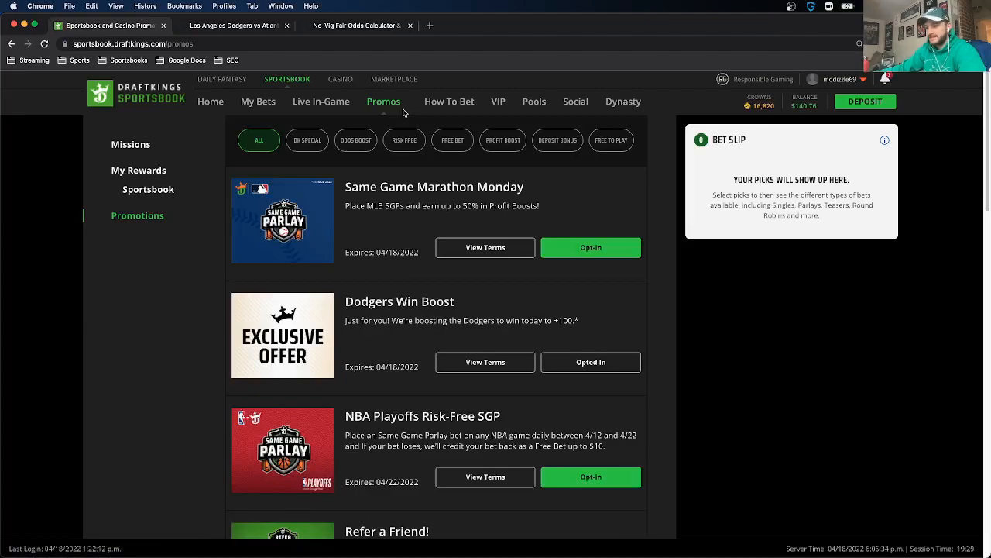
{"action": "scroll", "scroll_direction": "down", "scroll_amount": 3}
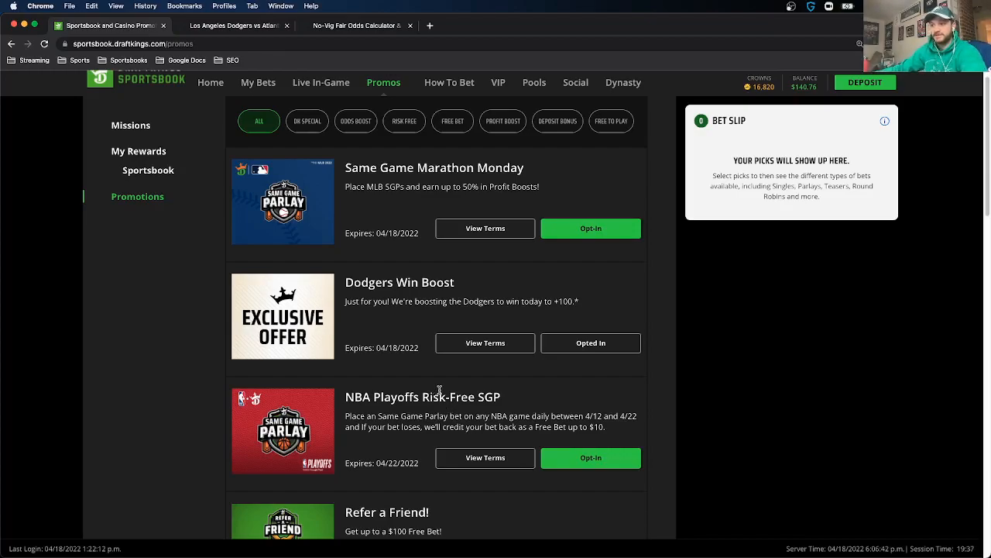
{"action": "double_click", "coordinate": [422, 397]}
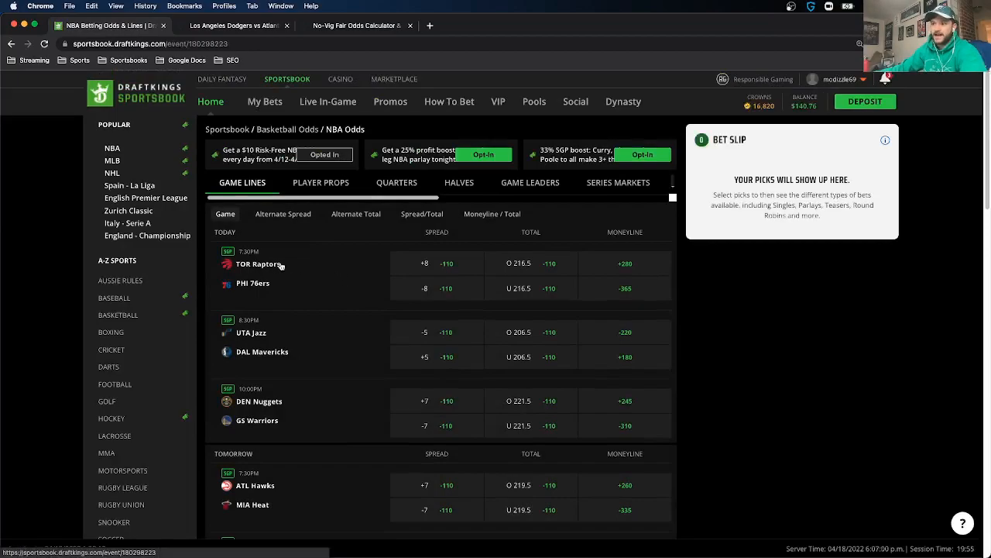
Step: Check the Raptors @ 76ers SGP bet slip, then return to the OddsJam Dodgers vs Braves odds tab
{"action": "left_click", "coordinate": [258, 264]}
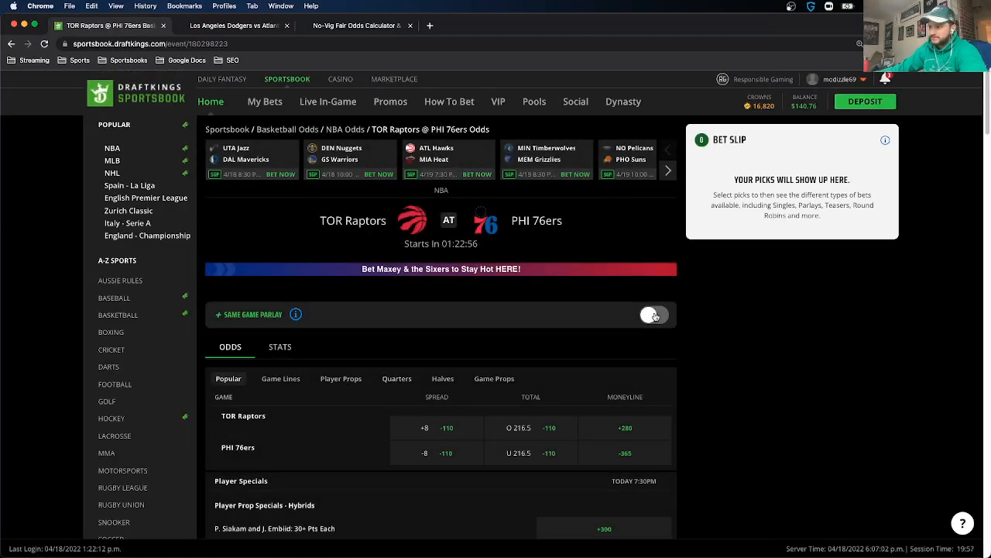
{"action": "left_click", "coordinate": [655, 315]}
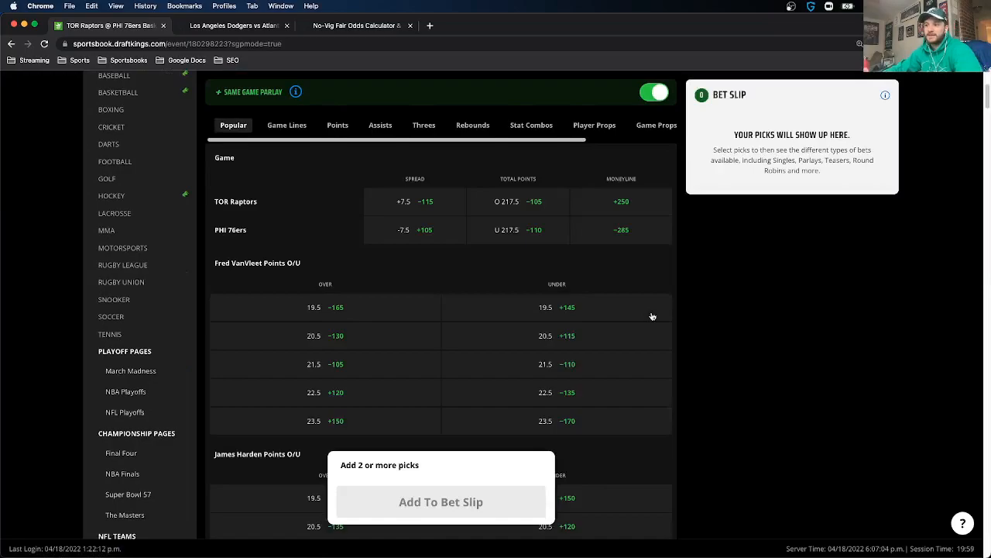
{"action": "mouse_move", "coordinate": [576, 232]}
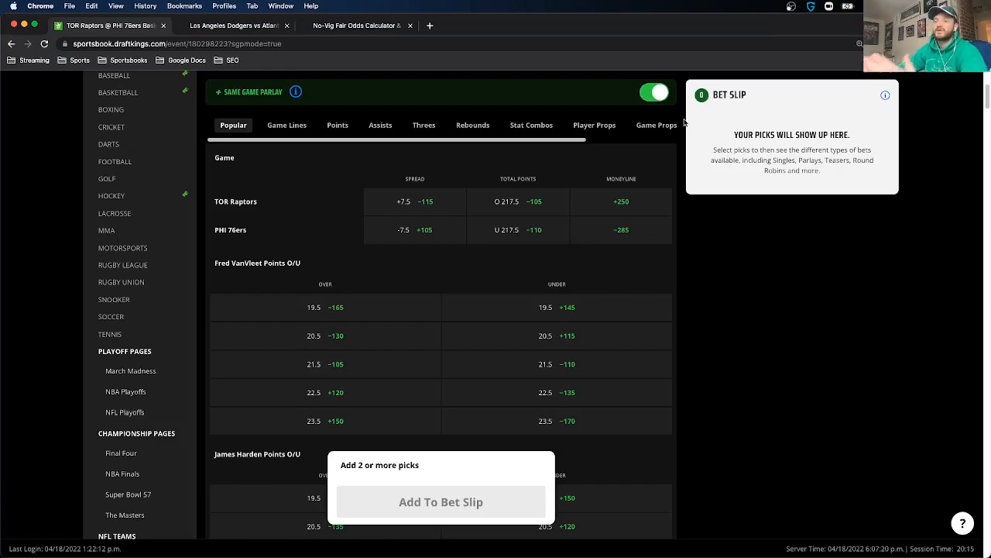
{"action": "left_click", "coordinate": [232, 26]}
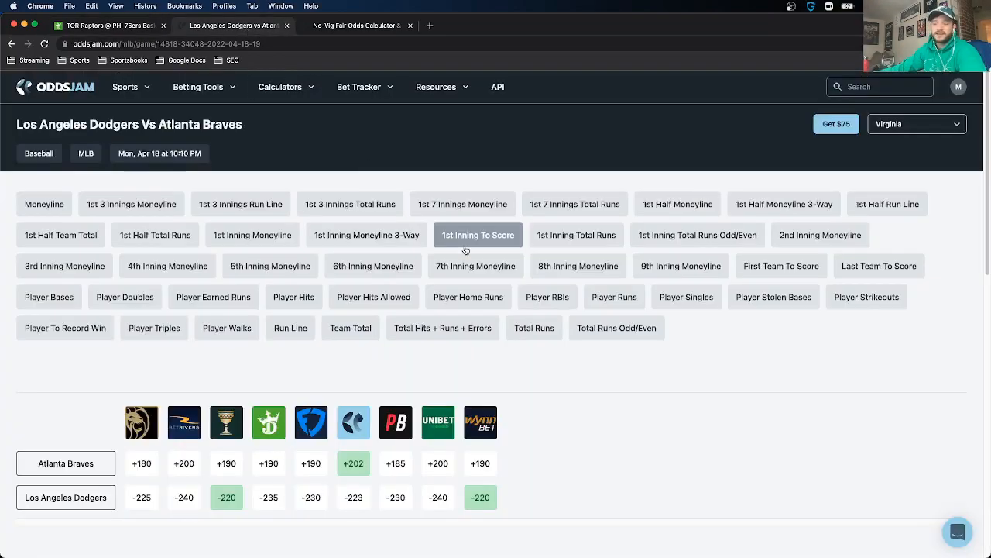
Step: Open the 76ers vs Raptors game page and its Player Points + Rebounds + Assists market
{"action": "left_click", "coordinate": [199, 86]}
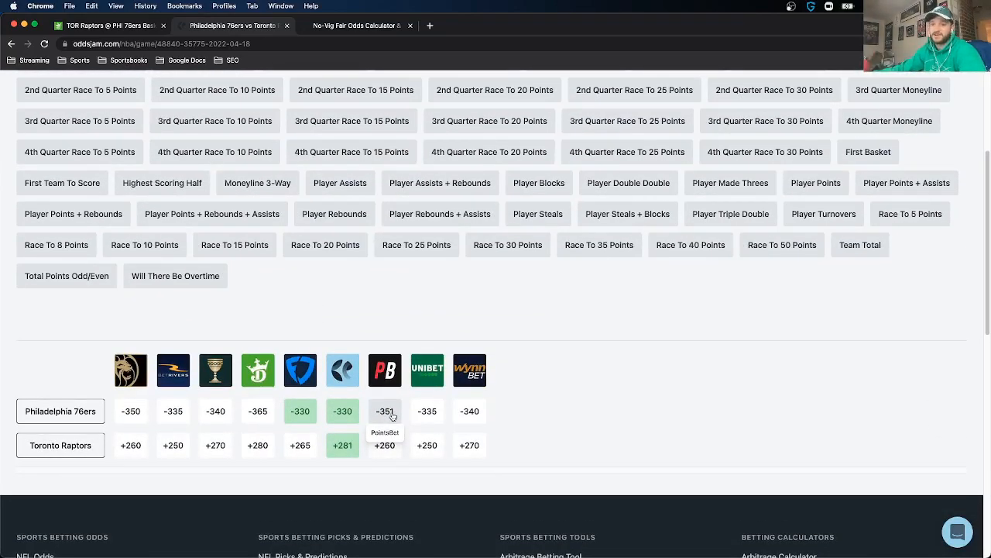
{"action": "scroll", "scroll_direction": "up", "scroll_amount": 3}
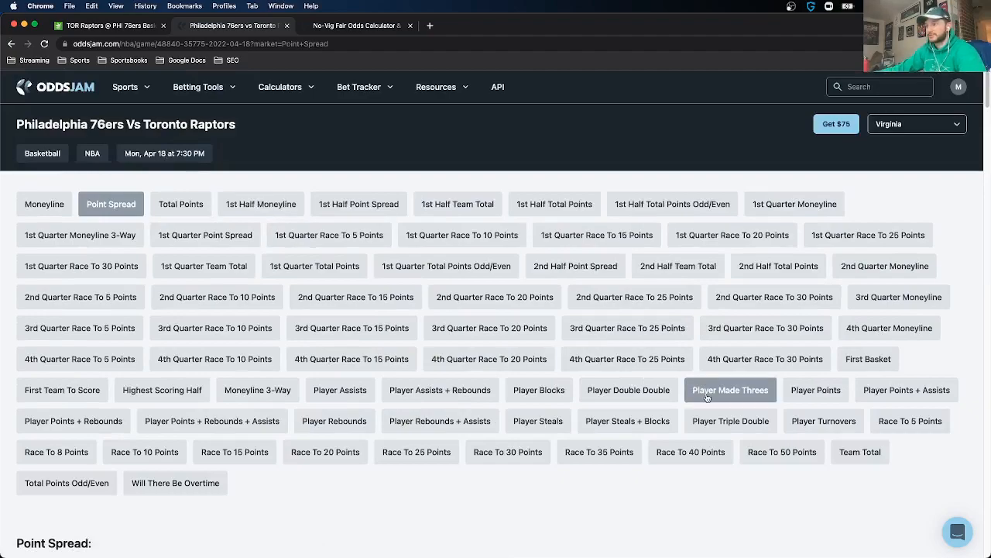
{"action": "mouse_move", "coordinate": [867, 359]}
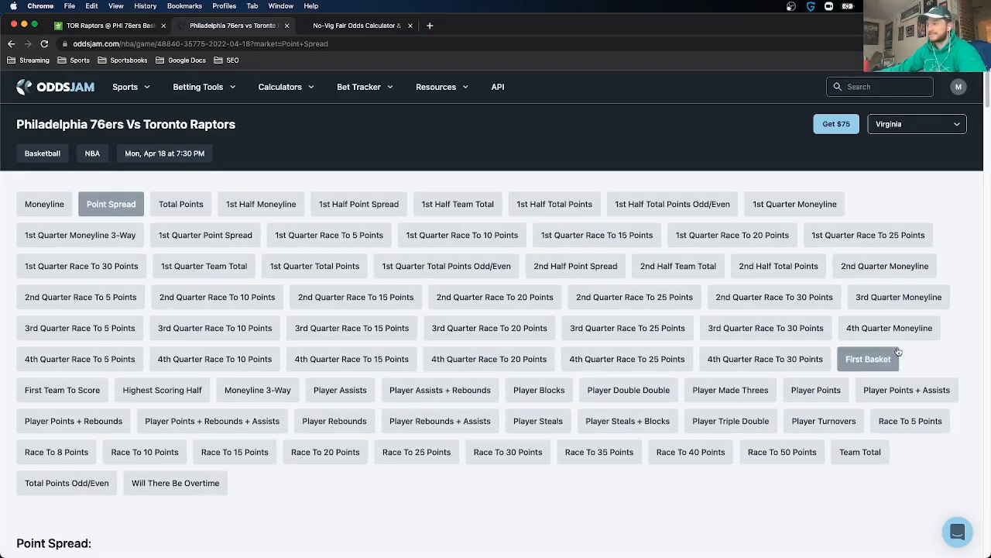
{"action": "mouse_move", "coordinate": [539, 389]}
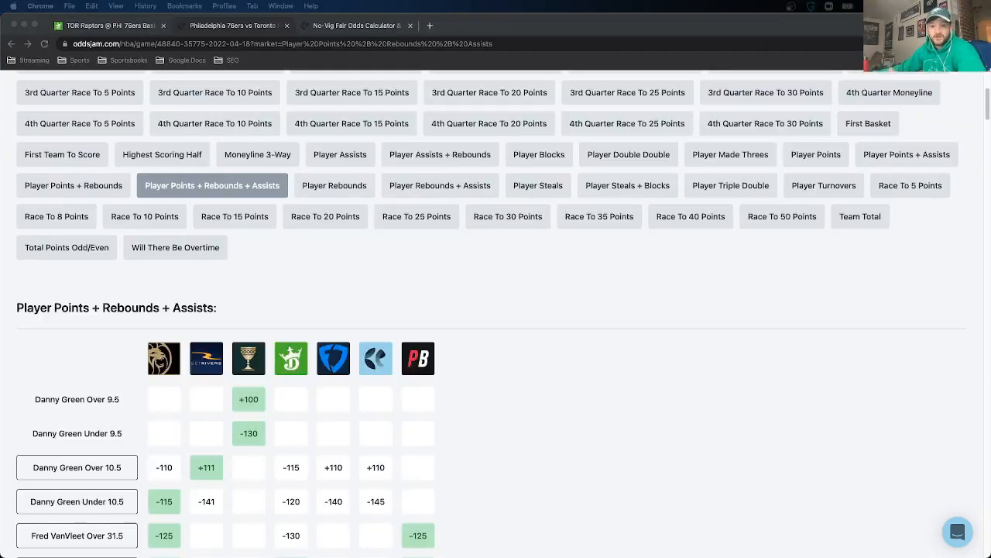
{"action": "mouse_move", "coordinate": [197, 392]}
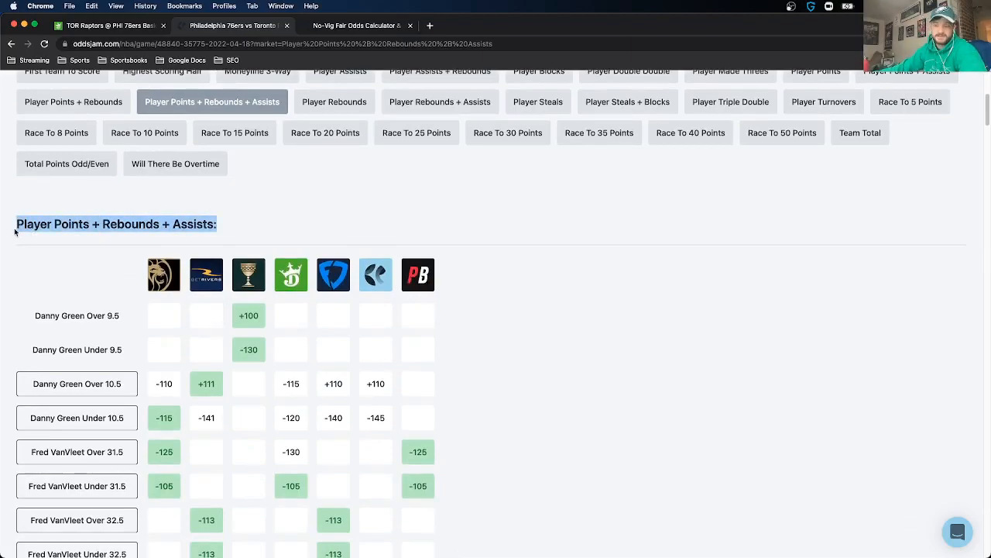
{"action": "mouse_move", "coordinate": [290, 274]}
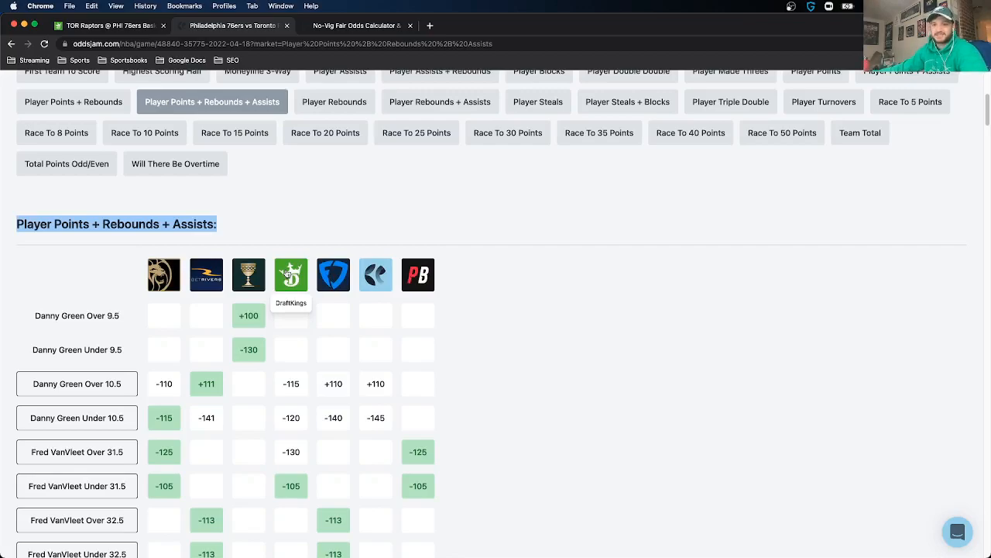
{"action": "mouse_move", "coordinate": [333, 418]}
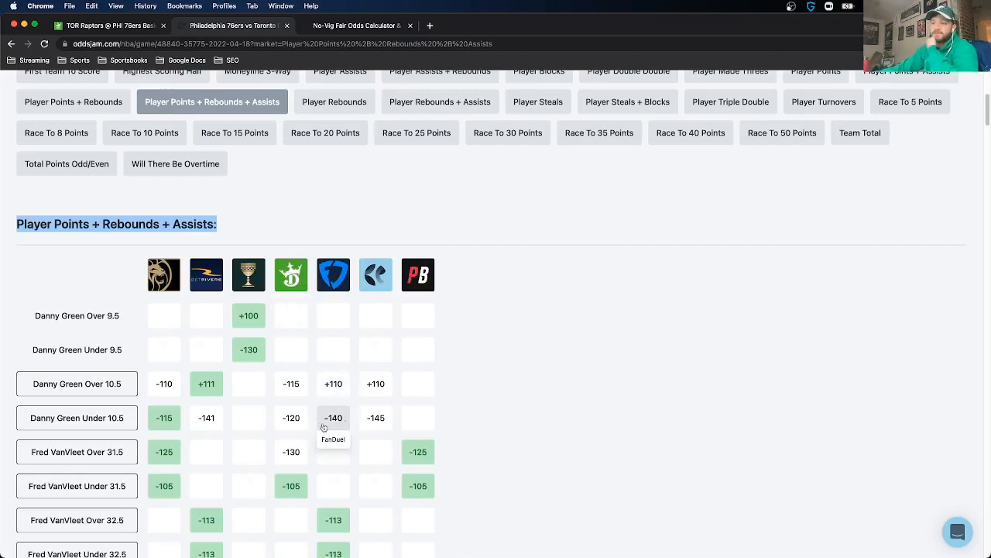
{"action": "mouse_move", "coordinate": [376, 427]}
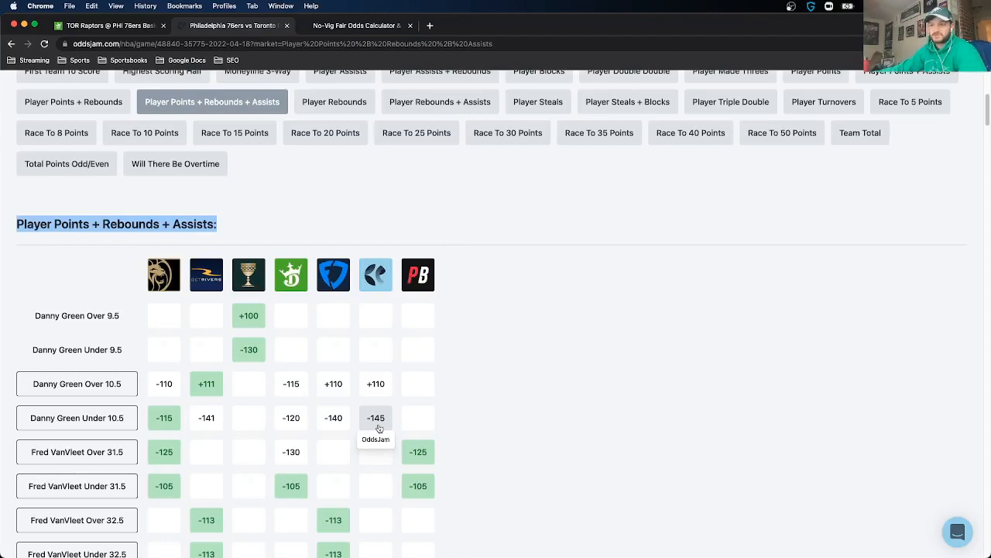
{"action": "mouse_move", "coordinate": [291, 418]}
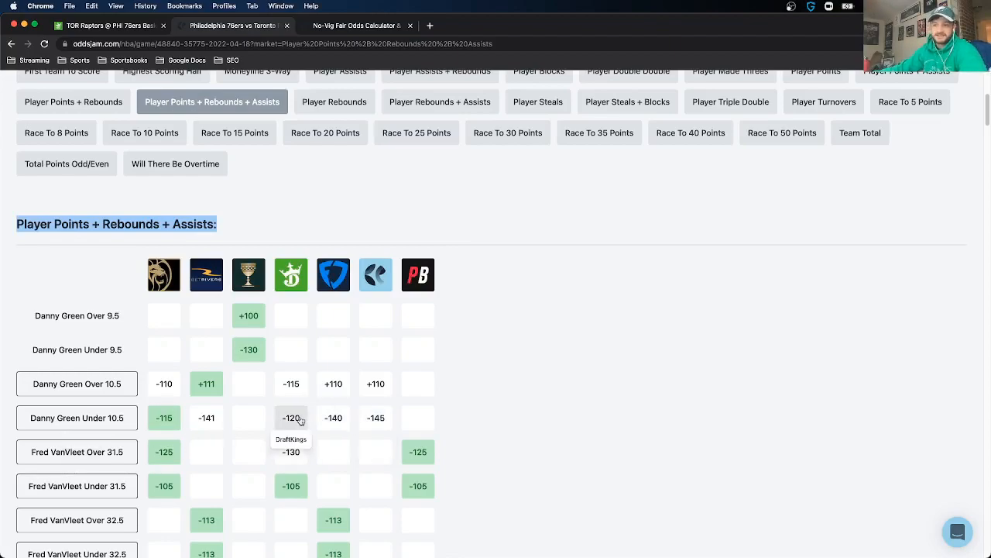
{"action": "mouse_move", "coordinate": [333, 418]}
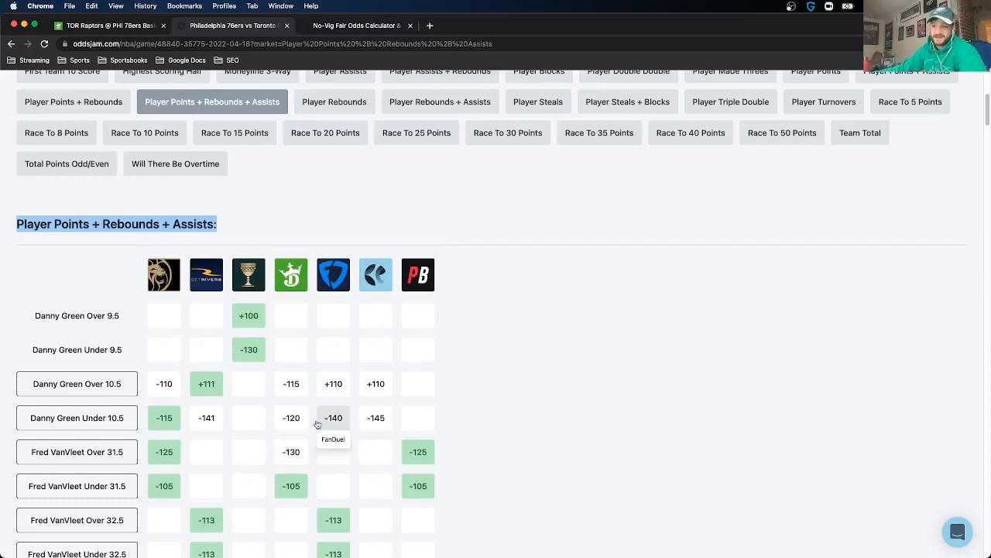
{"action": "mouse_move", "coordinate": [164, 418]}
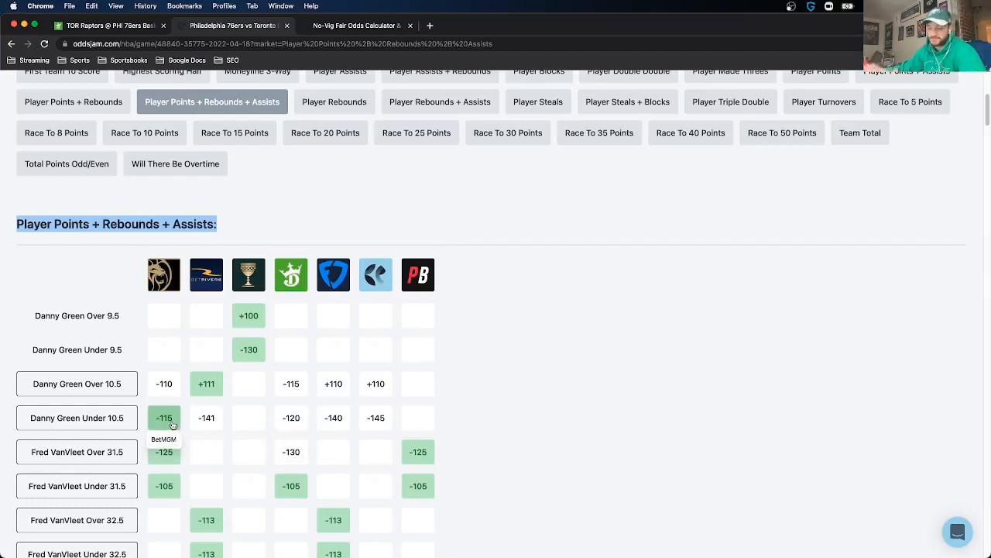
Step: Scroll the PRA props table past James Harden to Joel Embiid's Over/Under 49.5 rows
{"action": "scroll", "scroll_direction": "down", "scroll_amount": 3}
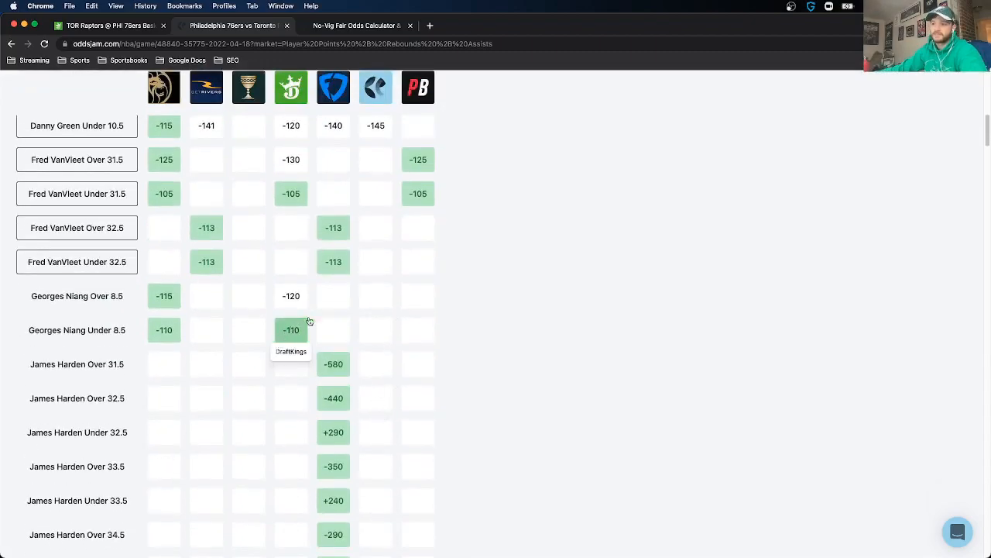
{"action": "mouse_move", "coordinate": [292, 339]}
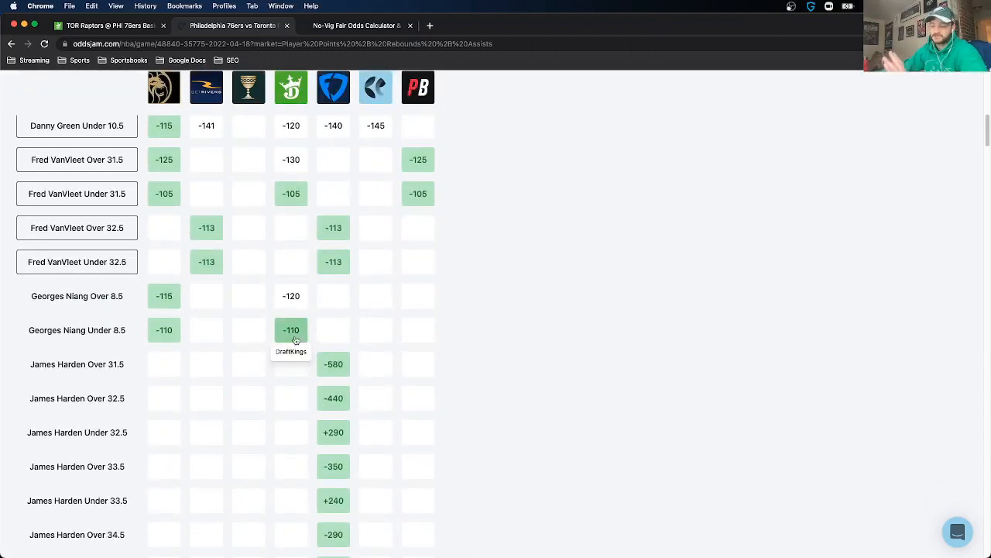
{"action": "scroll", "scroll_direction": "down", "scroll_amount": 3}
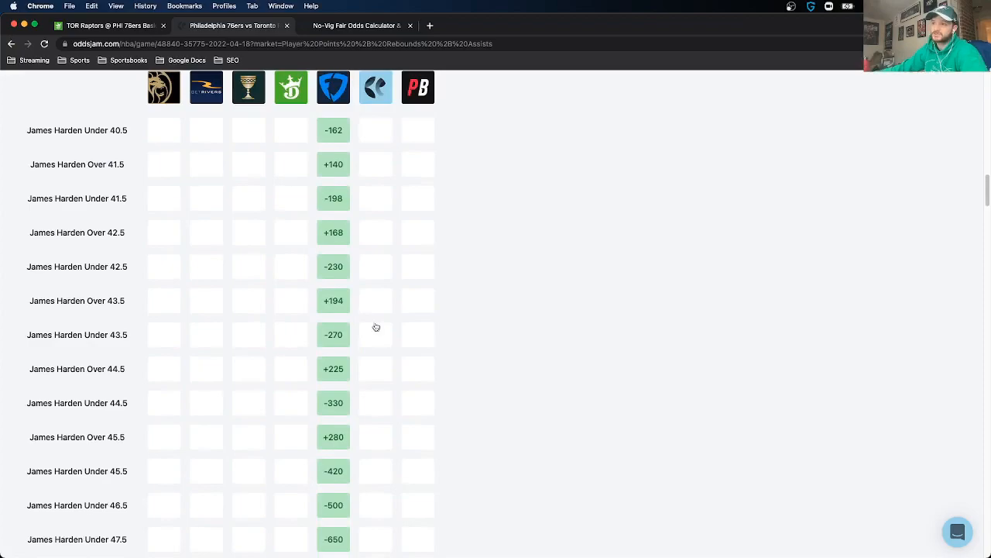
{"action": "scroll", "scroll_direction": "up", "scroll_amount": 3}
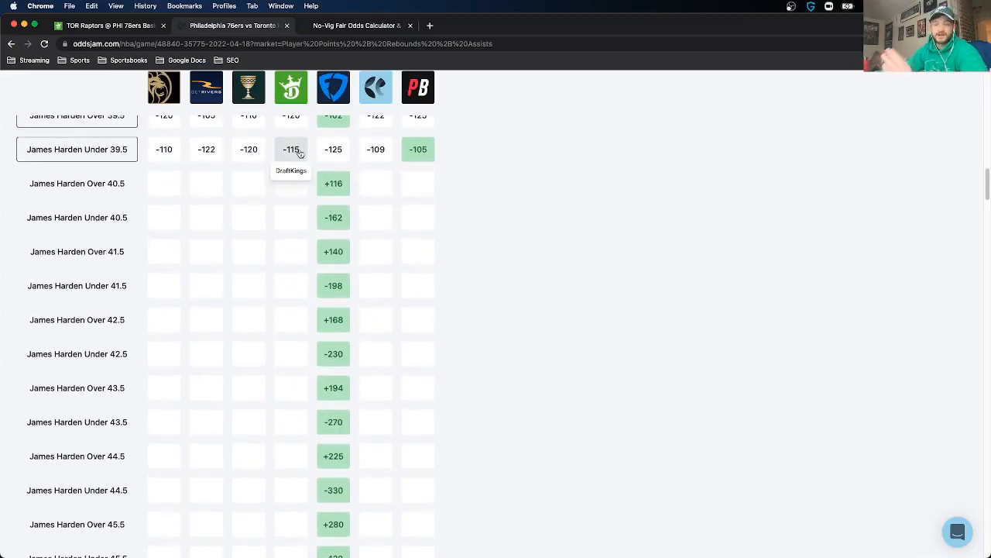
{"action": "scroll", "scroll_direction": "down", "scroll_amount": 3}
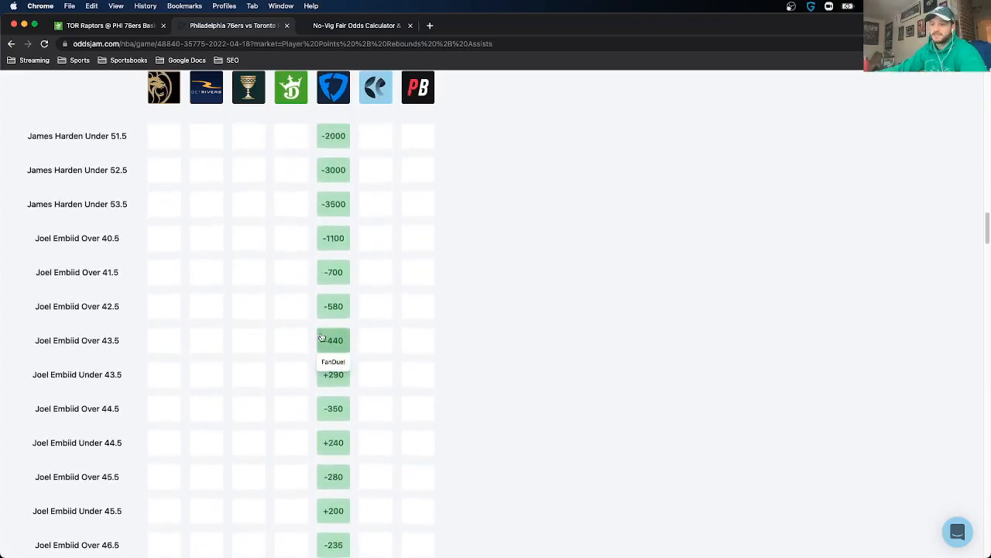
{"action": "scroll", "scroll_direction": "down", "scroll_amount": 3}
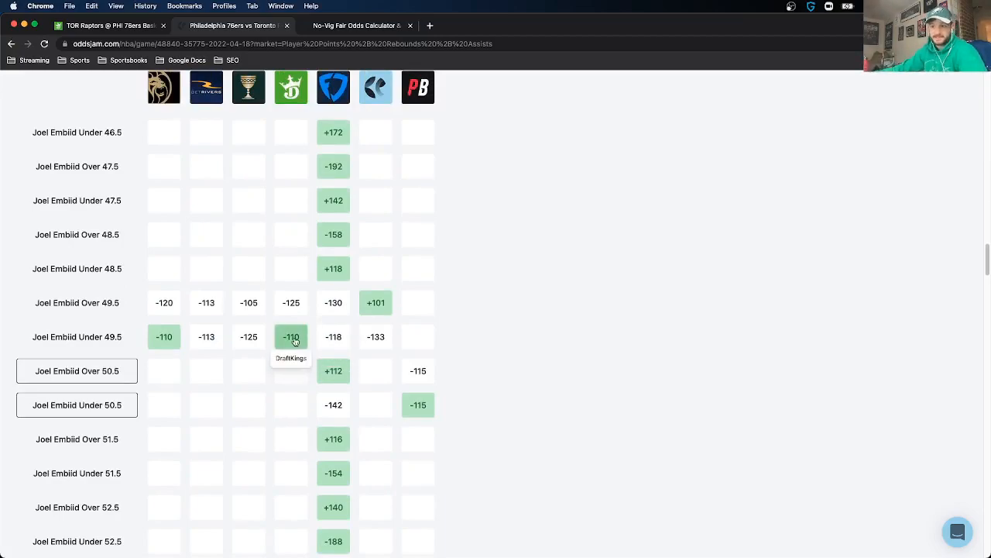
{"action": "mouse_move", "coordinate": [99, 311]}
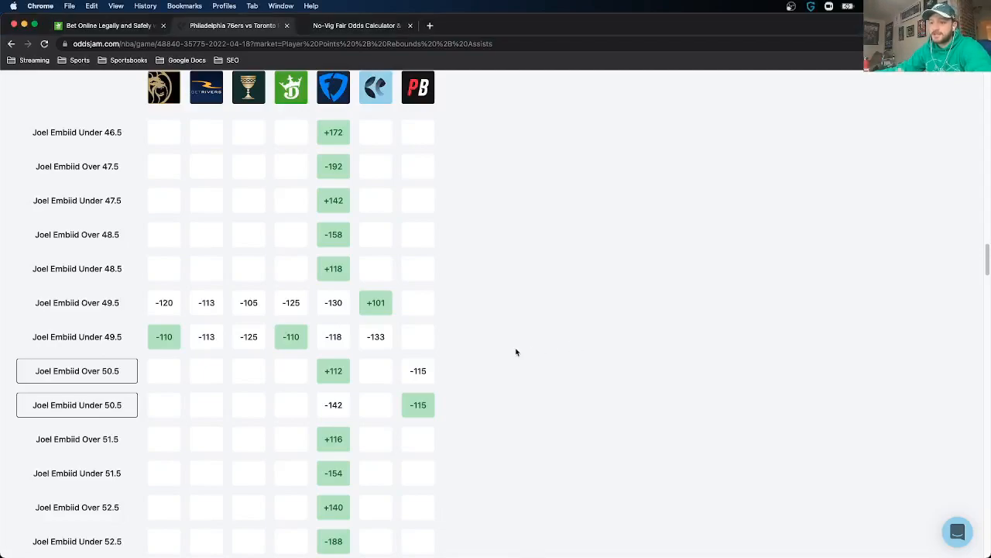
{"action": "mouse_move", "coordinate": [376, 336]}
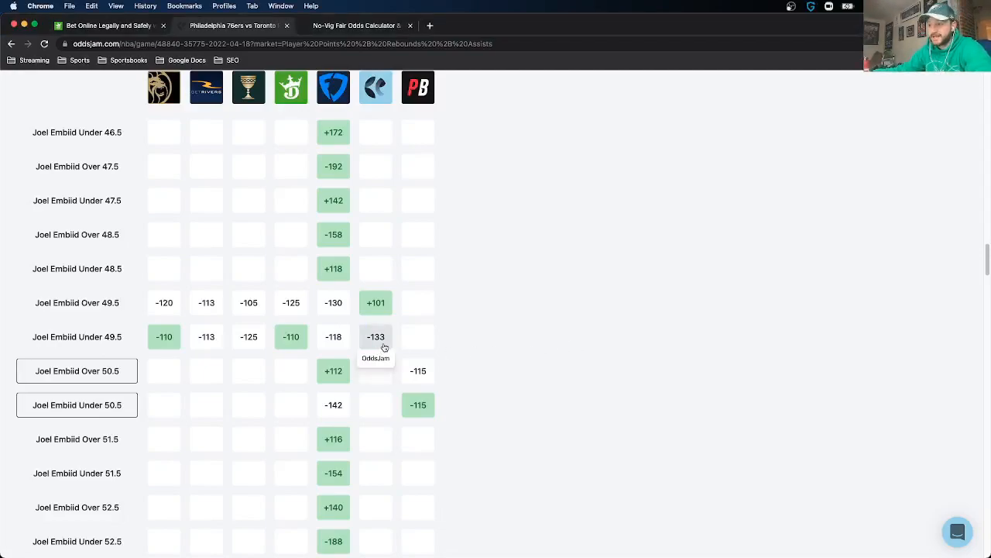
{"action": "mouse_move", "coordinate": [381, 329]}
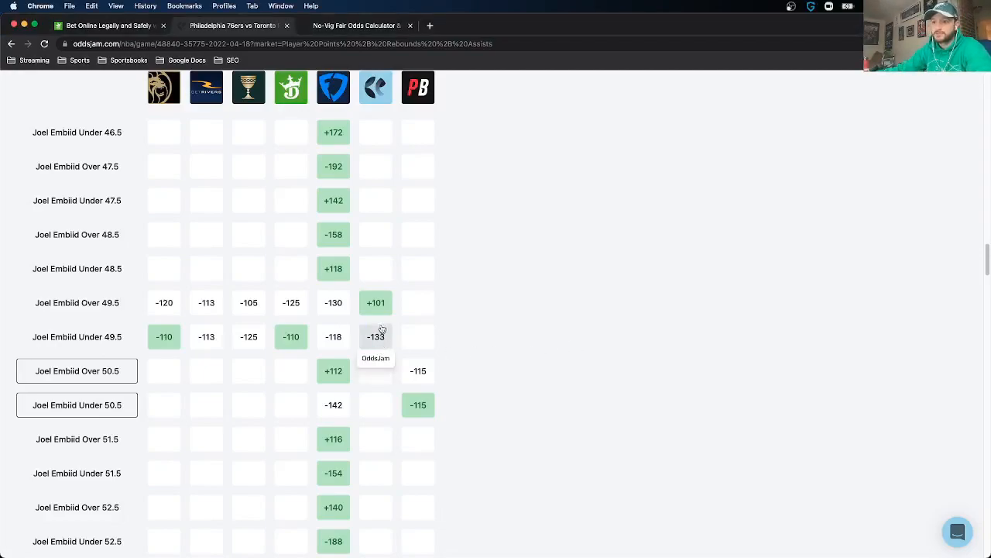
{"action": "mouse_move", "coordinate": [376, 302]}
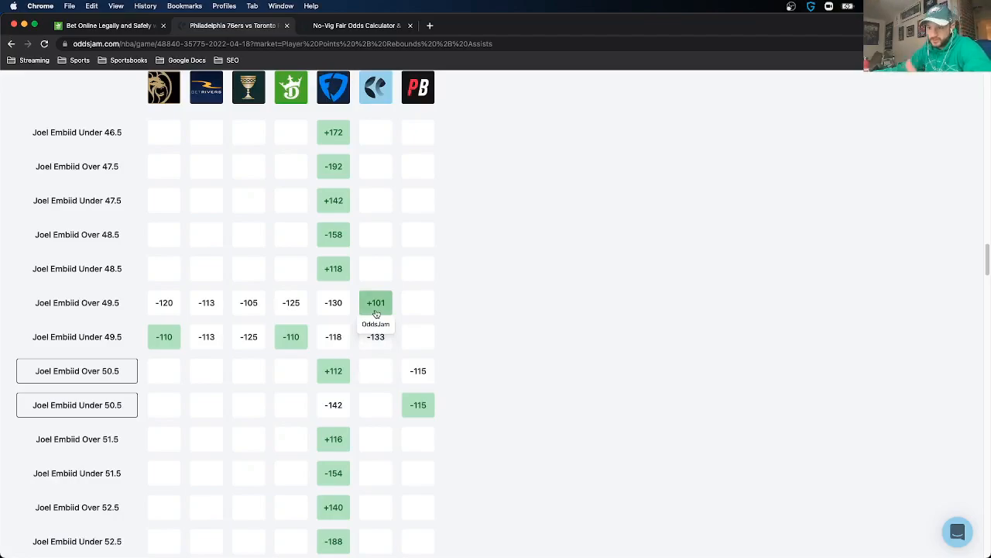
{"action": "mouse_move", "coordinate": [397, 294]}
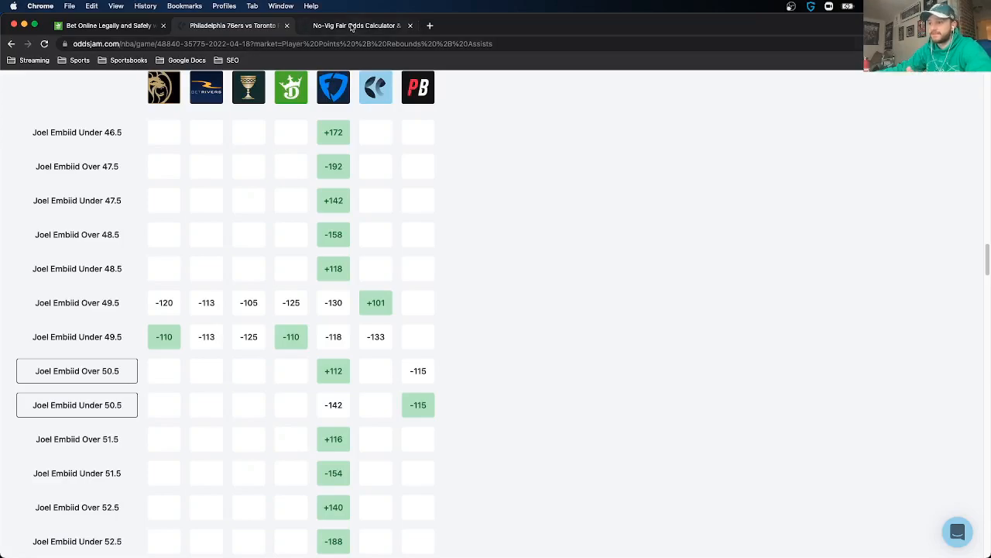
Step: Enter -133 alongside +101 in the OddsJam No-Vig Fair Odds Calculator
{"action": "left_click", "coordinate": [356, 26]}
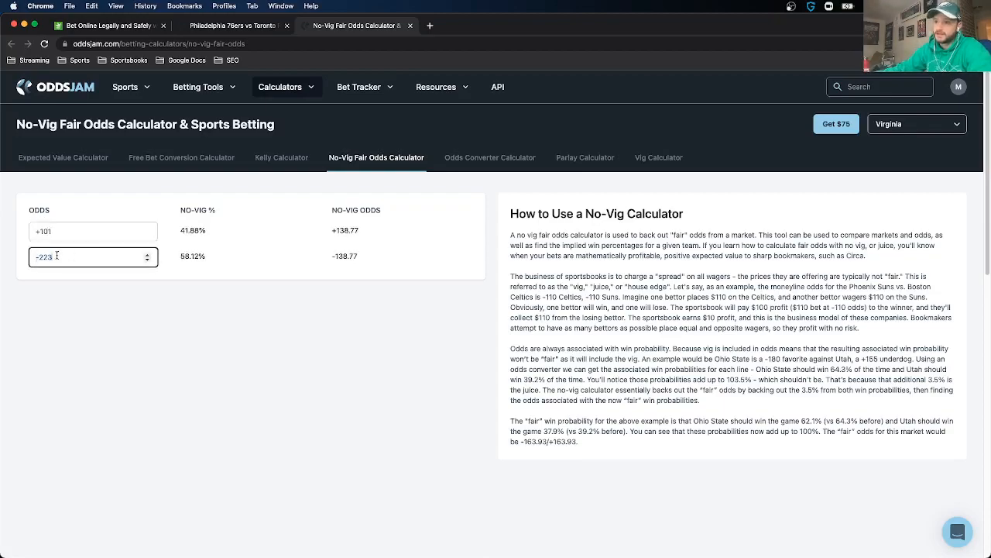
{"action": "type", "text": "-133"}
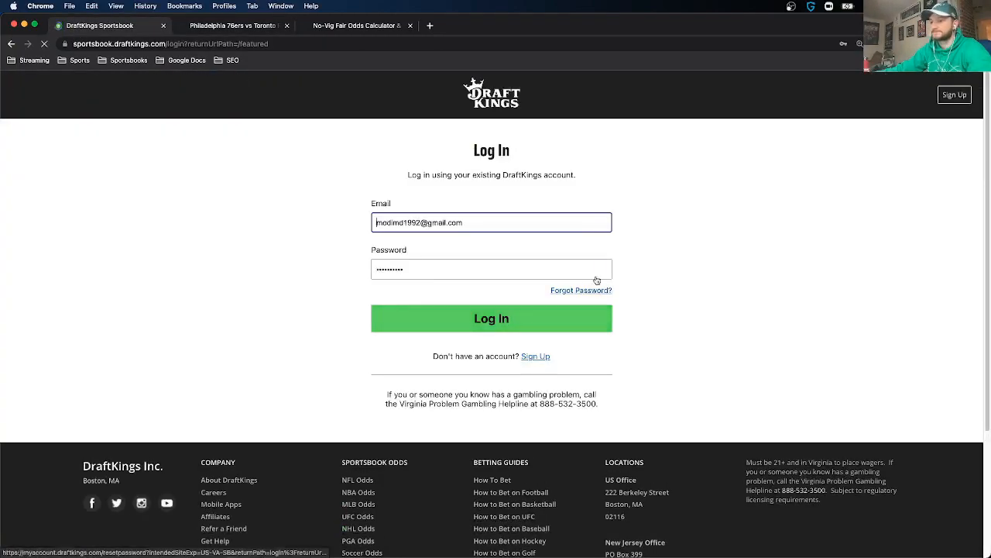
Step: Sign in to DraftKings and open the NBA odds to reach the TOR Raptors @ PHI 76ers game
{"action": "left_click", "coordinate": [491, 319]}
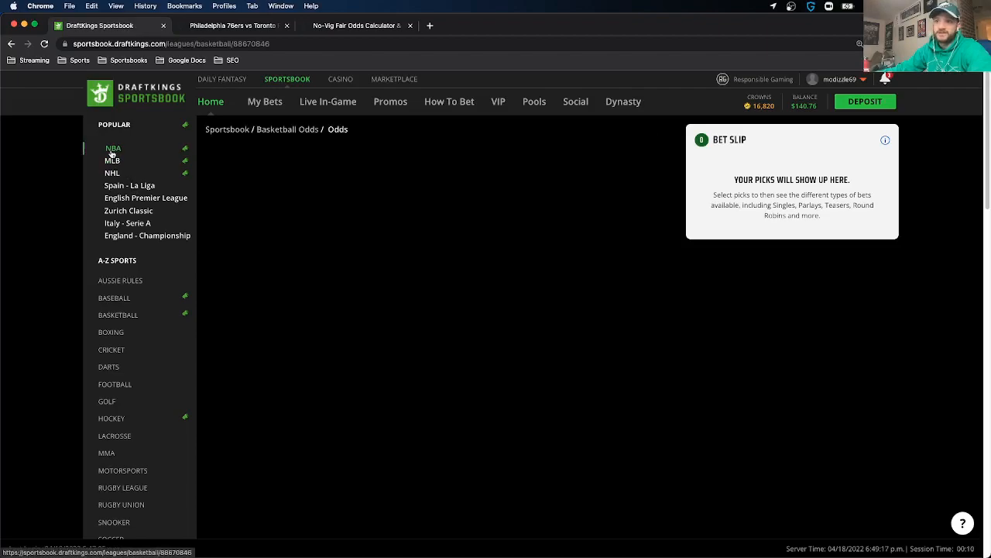
{"action": "left_click", "coordinate": [113, 148]}
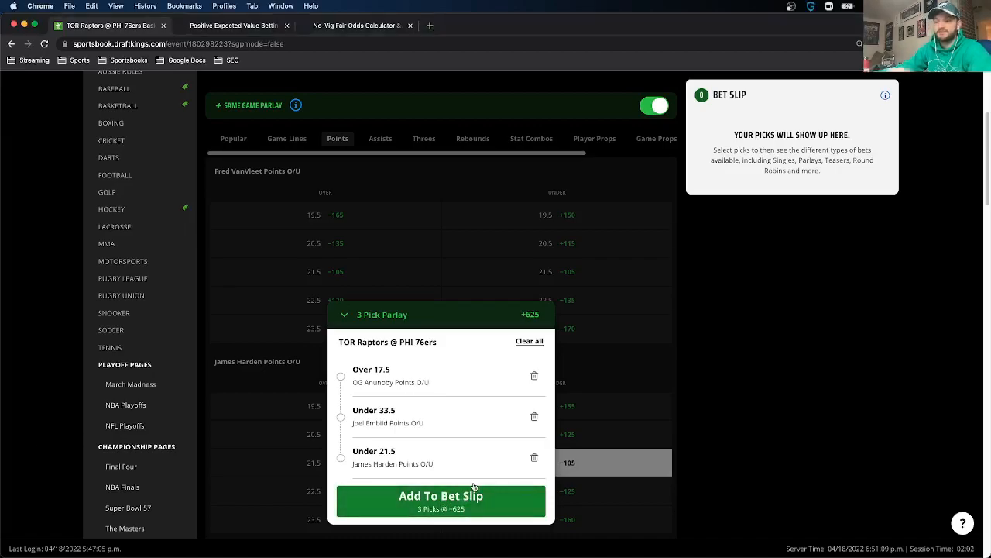
Step: Add the three-pick parlay to the bet slip and place a $10 wager for a $72.50 payout
{"action": "left_click", "coordinate": [441, 495]}
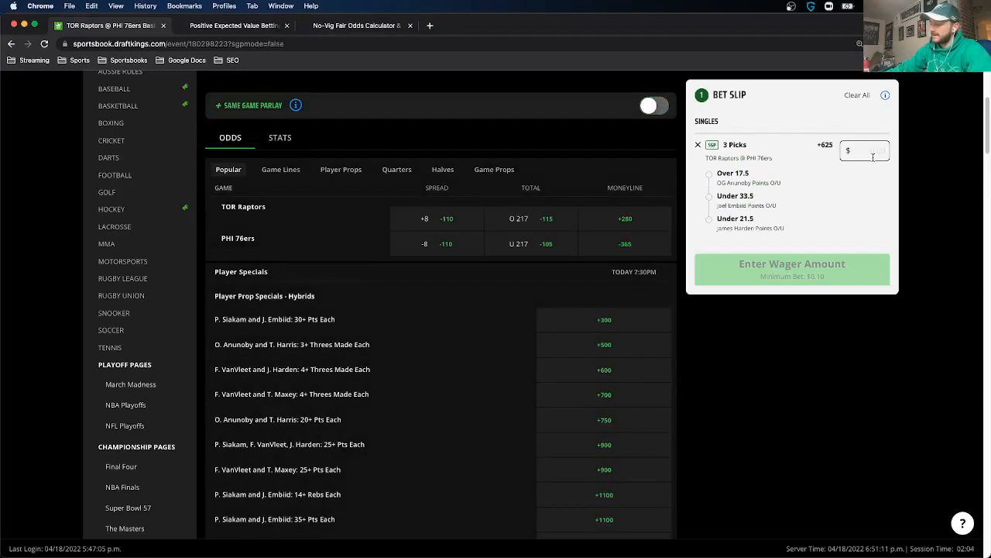
{"action": "type", "text": "10"}
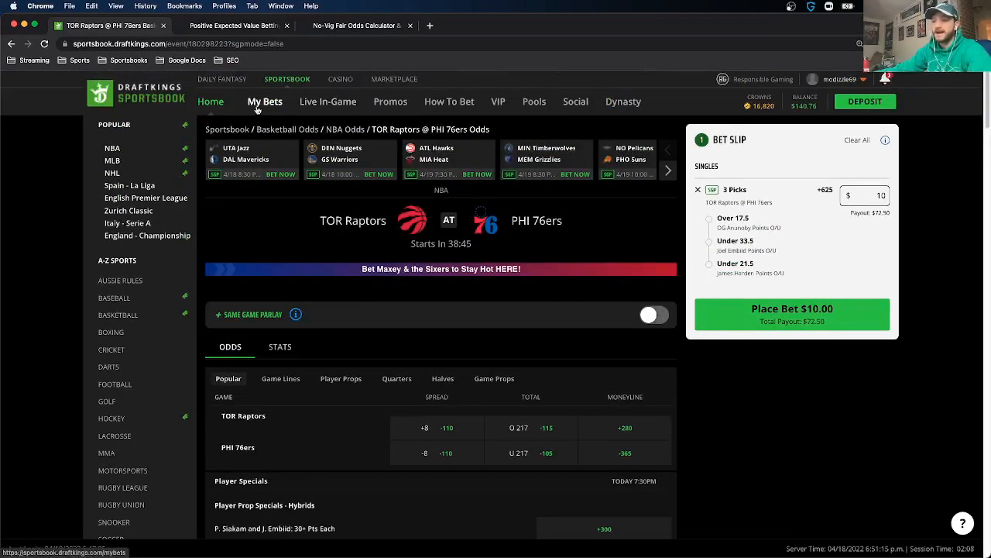
{"action": "left_click", "coordinate": [791, 313]}
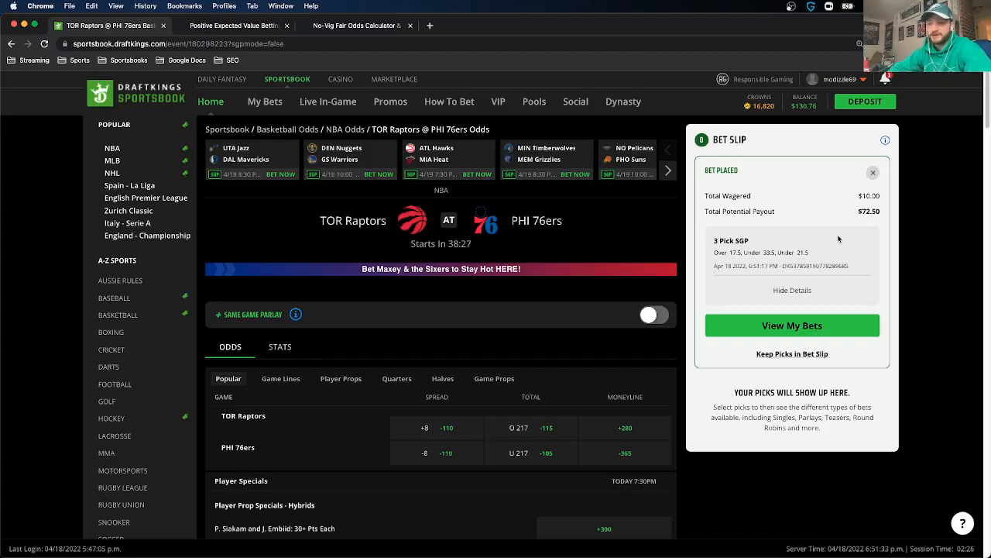
Step: Switch back to the OddsJam no-vig calculator showing fair odds of +114.73 / -114.73
{"action": "left_click", "coordinate": [357, 25]}
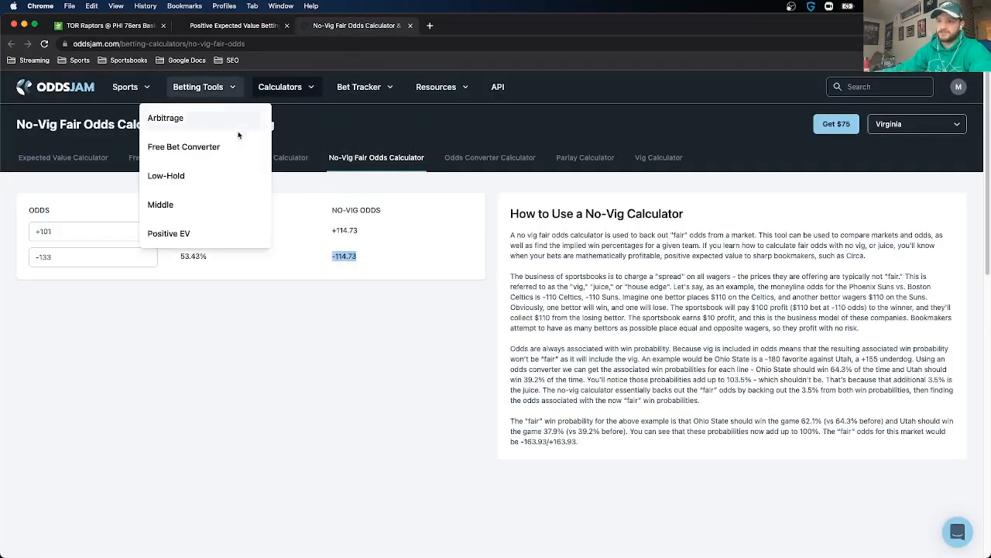
{"action": "mouse_move", "coordinate": [183, 146]}
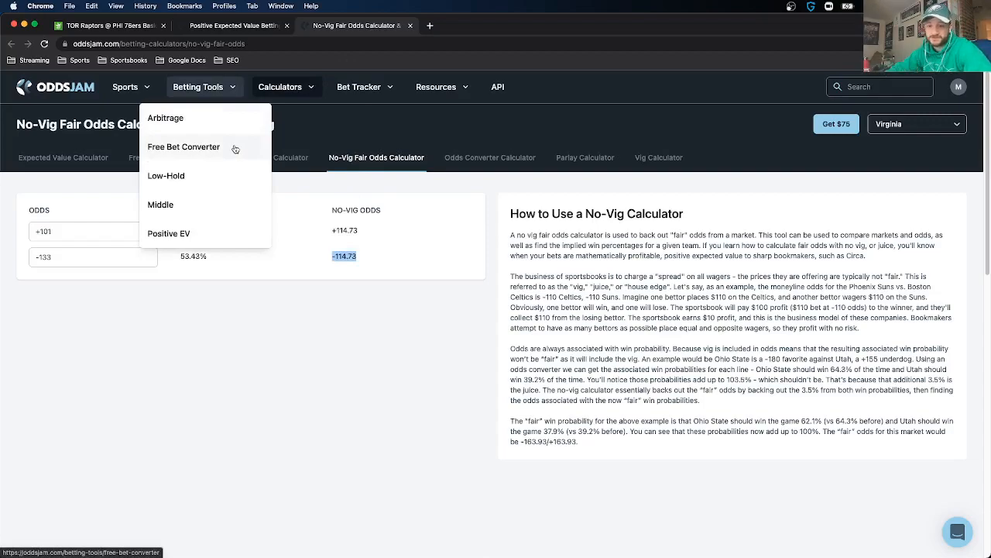
{"action": "mouse_move", "coordinate": [228, 169]}
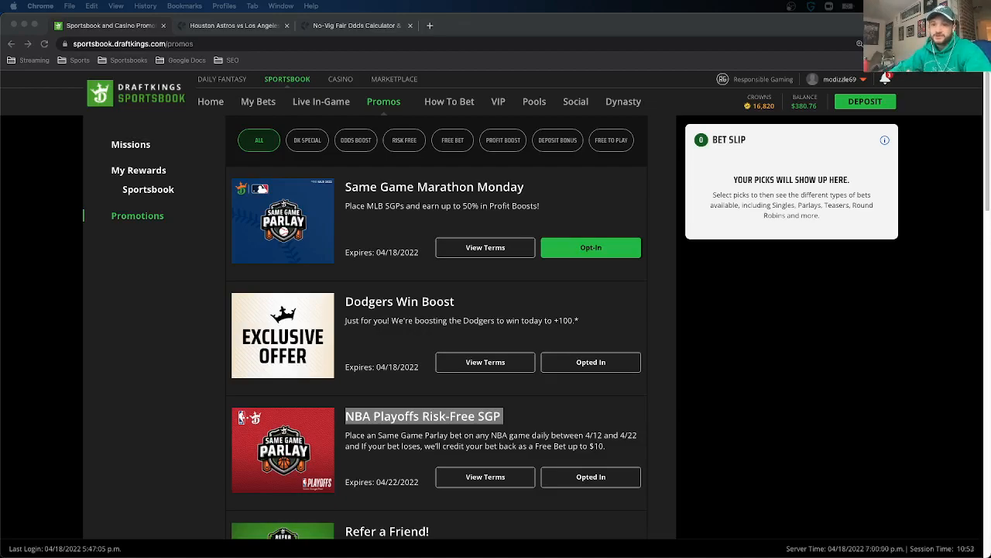
{"action": "mouse_move", "coordinate": [217, 229]}
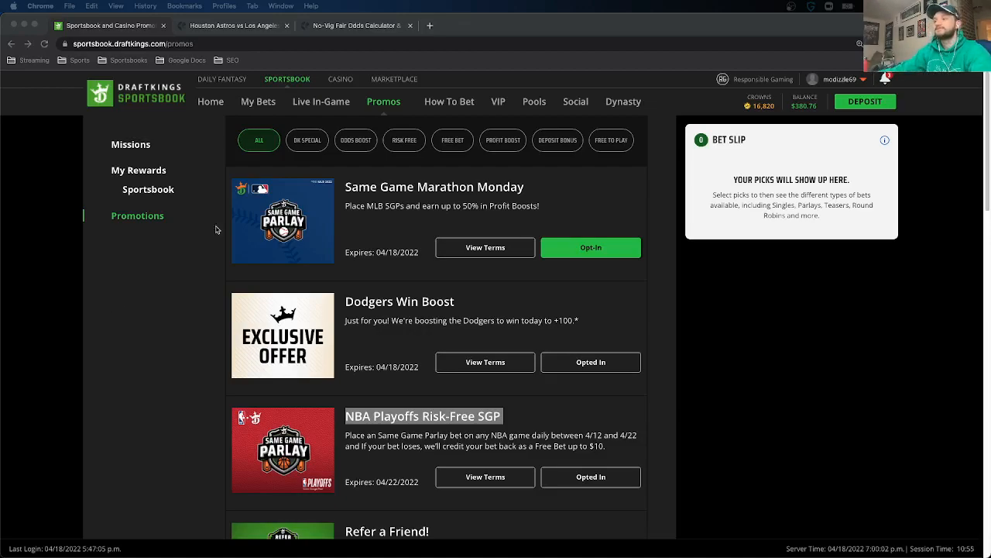
{"action": "mouse_move", "coordinate": [523, 150]}
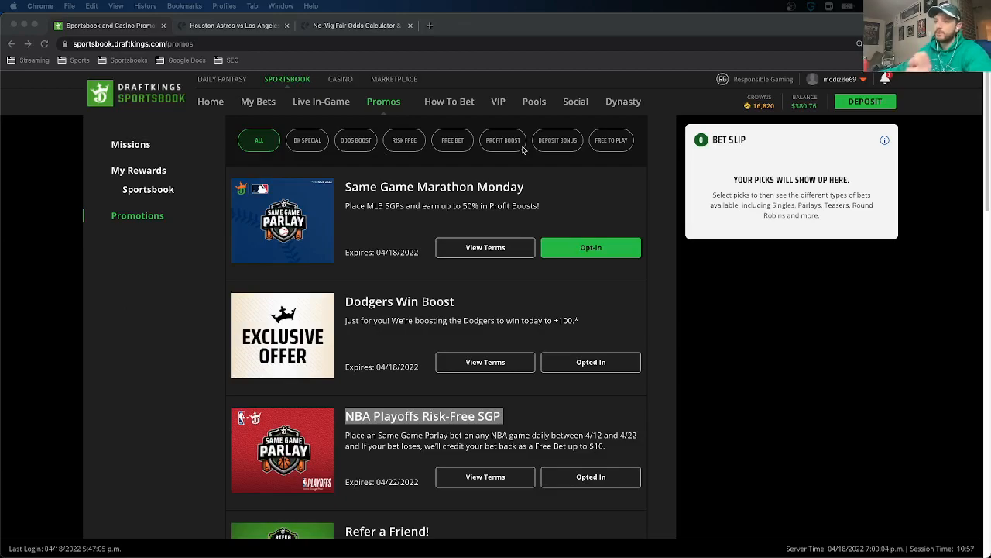
Step: Filter DraftKings promotions to Profit Boost offers, review them, and go back to Home
{"action": "left_click", "coordinate": [503, 140]}
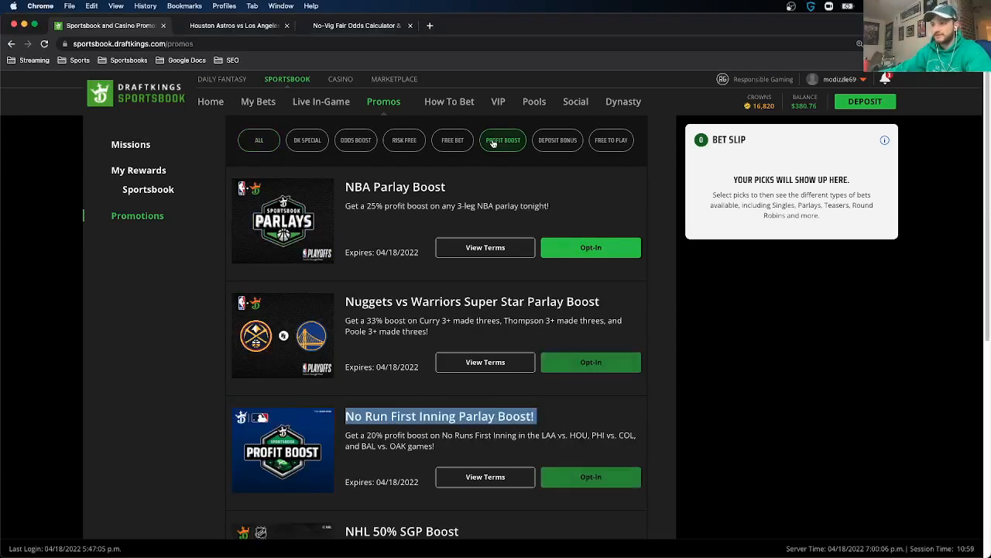
{"action": "scroll", "scroll_direction": "down", "scroll_amount": 3}
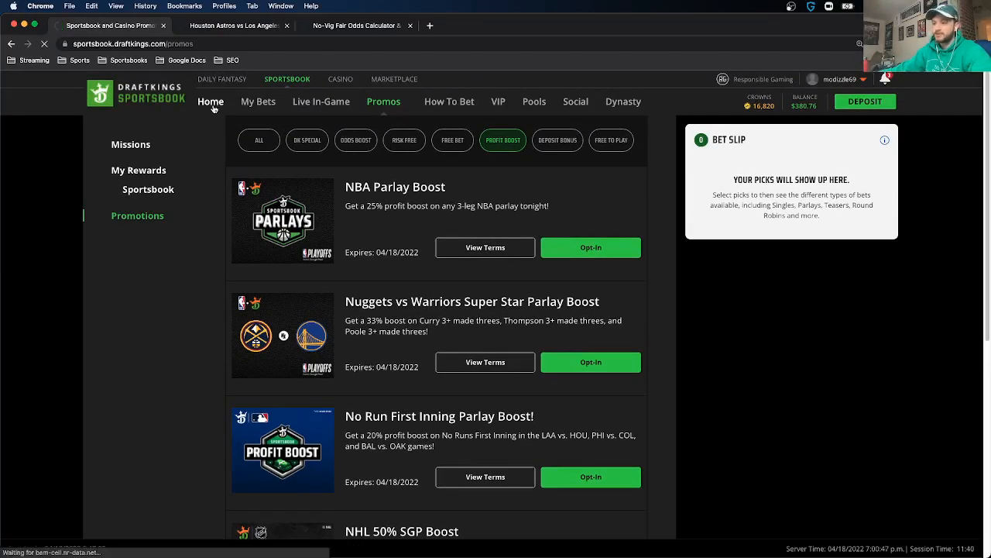
{"action": "left_click", "coordinate": [211, 101]}
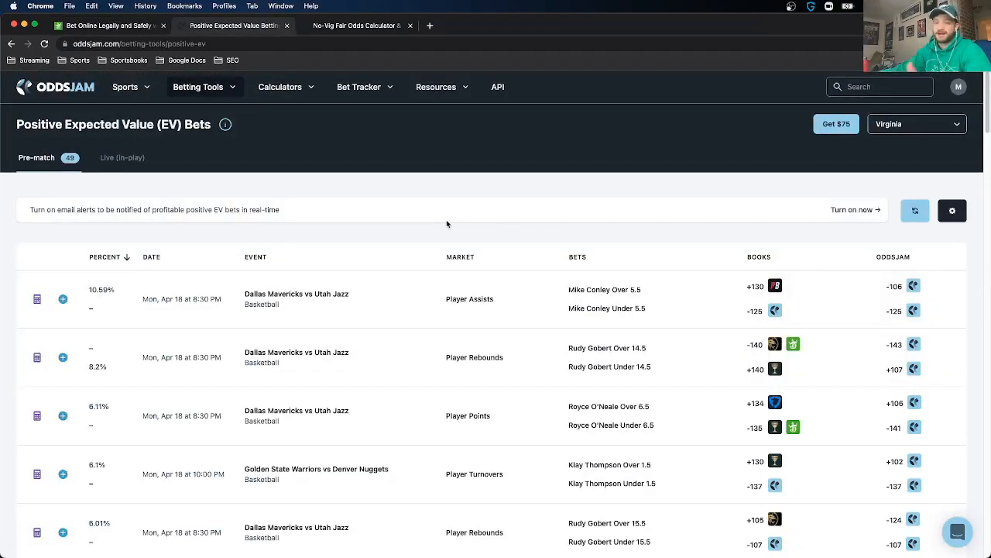
Step: Open OddsJam's Betting Education articles via Resources, then return to the Positive EV Bets list
{"action": "left_click", "coordinate": [199, 87]}
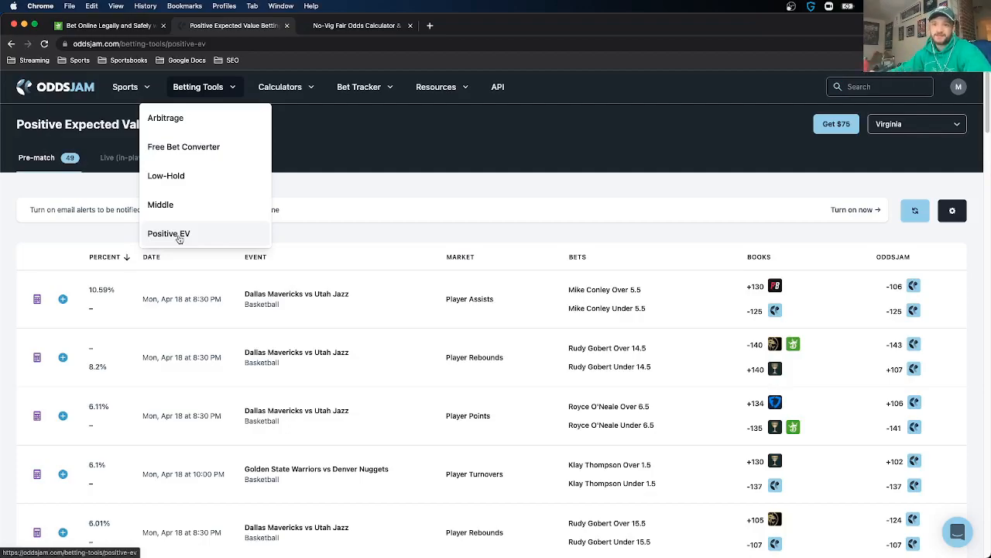
{"action": "mouse_move", "coordinate": [189, 238]}
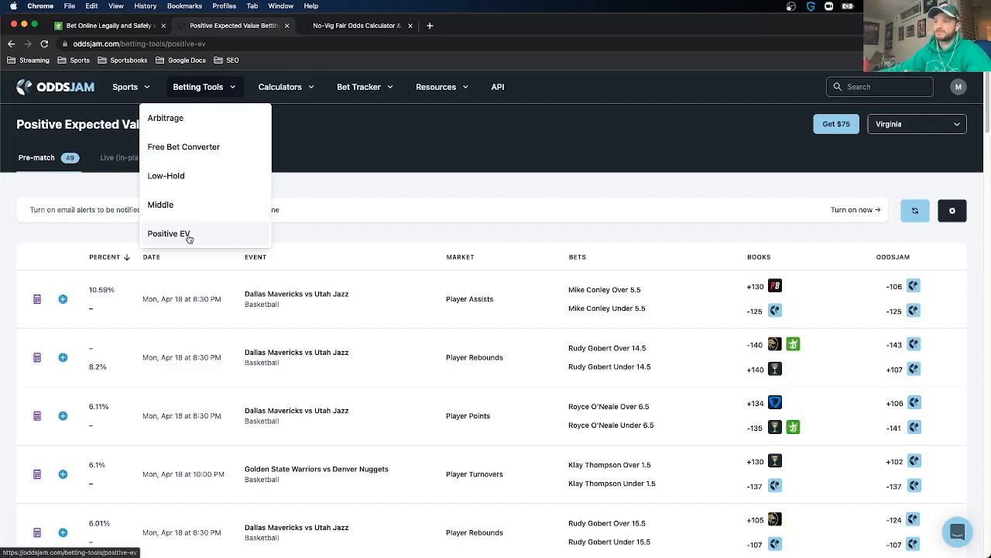
{"action": "left_click", "coordinate": [436, 87]}
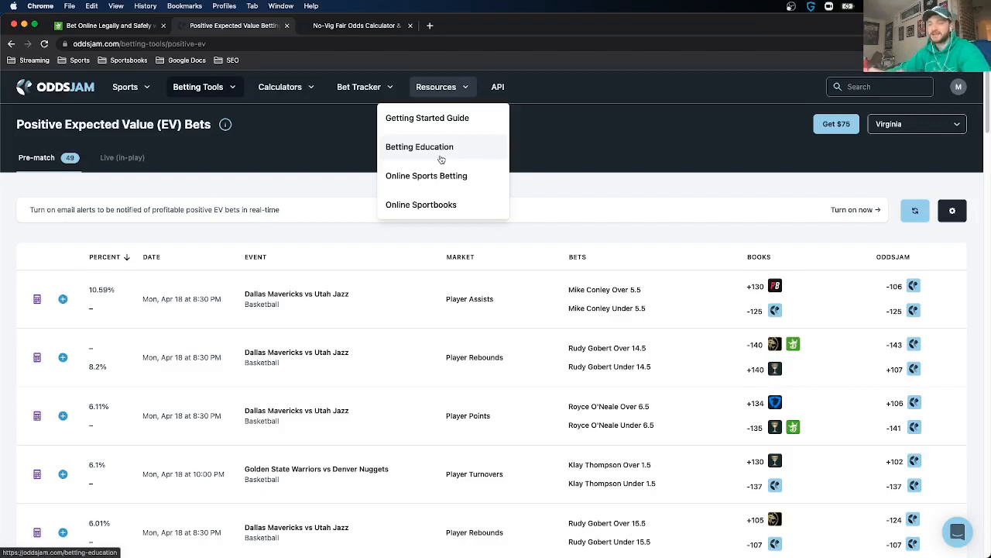
{"action": "left_click", "coordinate": [419, 147]}
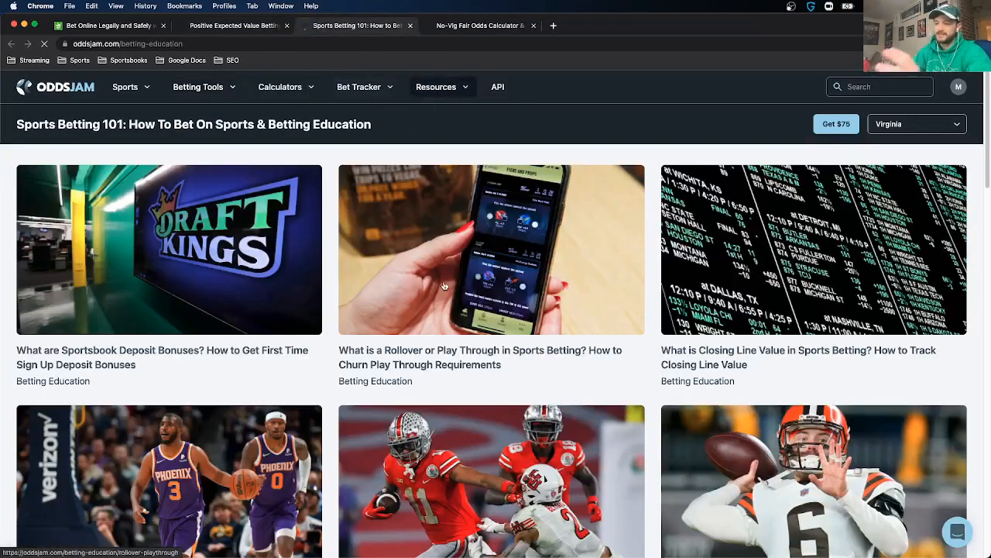
{"action": "scroll", "scroll_direction": "down", "scroll_amount": 3}
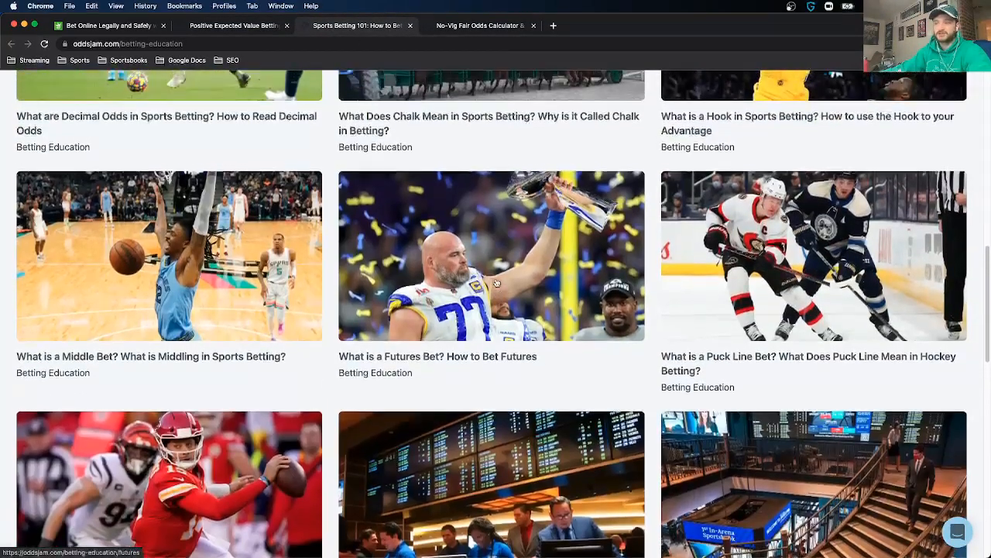
{"action": "left_click", "coordinate": [233, 24]}
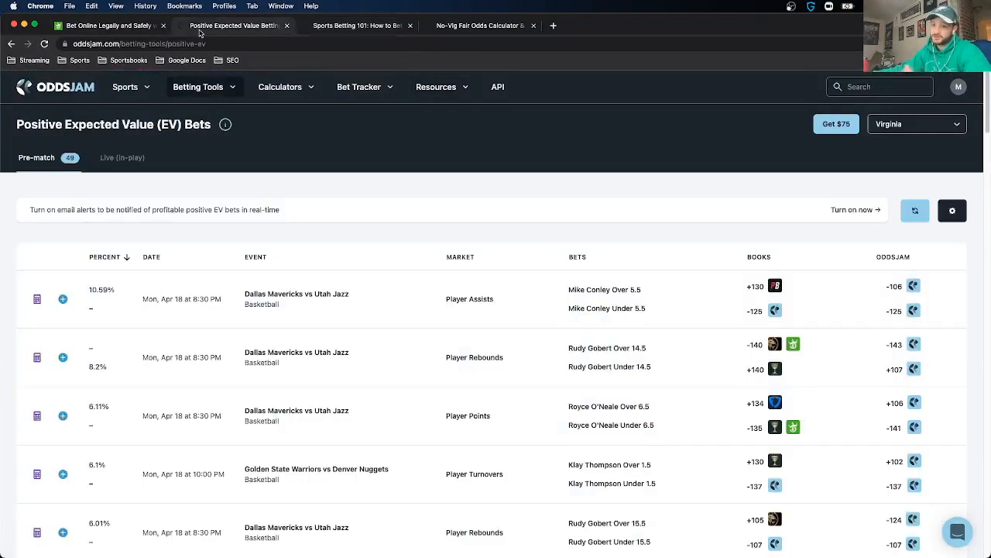
{"action": "mouse_move", "coordinate": [480, 171]}
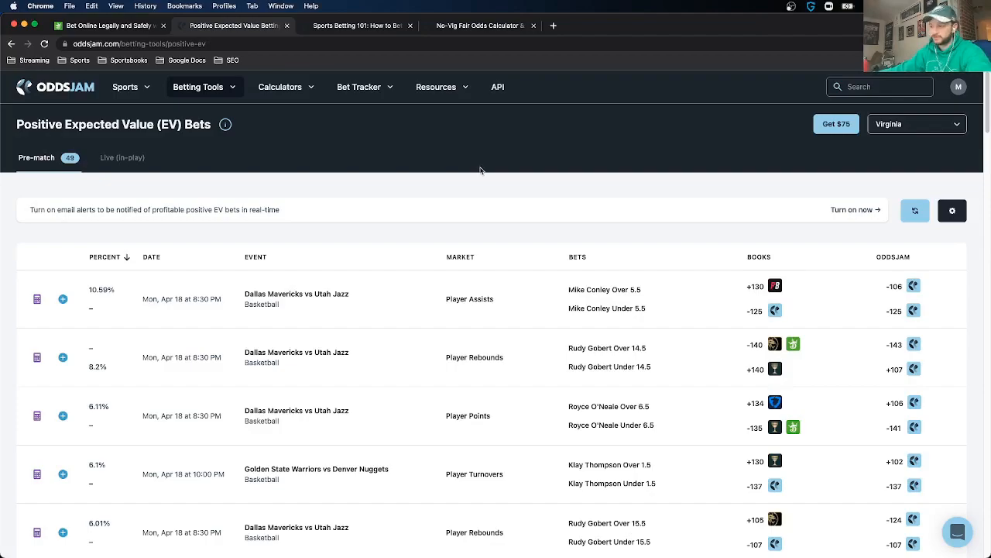
{"action": "mouse_move", "coordinate": [763, 362]}
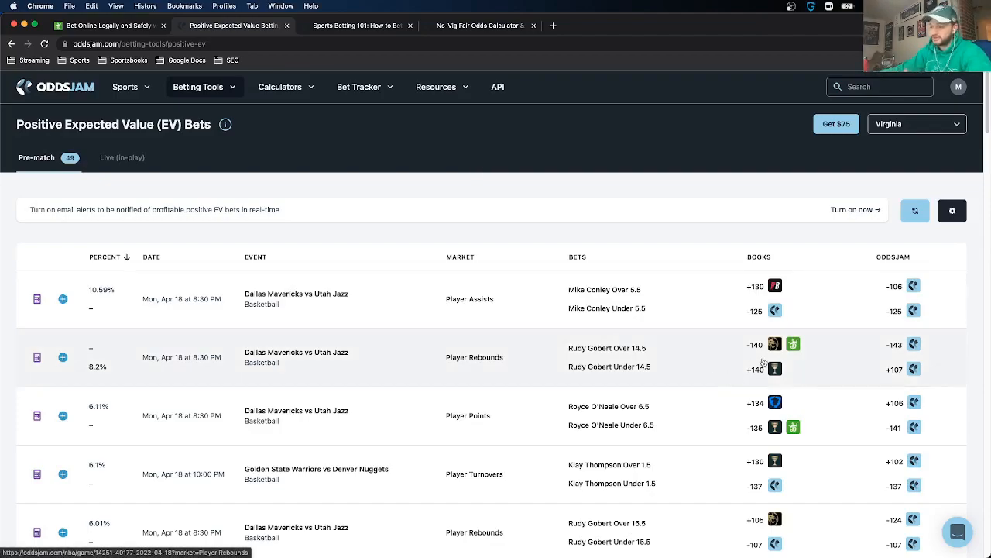
{"action": "mouse_move", "coordinate": [793, 344]}
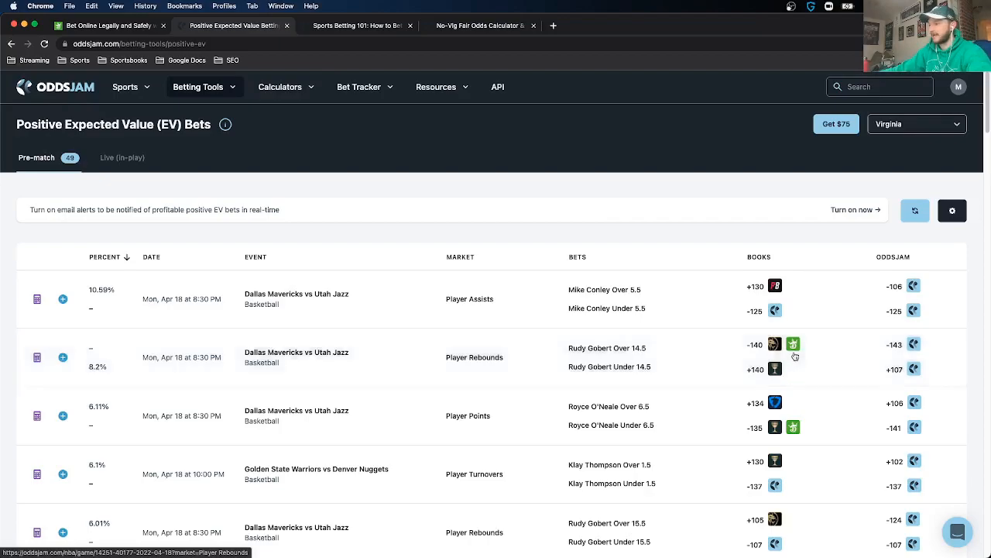
{"action": "mouse_move", "coordinate": [793, 427]}
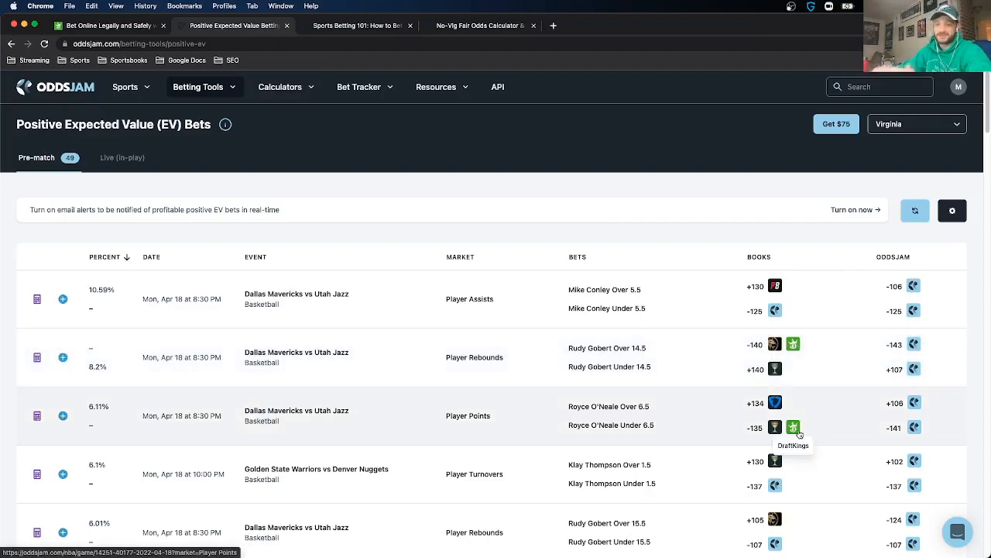
Step: Open the Kelly bet-size calculator for Nikola Jokic Under 0.5 blocks at +110, suggesting $32.52
{"action": "scroll", "scroll_direction": "down", "scroll_amount": 3}
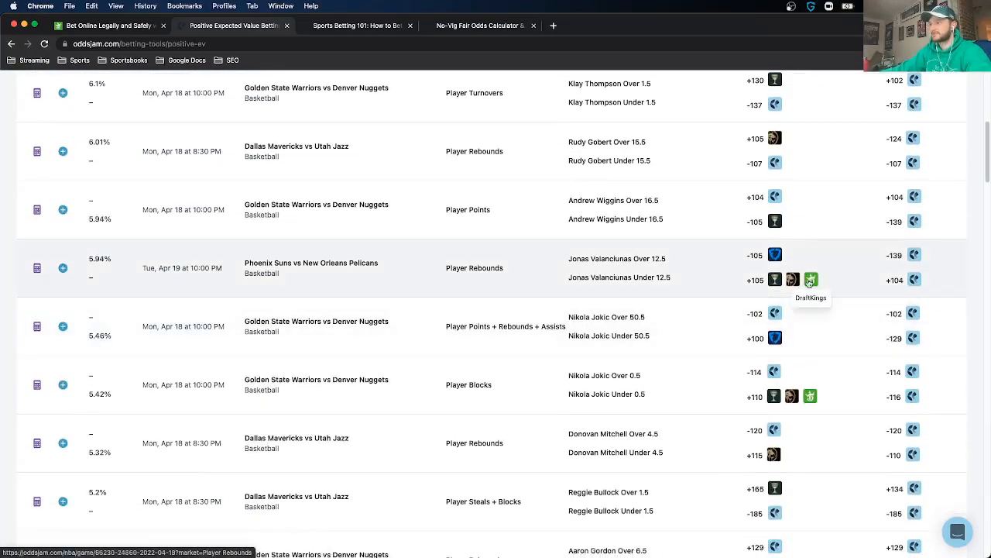
{"action": "mouse_move", "coordinate": [810, 395]}
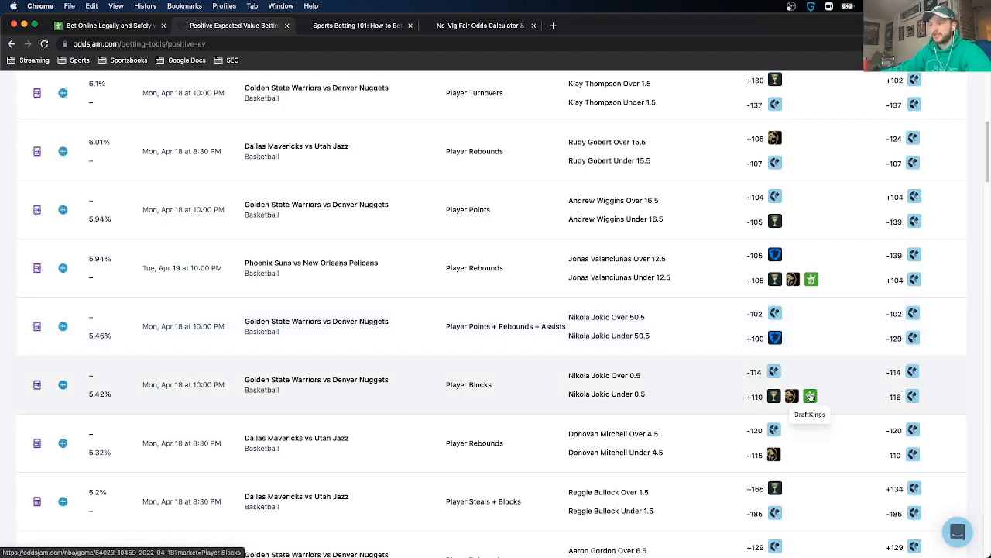
{"action": "mouse_move", "coordinate": [914, 398]}
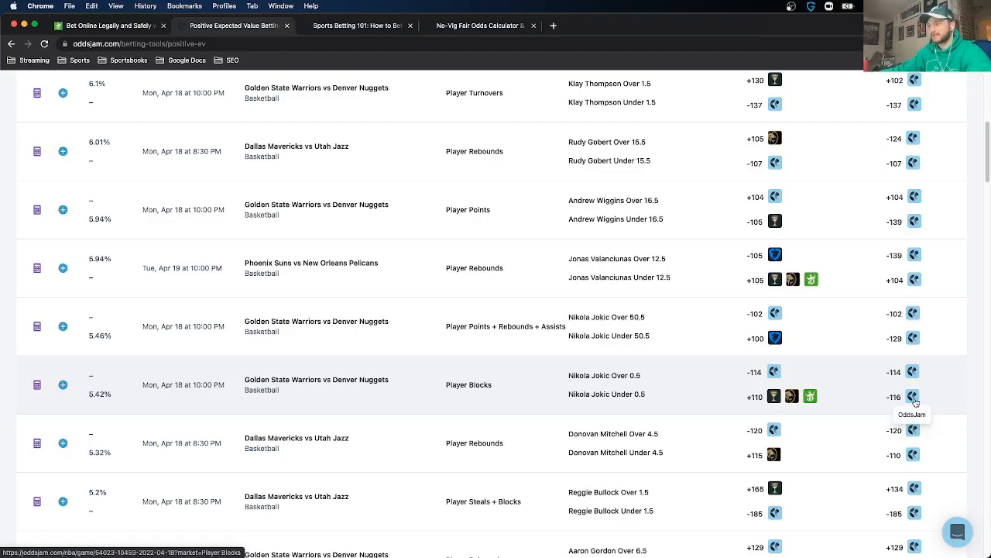
{"action": "mouse_move", "coordinate": [914, 400]}
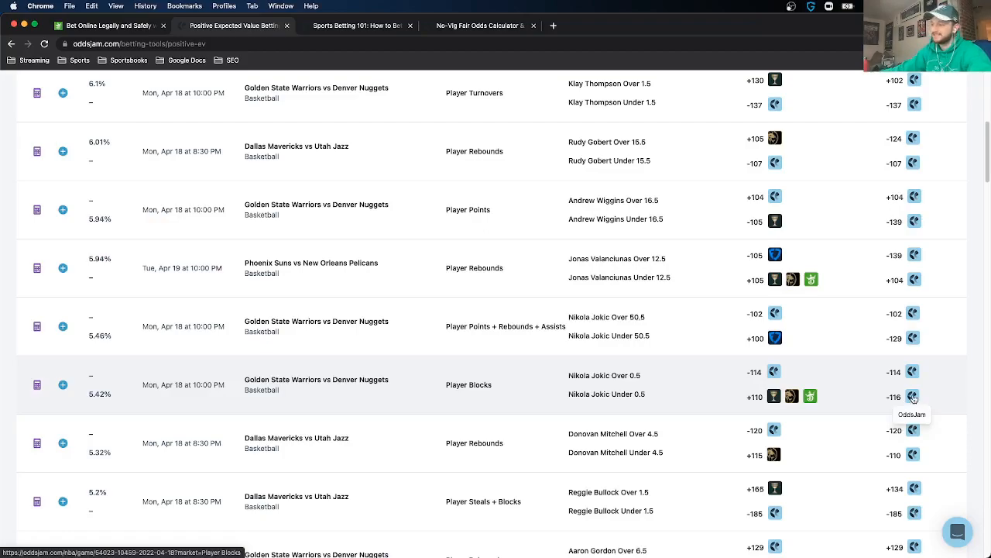
{"action": "mouse_move", "coordinate": [891, 379]}
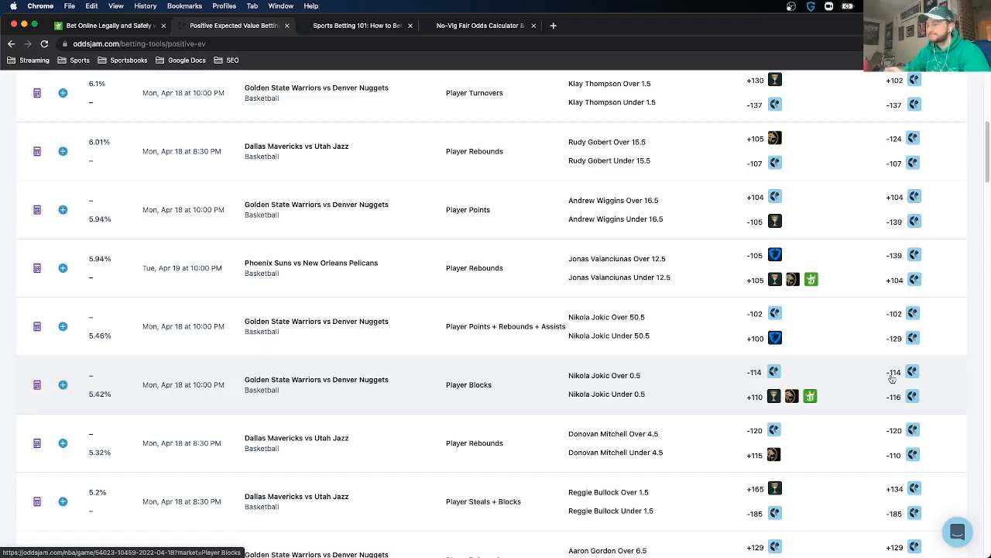
{"action": "mouse_move", "coordinate": [898, 411]}
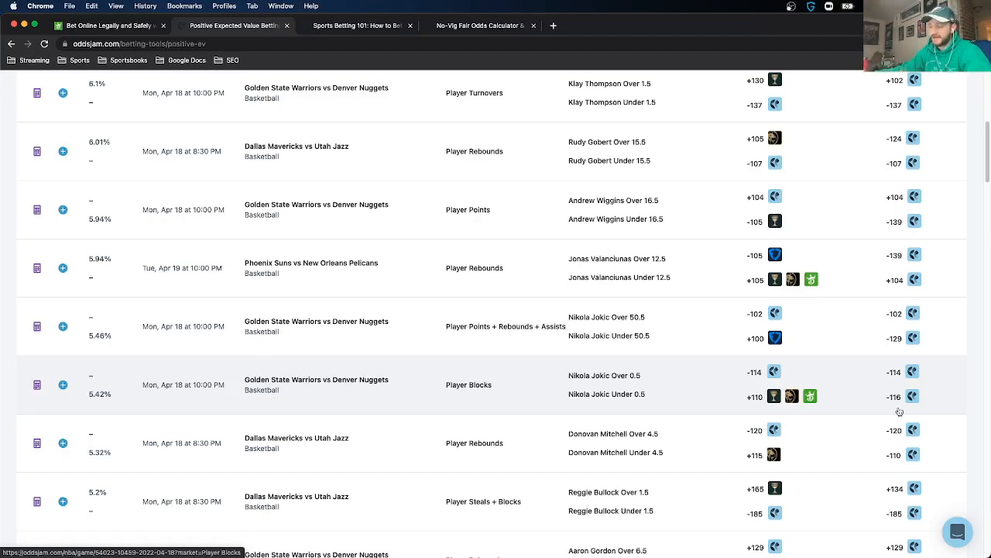
{"action": "mouse_move", "coordinate": [811, 396]}
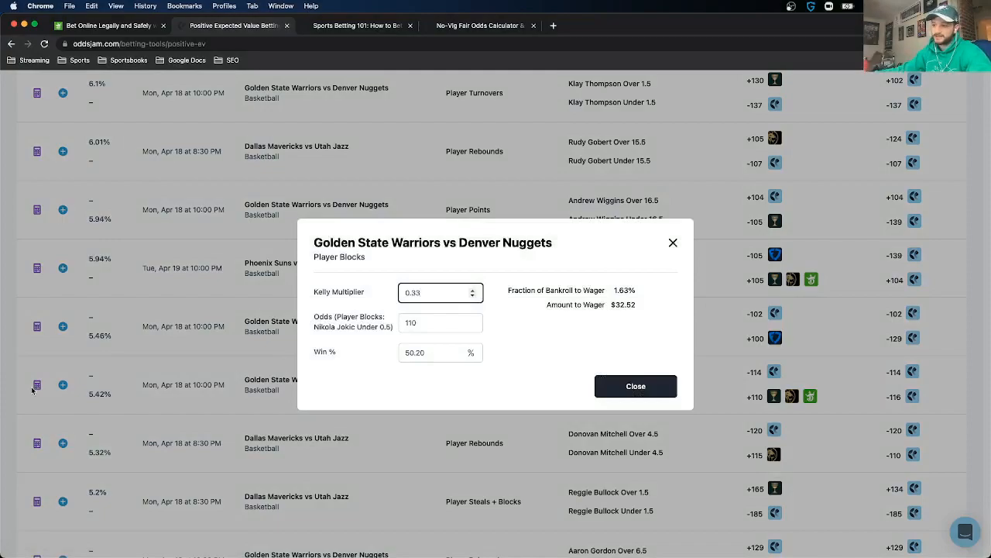
{"action": "left_click", "coordinate": [434, 322]}
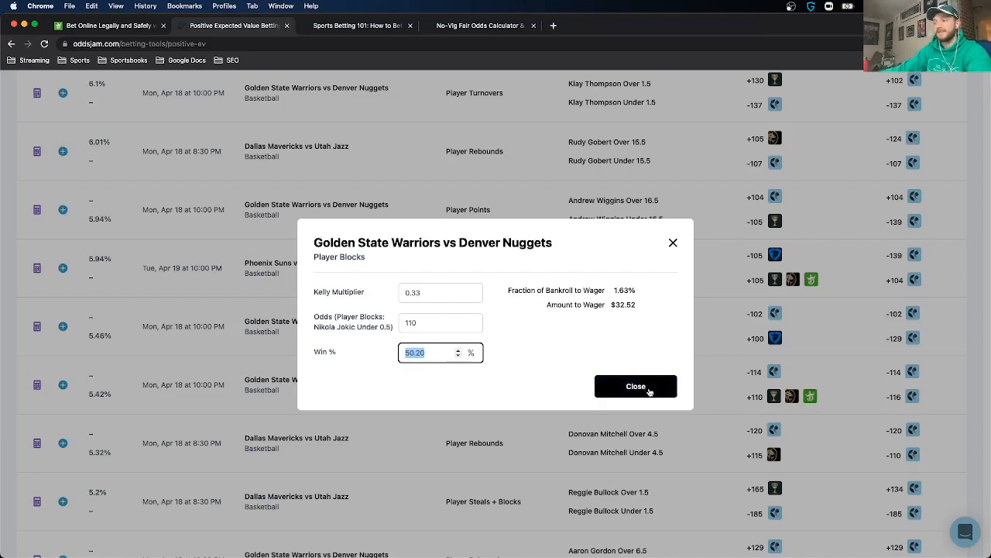
Step: Close the Jokic blocks wager calculator so the DraftKings home page is in view
{"action": "left_click", "coordinate": [635, 386]}
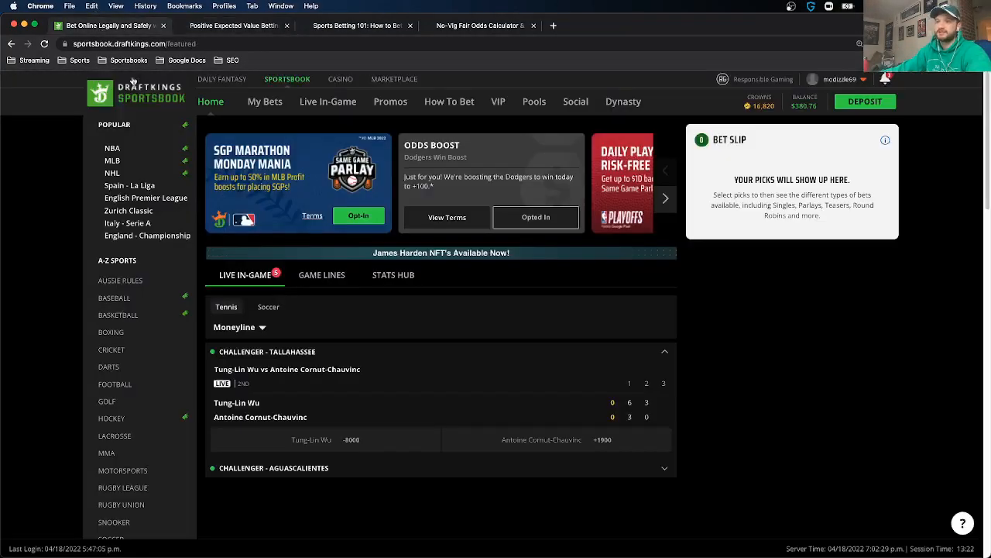
Step: Navigate to the NBA Nuggets @ Warriors player props and scroll to the Blocks market
{"action": "left_click", "coordinate": [112, 148]}
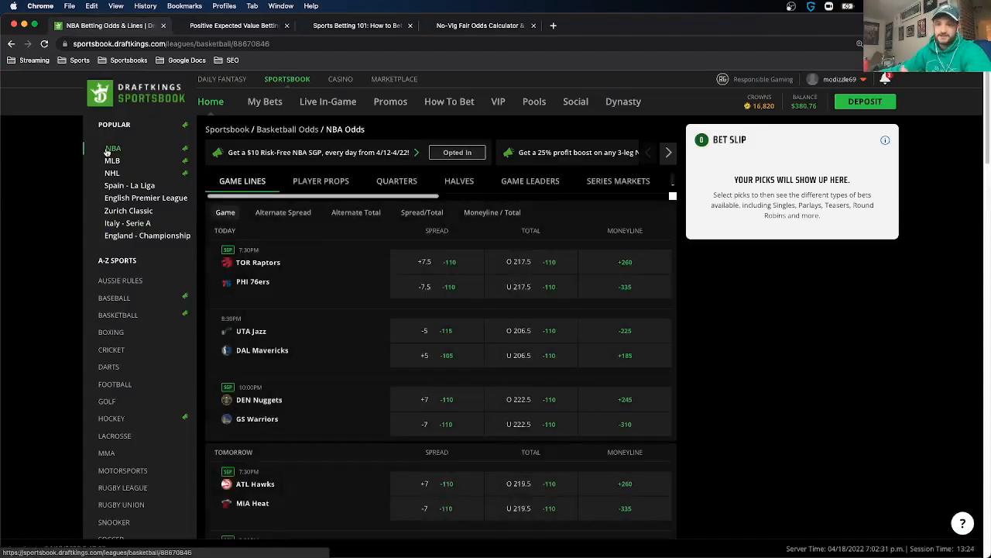
{"action": "left_click", "coordinate": [259, 411]}
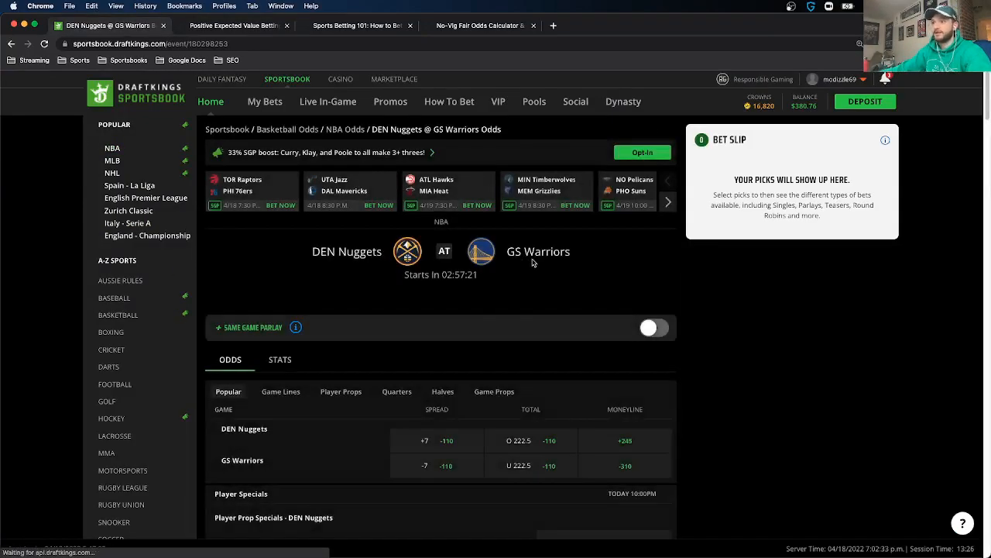
{"action": "left_click", "coordinate": [341, 391]}
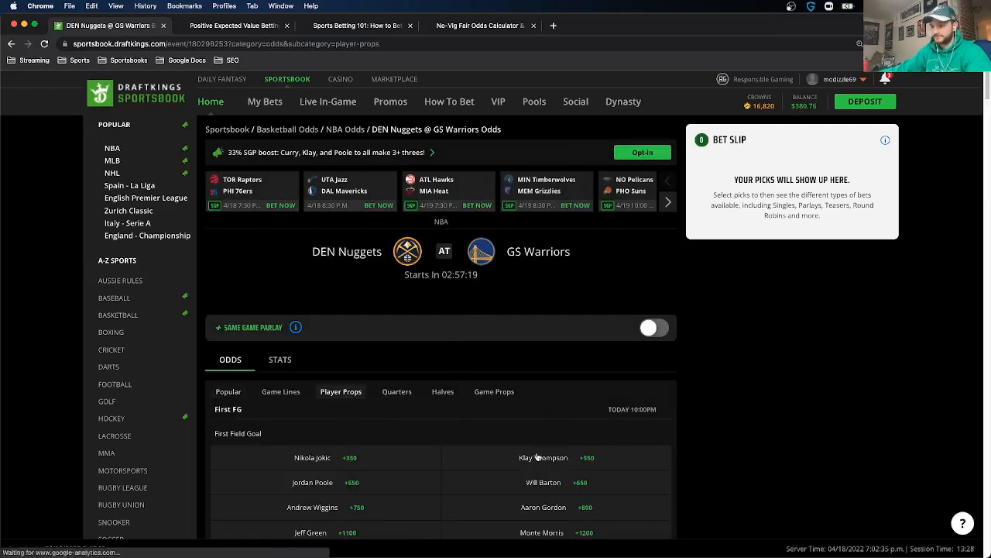
{"action": "scroll", "scroll_direction": "down", "scroll_amount": 3}
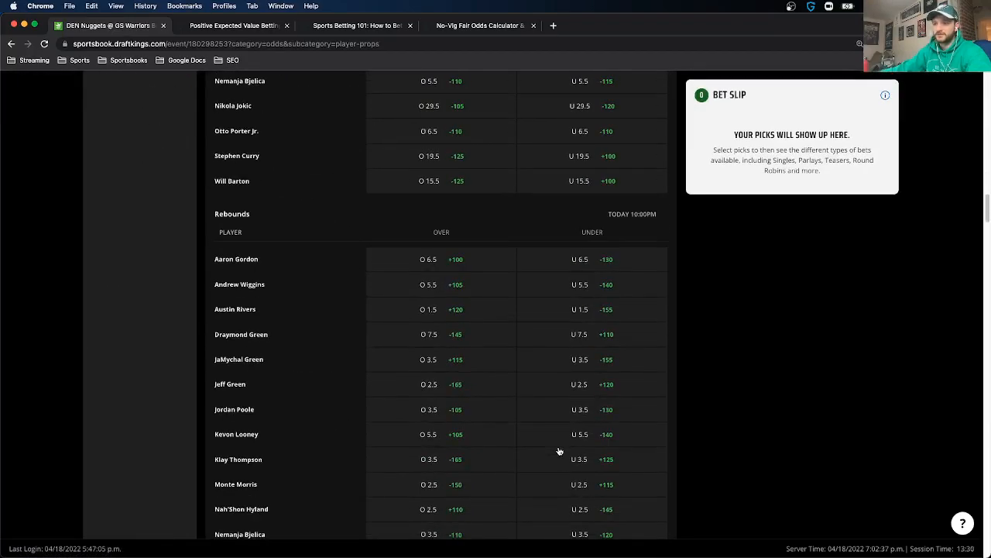
{"action": "scroll", "scroll_direction": "down", "scroll_amount": 3}
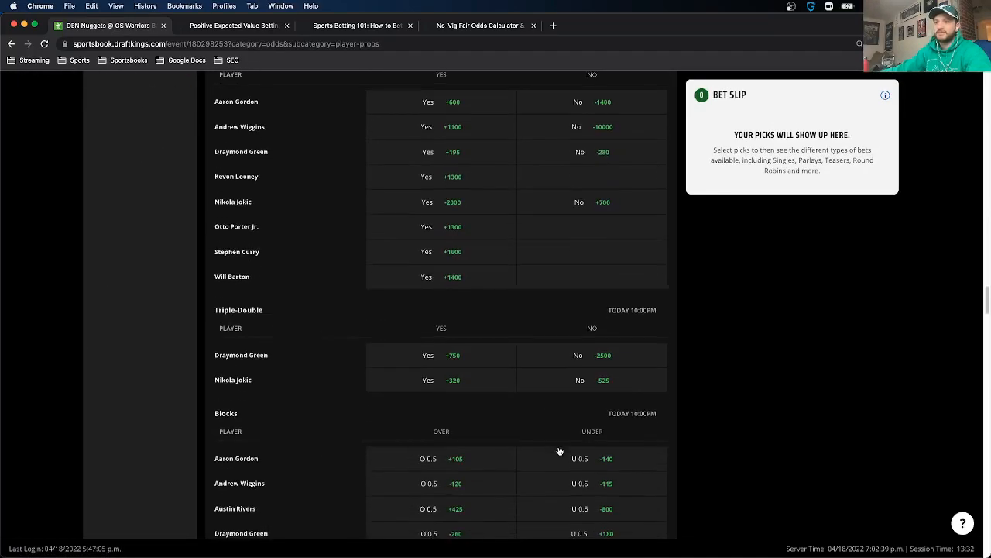
{"action": "scroll", "scroll_direction": "down", "scroll_amount": 3}
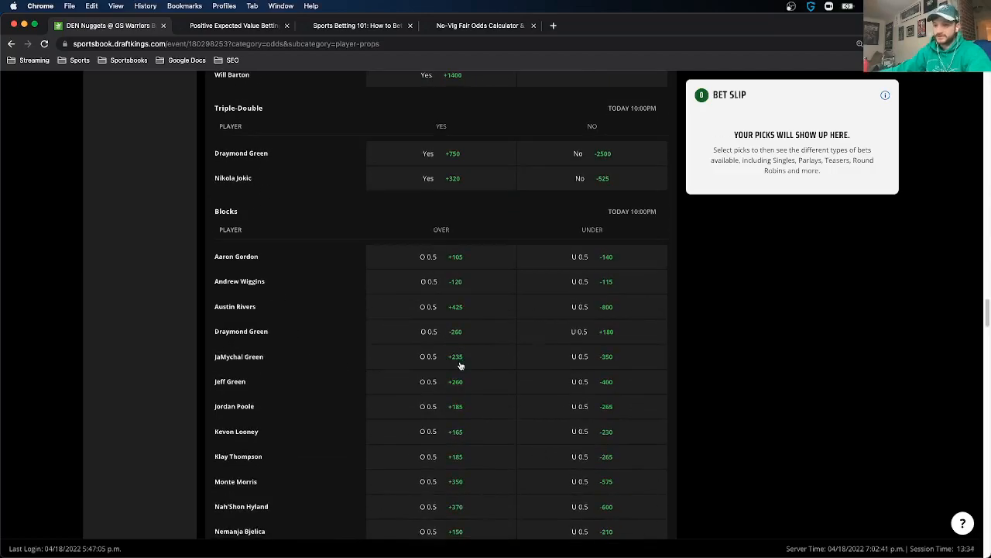
Step: Place a $30 single on Nikola Jokic Under 0.5 blocks at +110, then return to OddsJam
{"action": "left_click", "coordinate": [606, 463]}
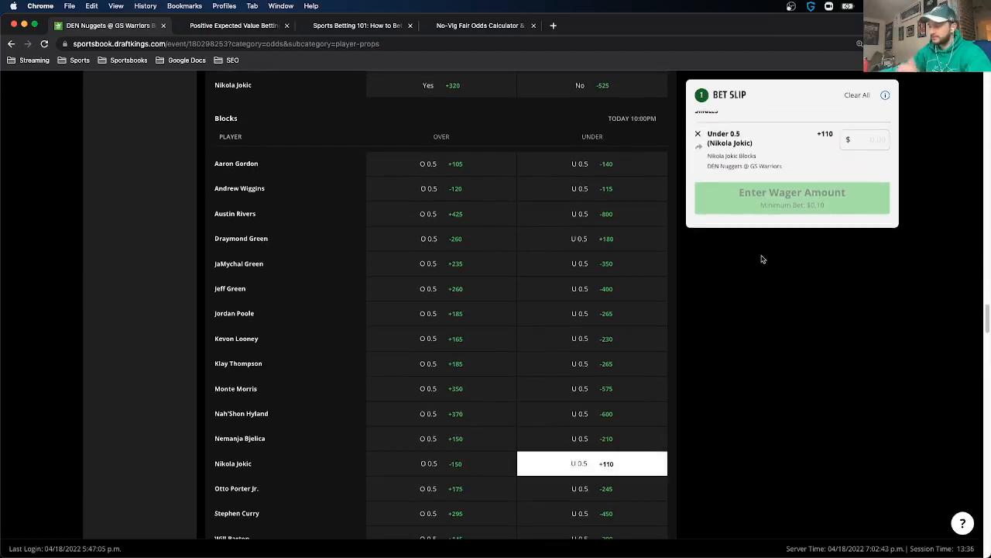
{"action": "type", "text": "30"}
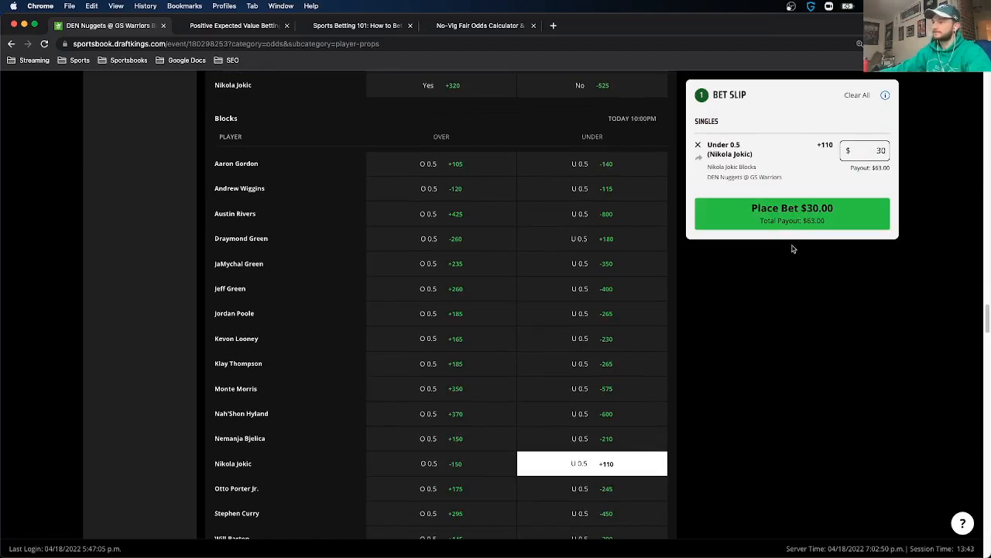
{"action": "left_click", "coordinate": [791, 211]}
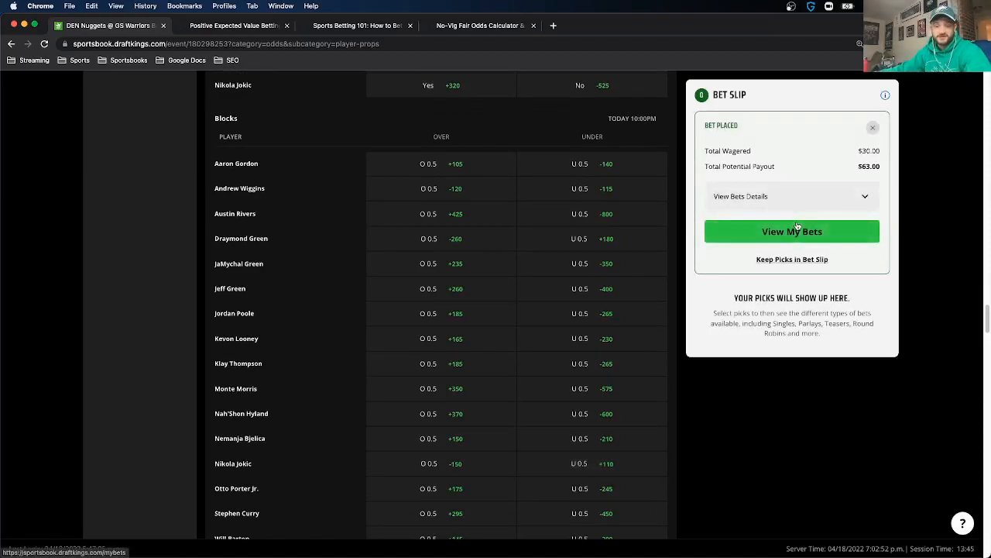
{"action": "left_click", "coordinate": [234, 25]}
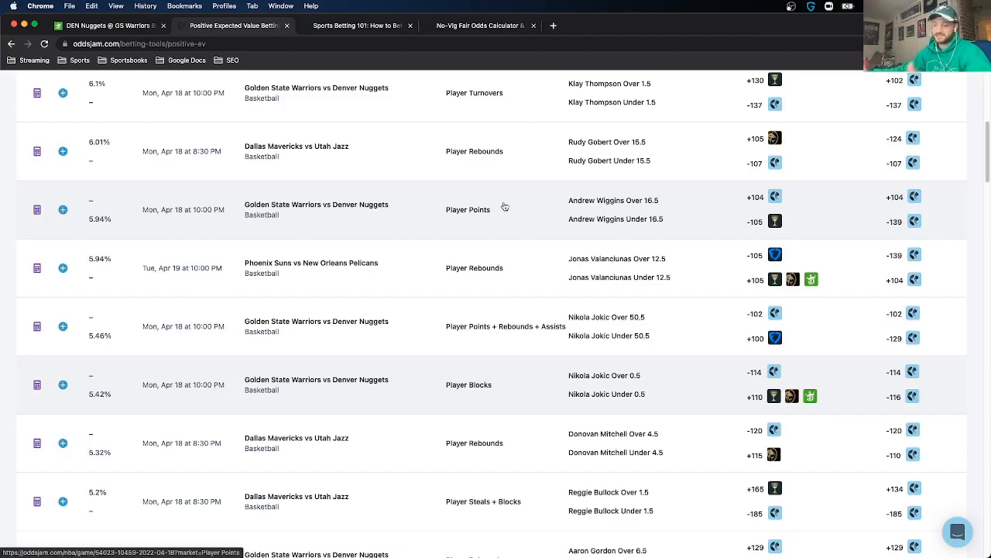
Step: Scroll the Positive EV list down to the Mavericks vs Jazz player props
{"action": "scroll", "scroll_direction": "down", "scroll_amount": 3}
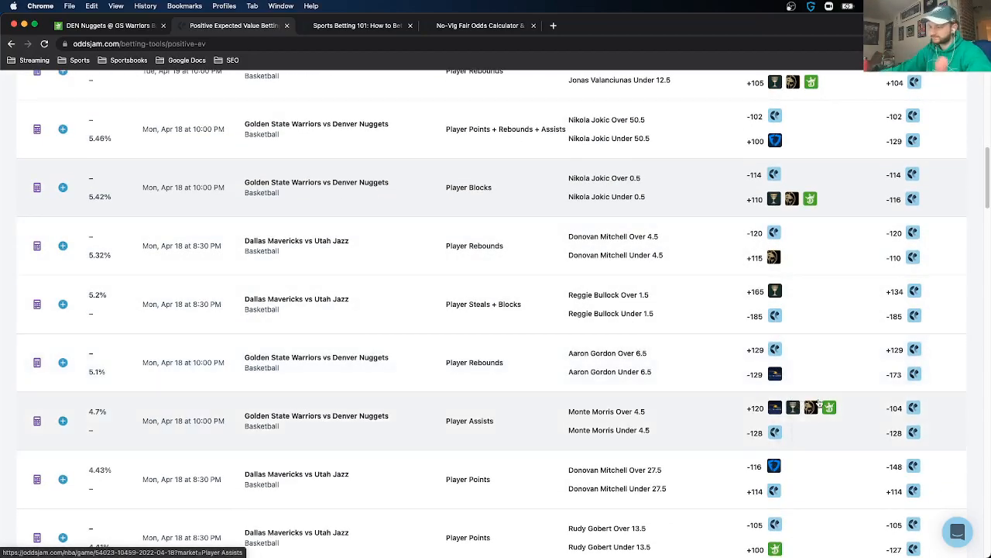
{"action": "mouse_move", "coordinate": [852, 419]}
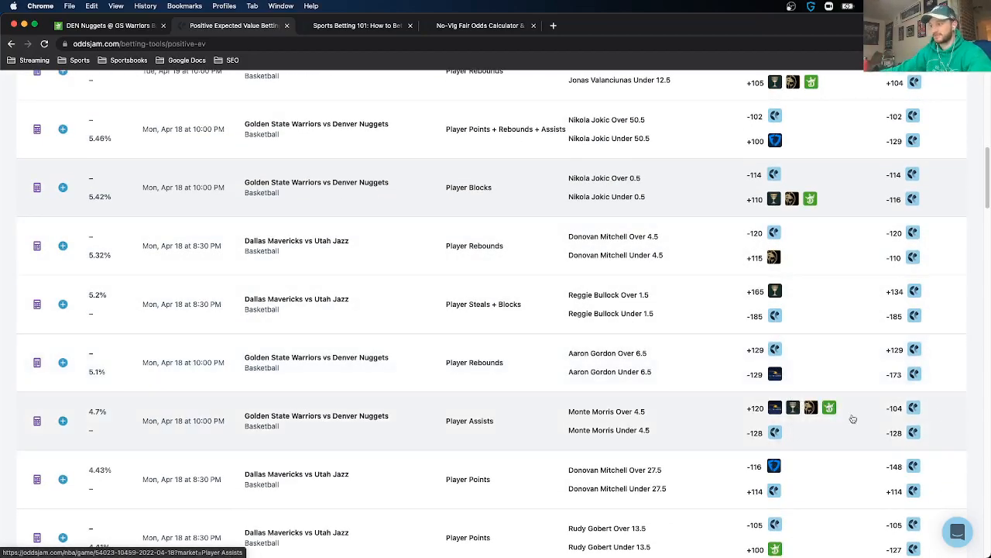
{"action": "scroll", "scroll_direction": "down", "scroll_amount": 3}
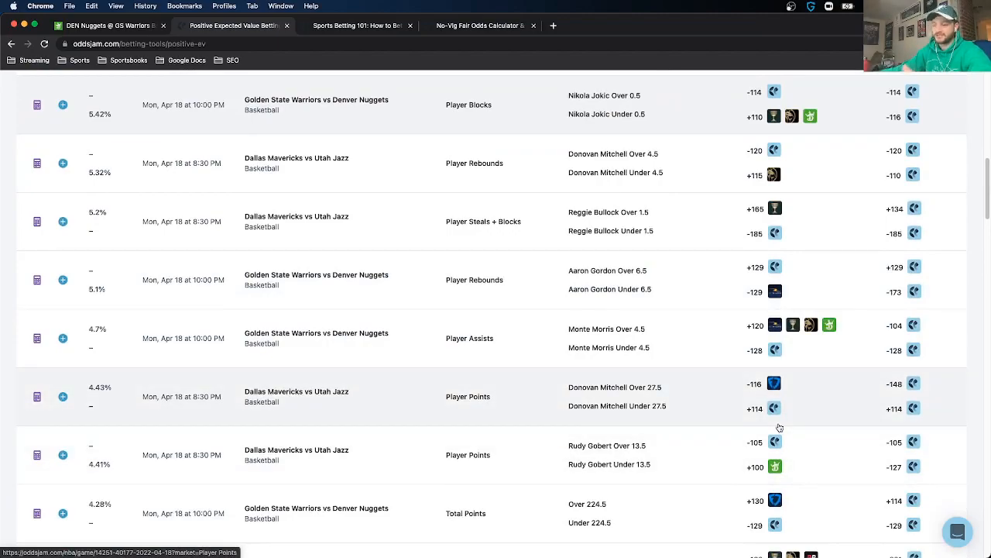
{"action": "mouse_move", "coordinate": [775, 465]}
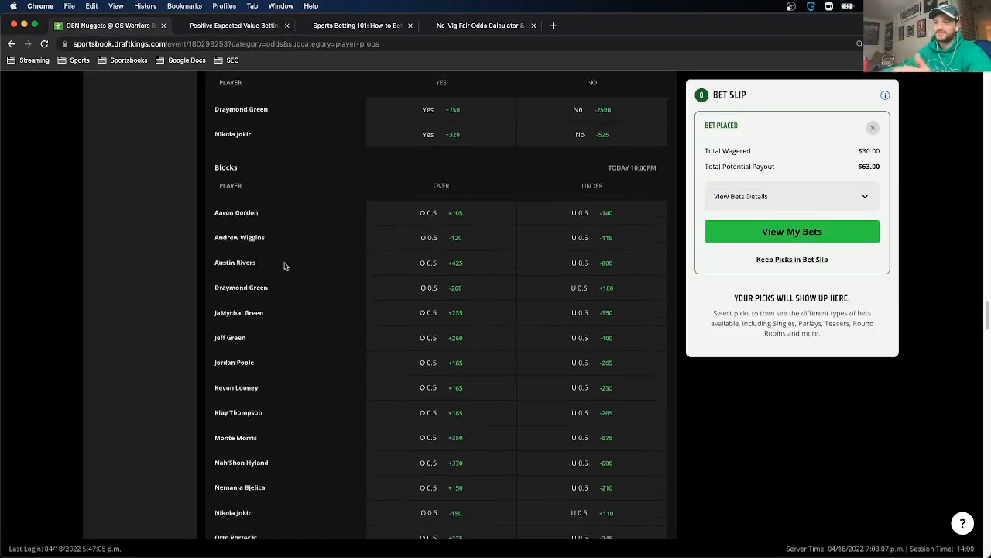
Step: From NBA Jazz @ Mavericks props, place a $30 single on Rudy Gobert Under 13.5 points at +100
{"action": "scroll", "scroll_direction": "up", "scroll_amount": 3}
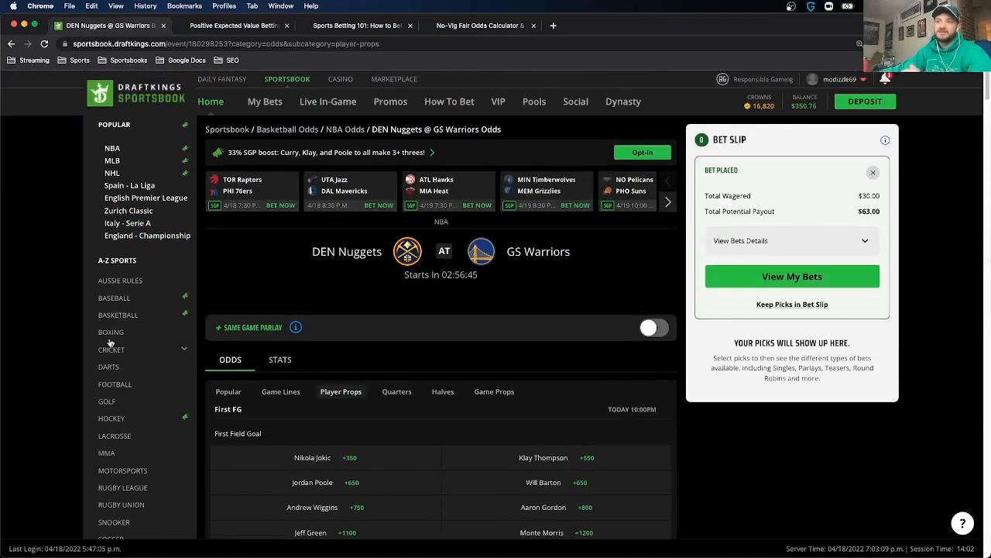
{"action": "left_click", "coordinate": [112, 148]}
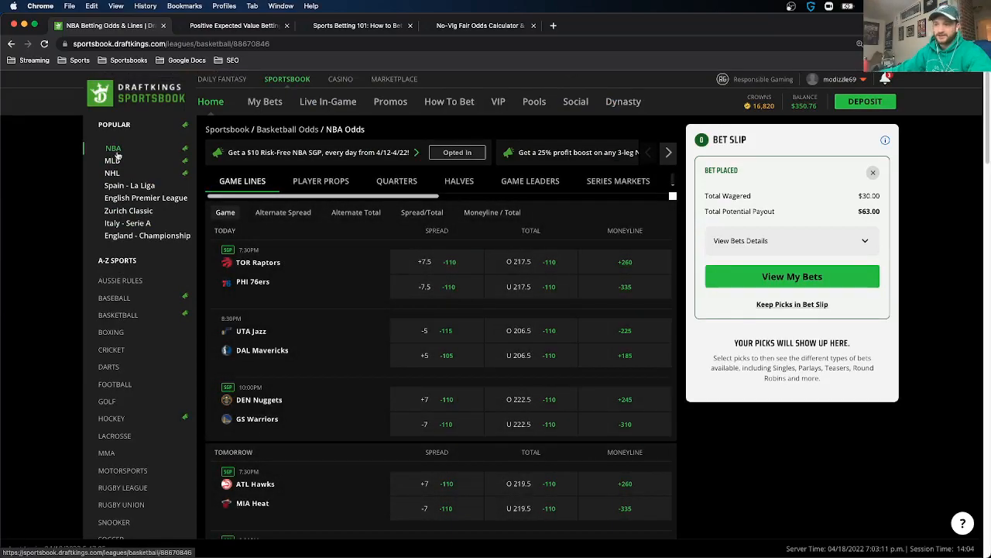
{"action": "left_click", "coordinate": [251, 341]}
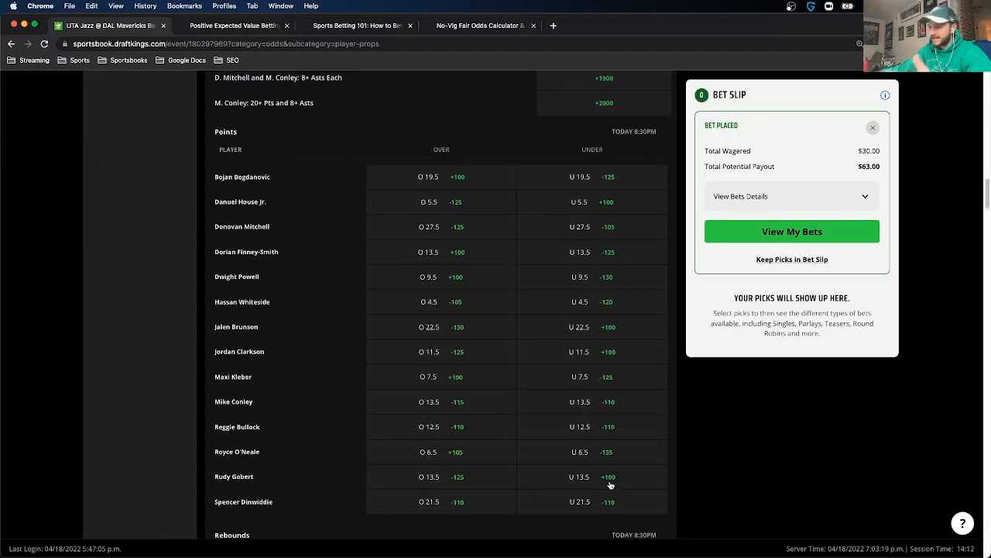
{"action": "left_click", "coordinate": [592, 476]}
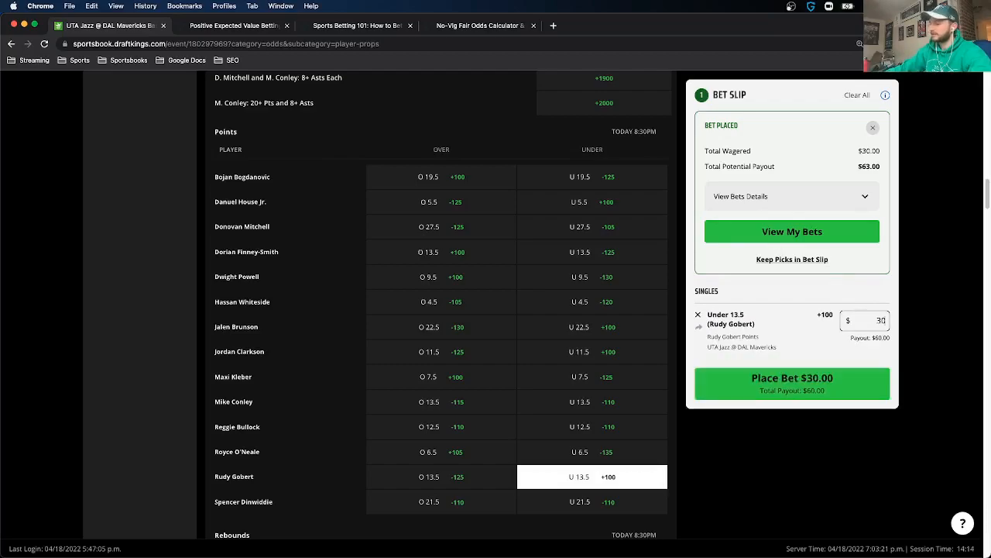
{"action": "left_click", "coordinate": [698, 315]}
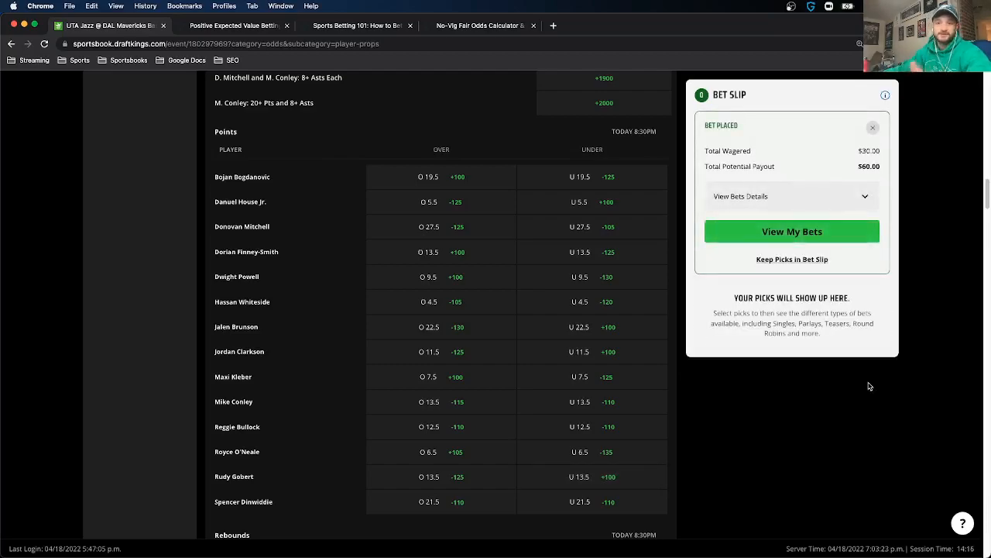